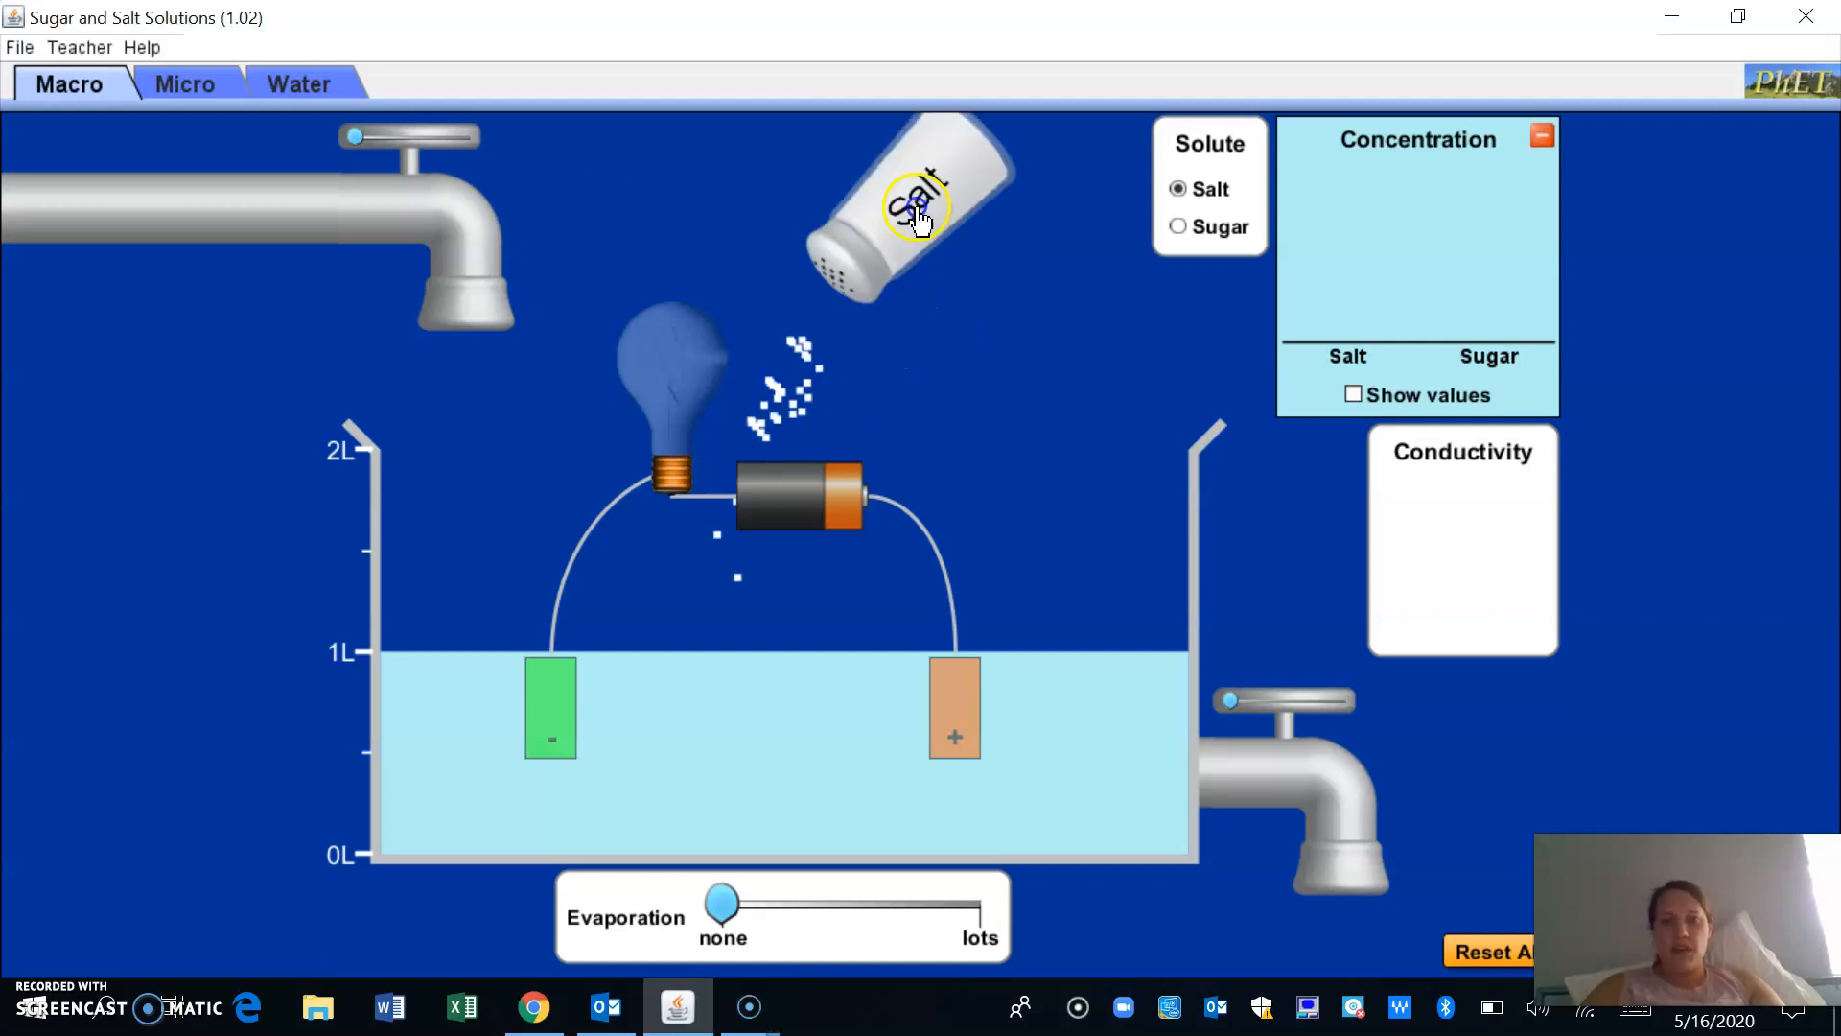
# Shake the salt shaker repeatedly over the beaker until the conductivity bulb glows
pyautogui.moveTo(917, 205); pyautogui.dragTo(963, 111)
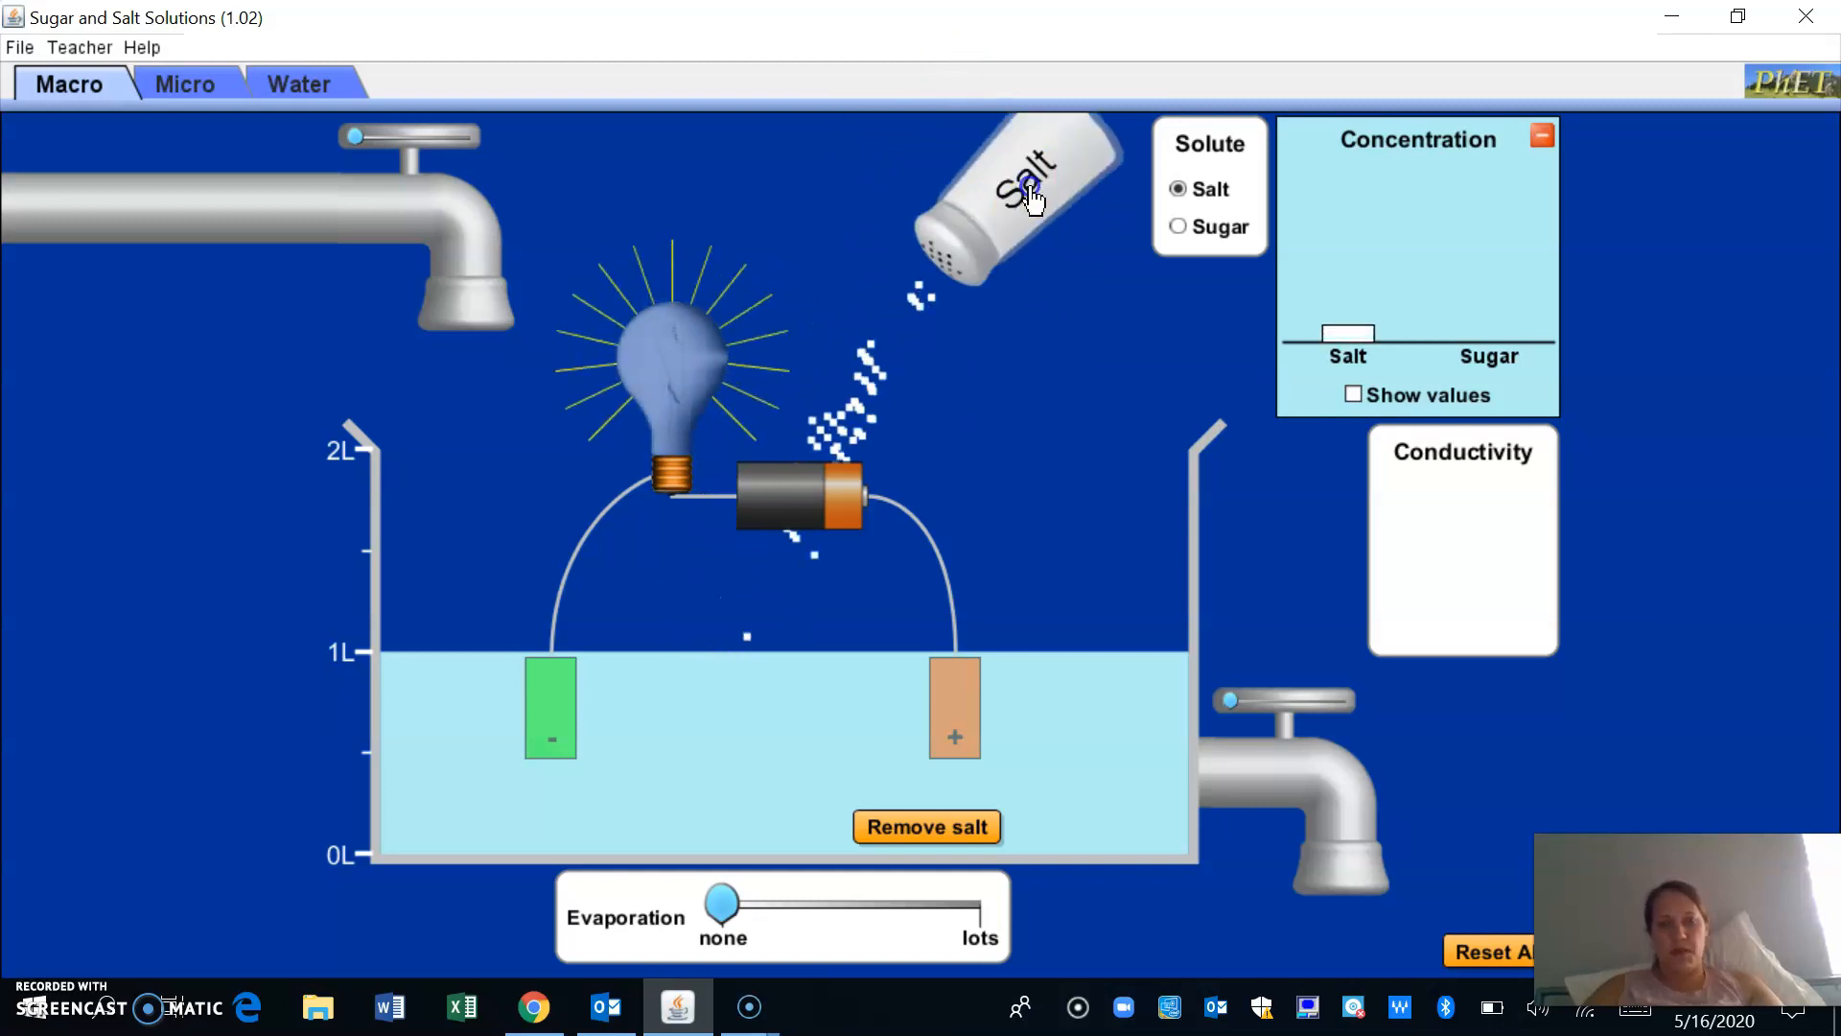
pyautogui.moveTo(1032, 194); pyautogui.dragTo(963, 362)
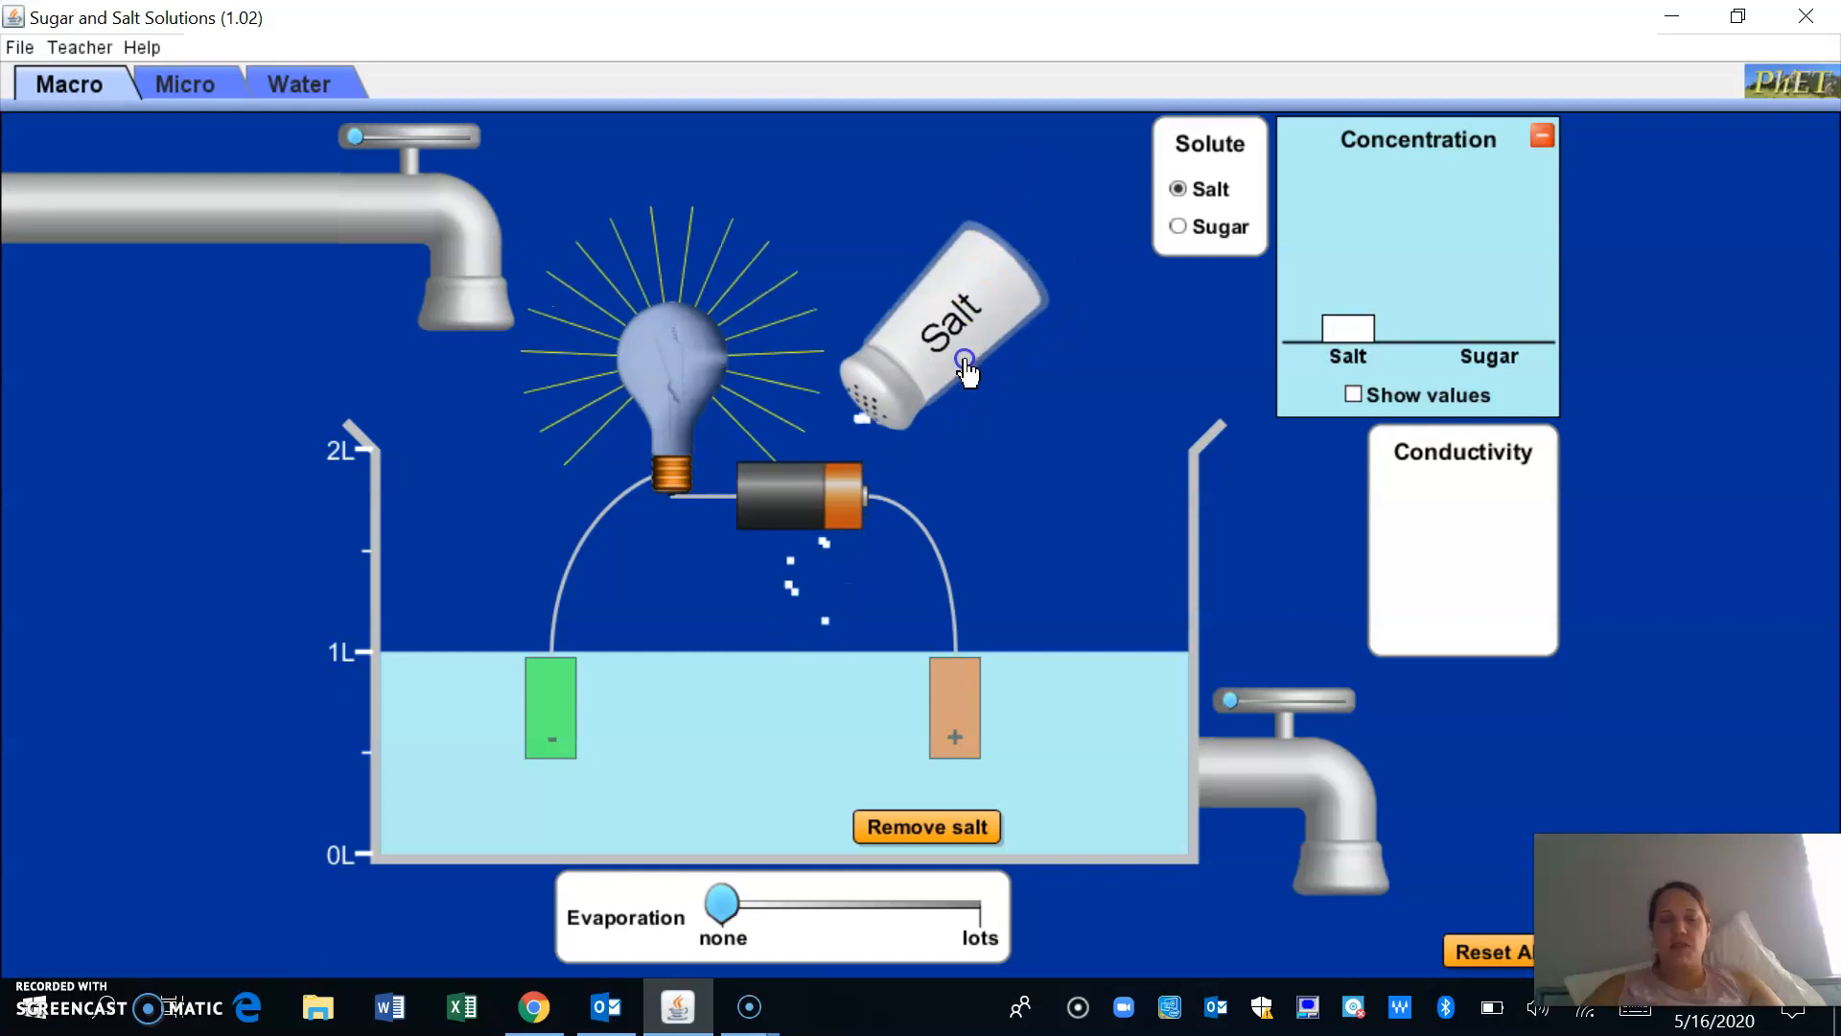
pyautogui.moveTo(963, 370); pyautogui.dragTo(968, 307)
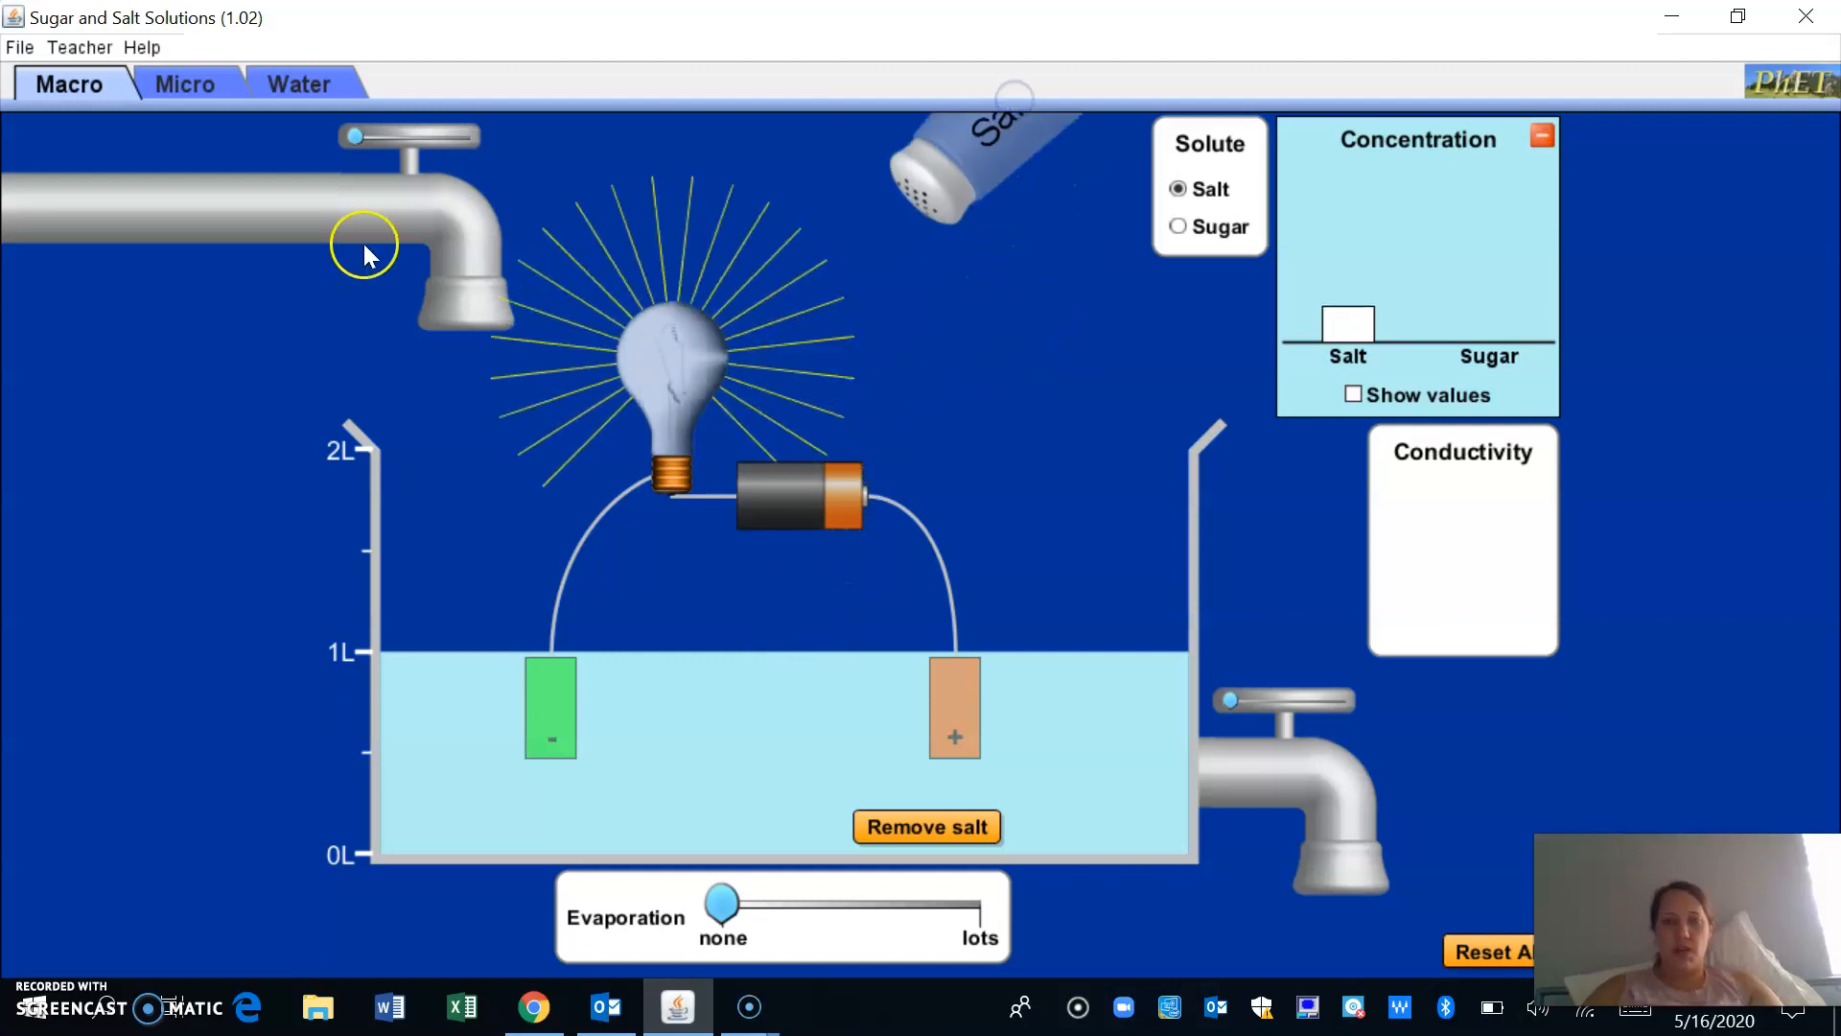
pyautogui.moveTo(1416, 353)
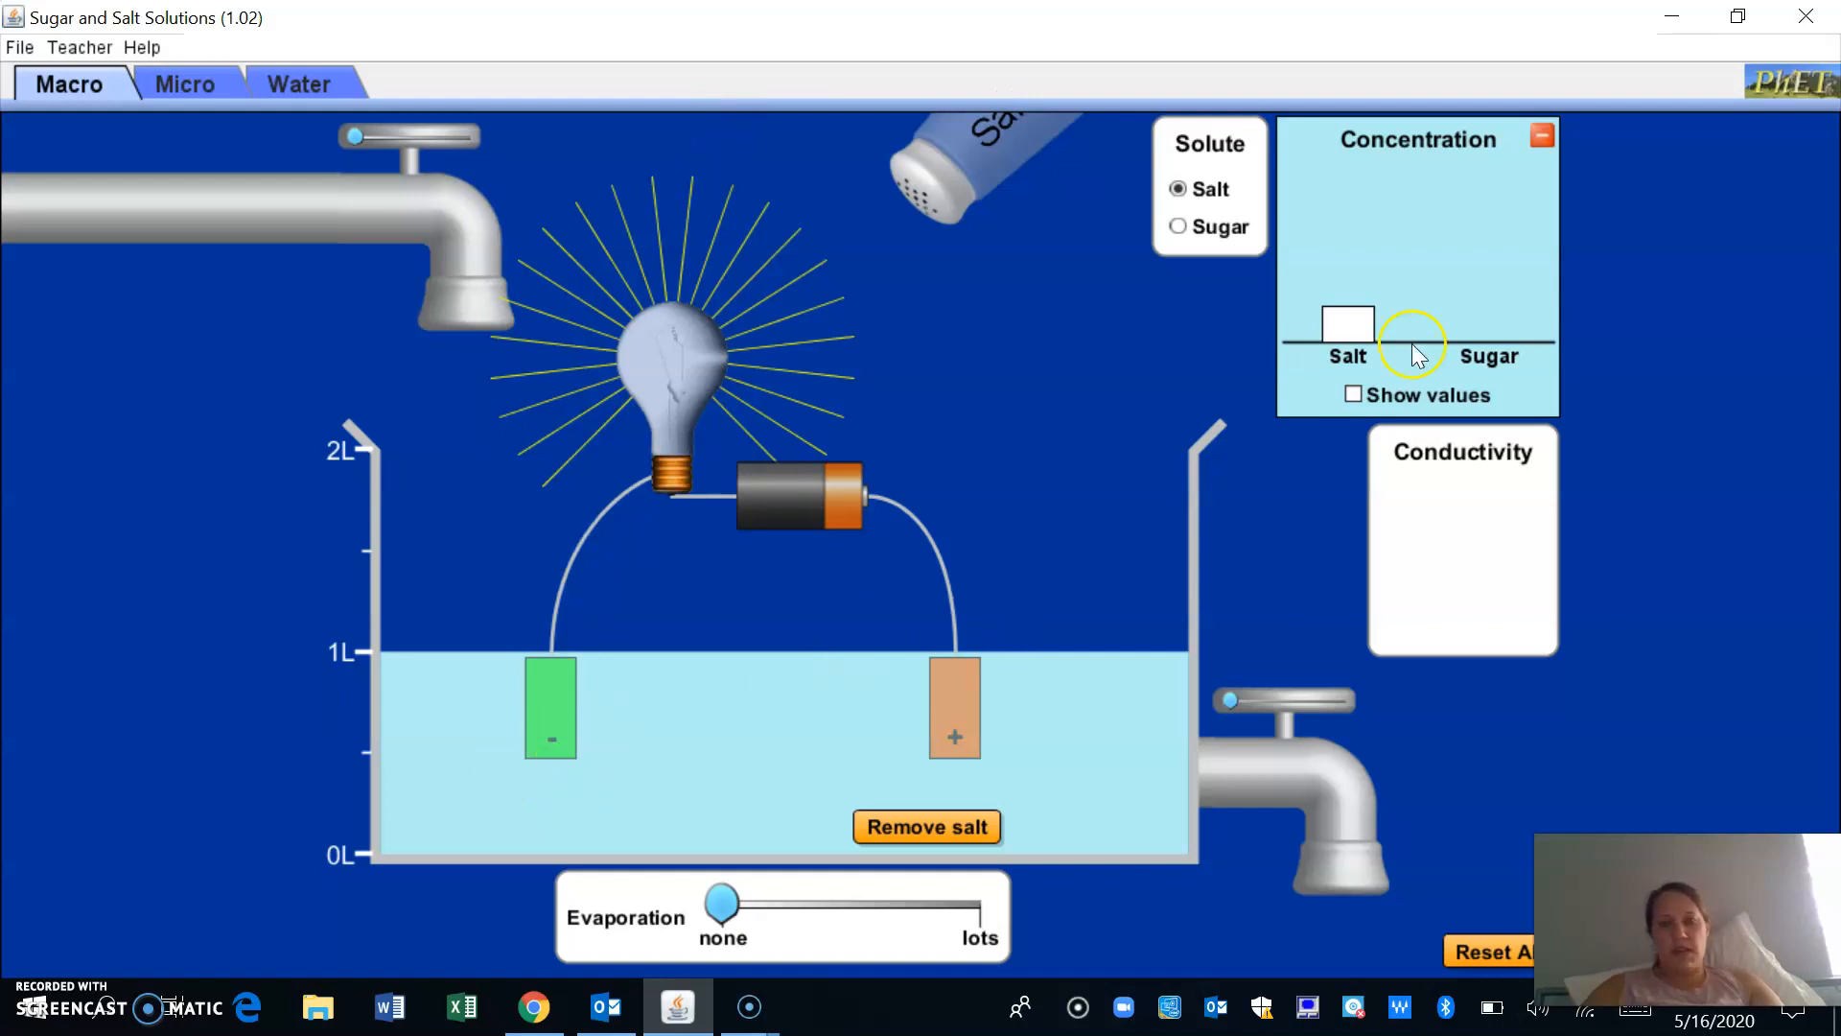
# Enable Show values to read 1.72 mol/L salt and 0.00 mol/L sugar in 1.00 L
pyautogui.click(1353, 395)
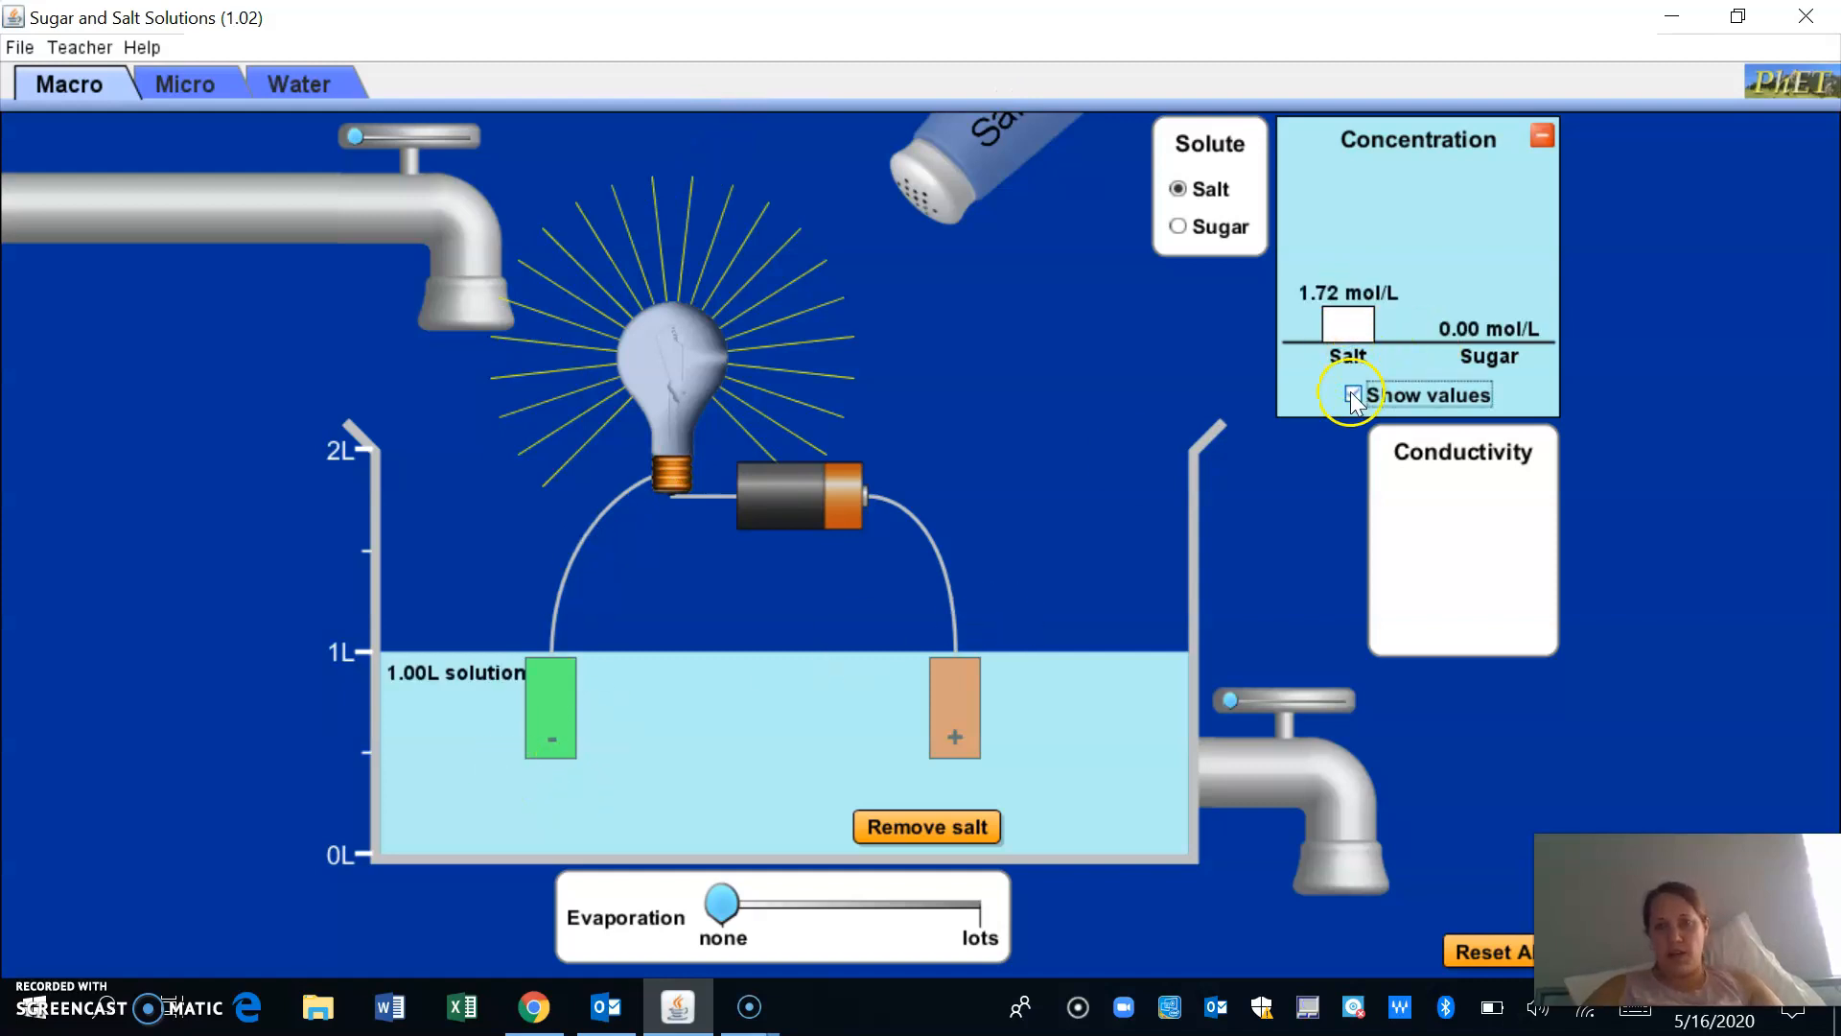
pyautogui.click(1352, 396)
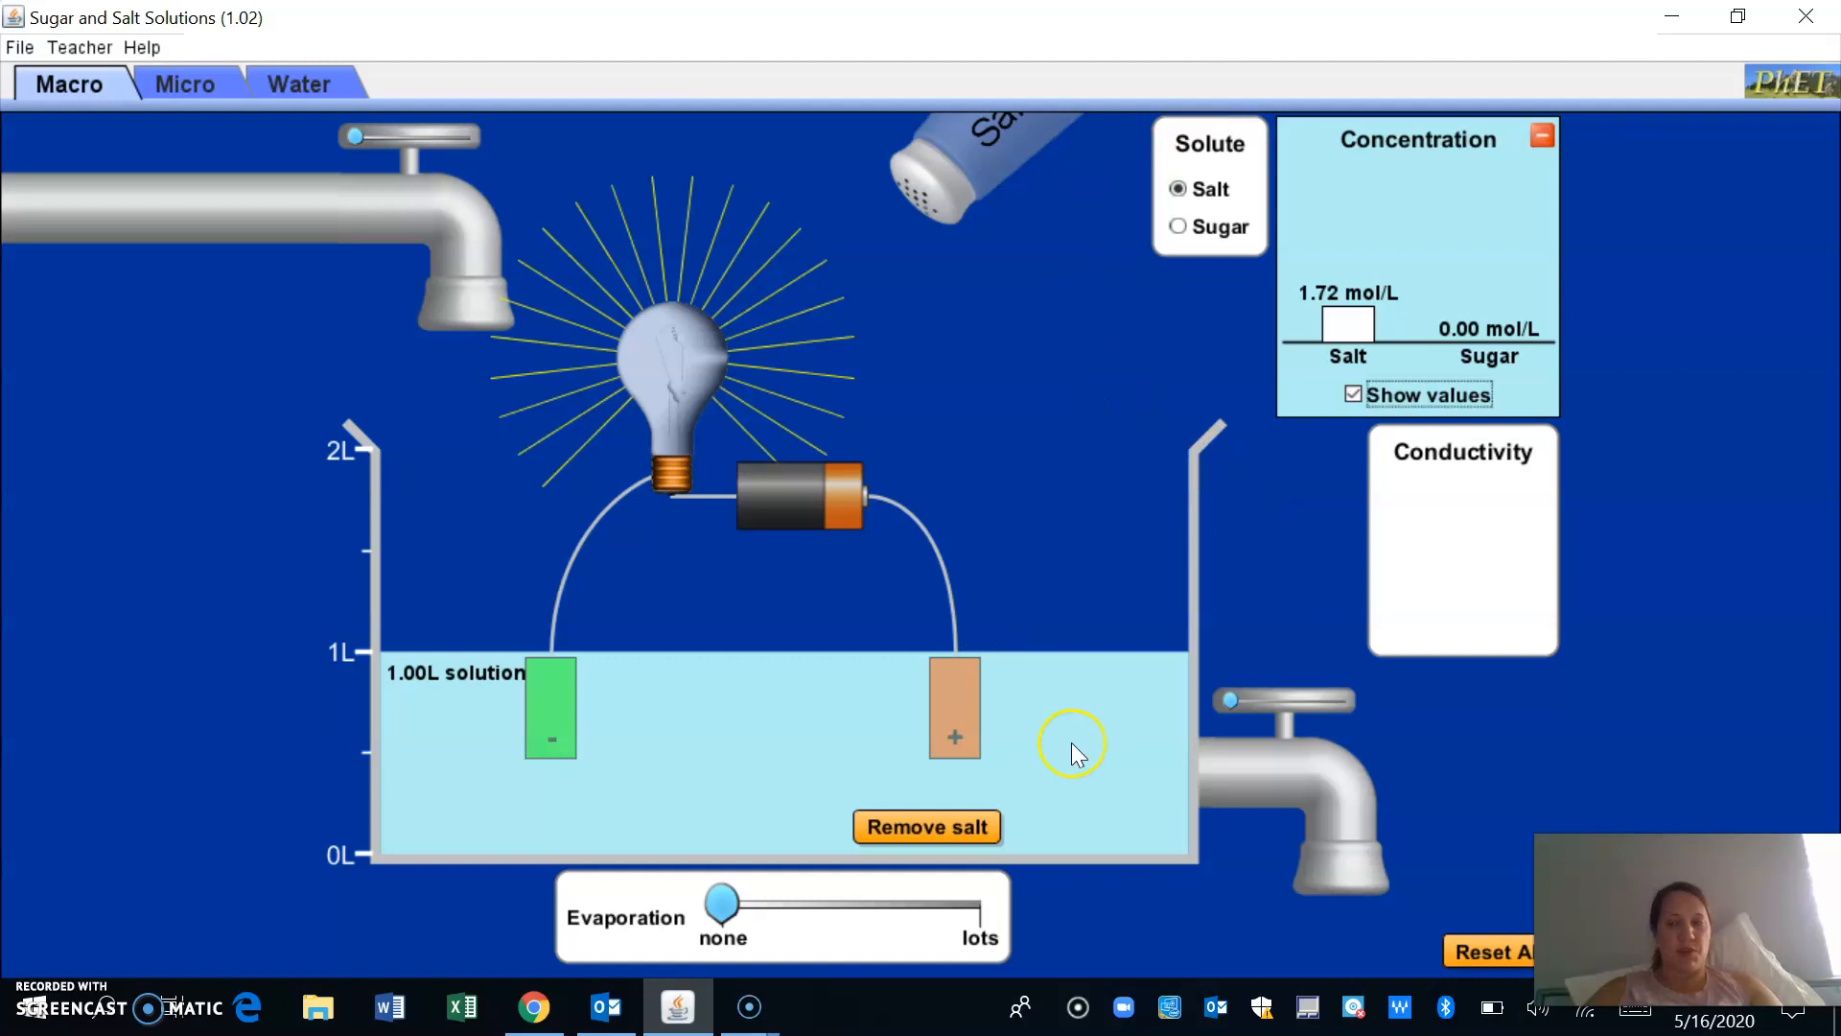
pyautogui.moveTo(505, 405)
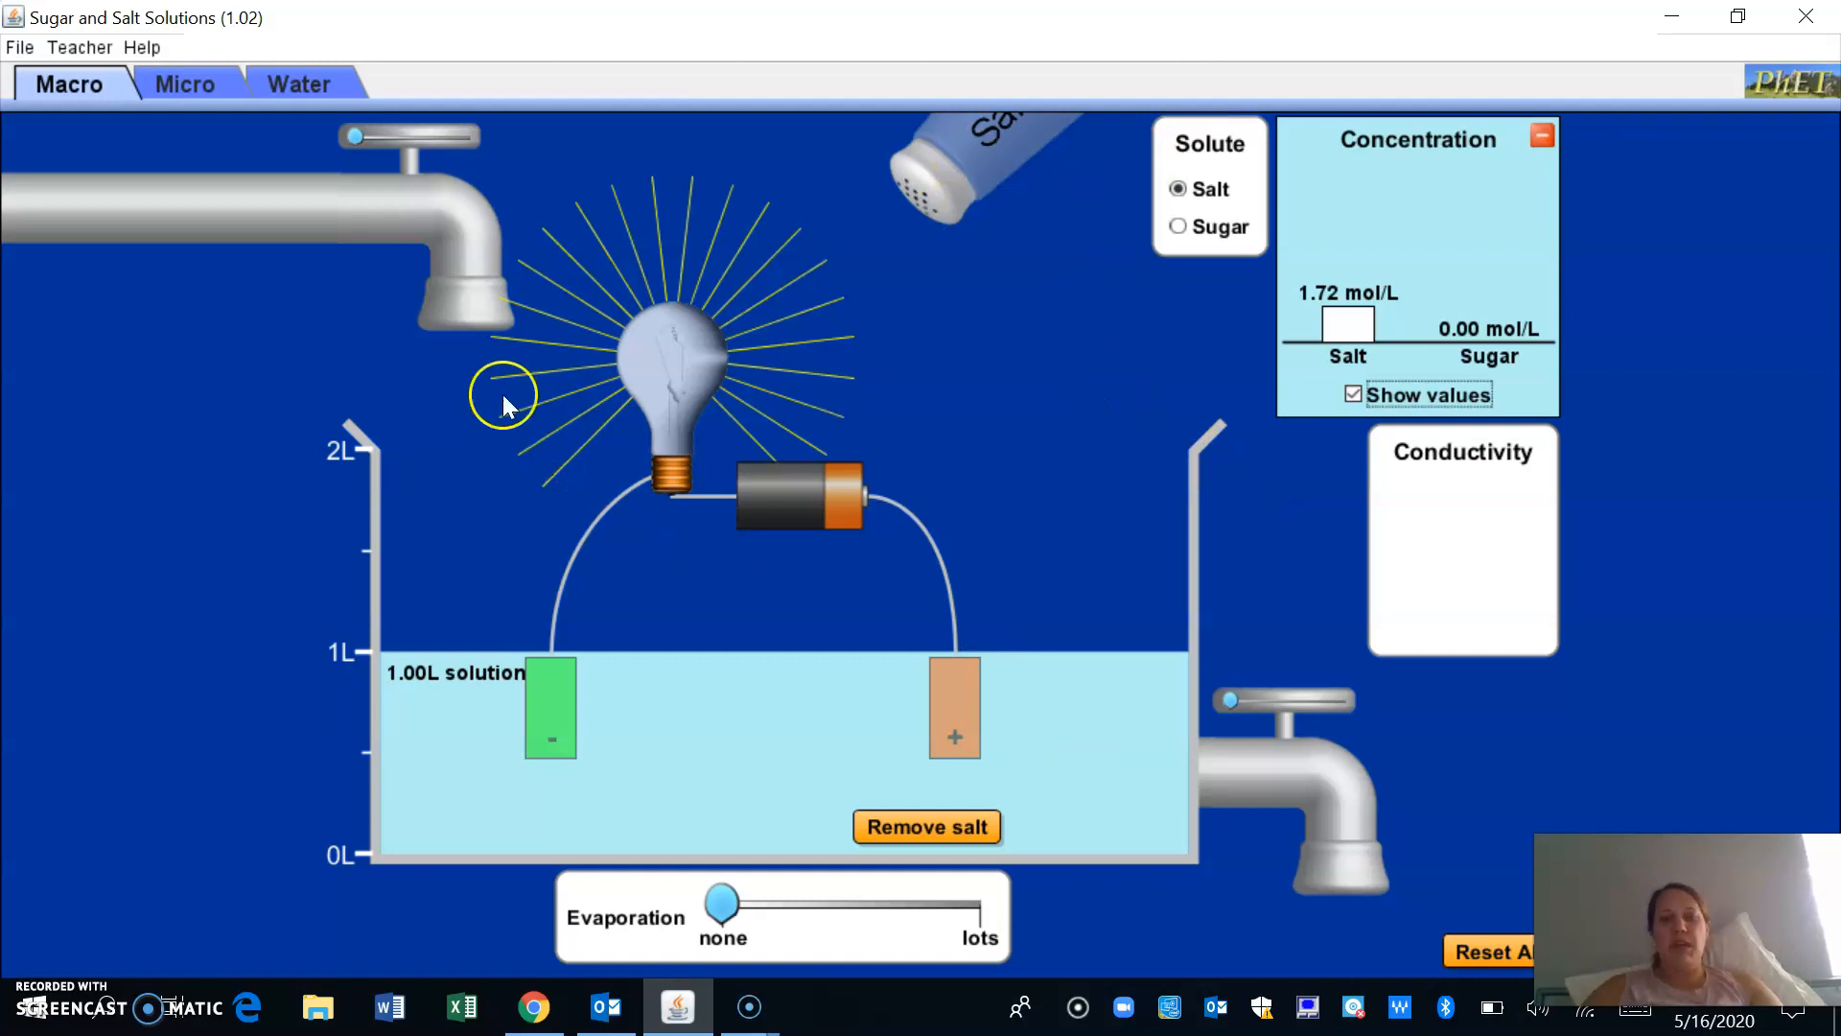
pyautogui.moveTo(592, 222)
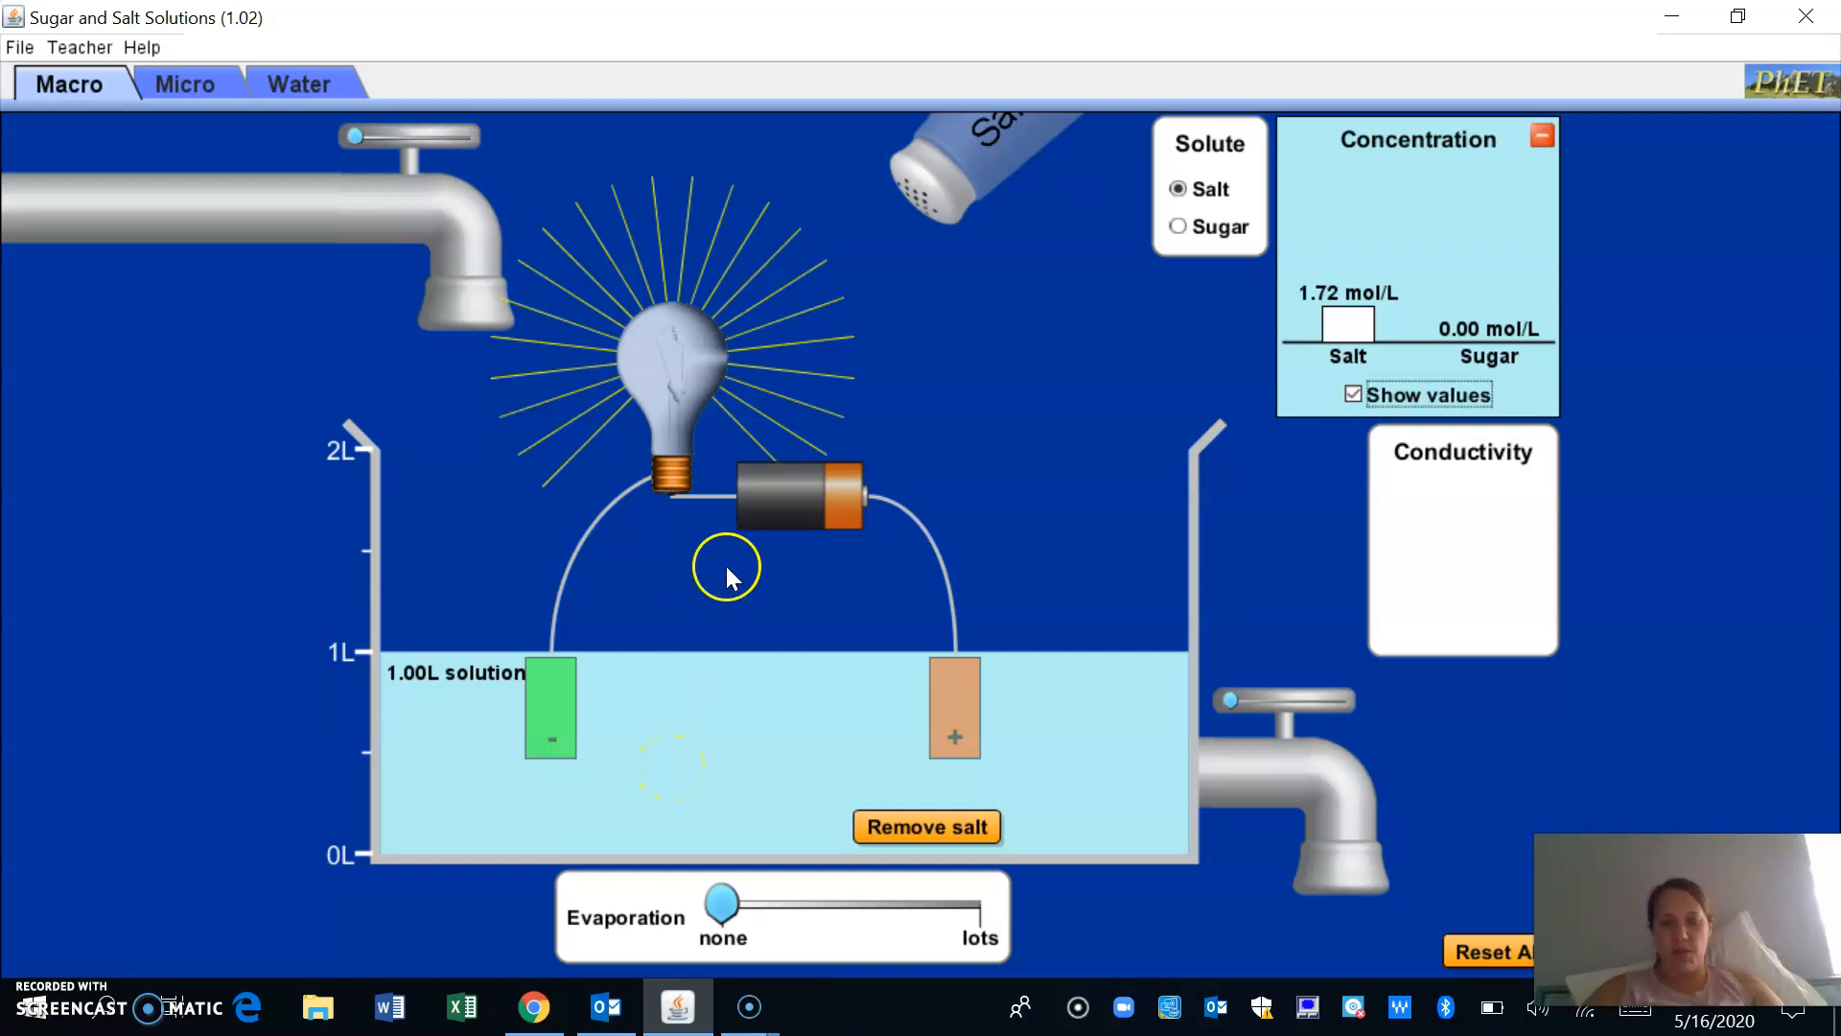
pyautogui.moveTo(393, 148)
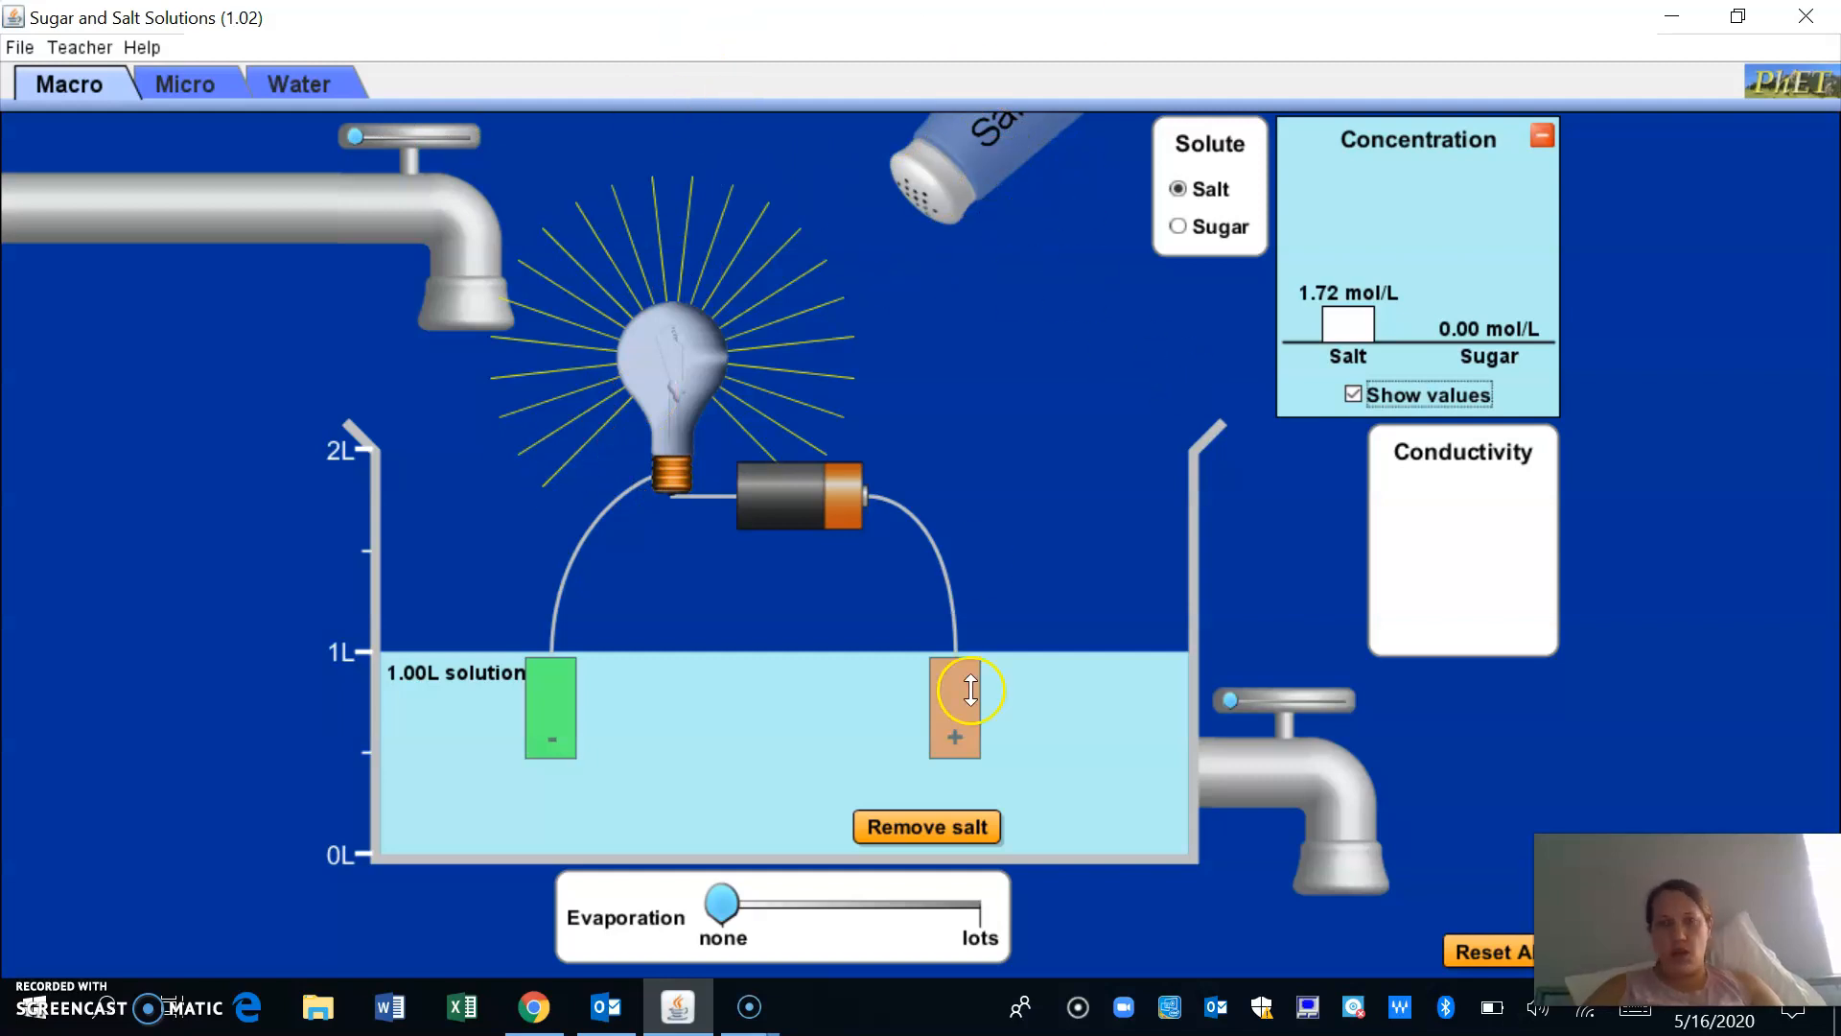
# Remove all dissolved salt and select Sugar as the solute
pyautogui.click(924, 827)
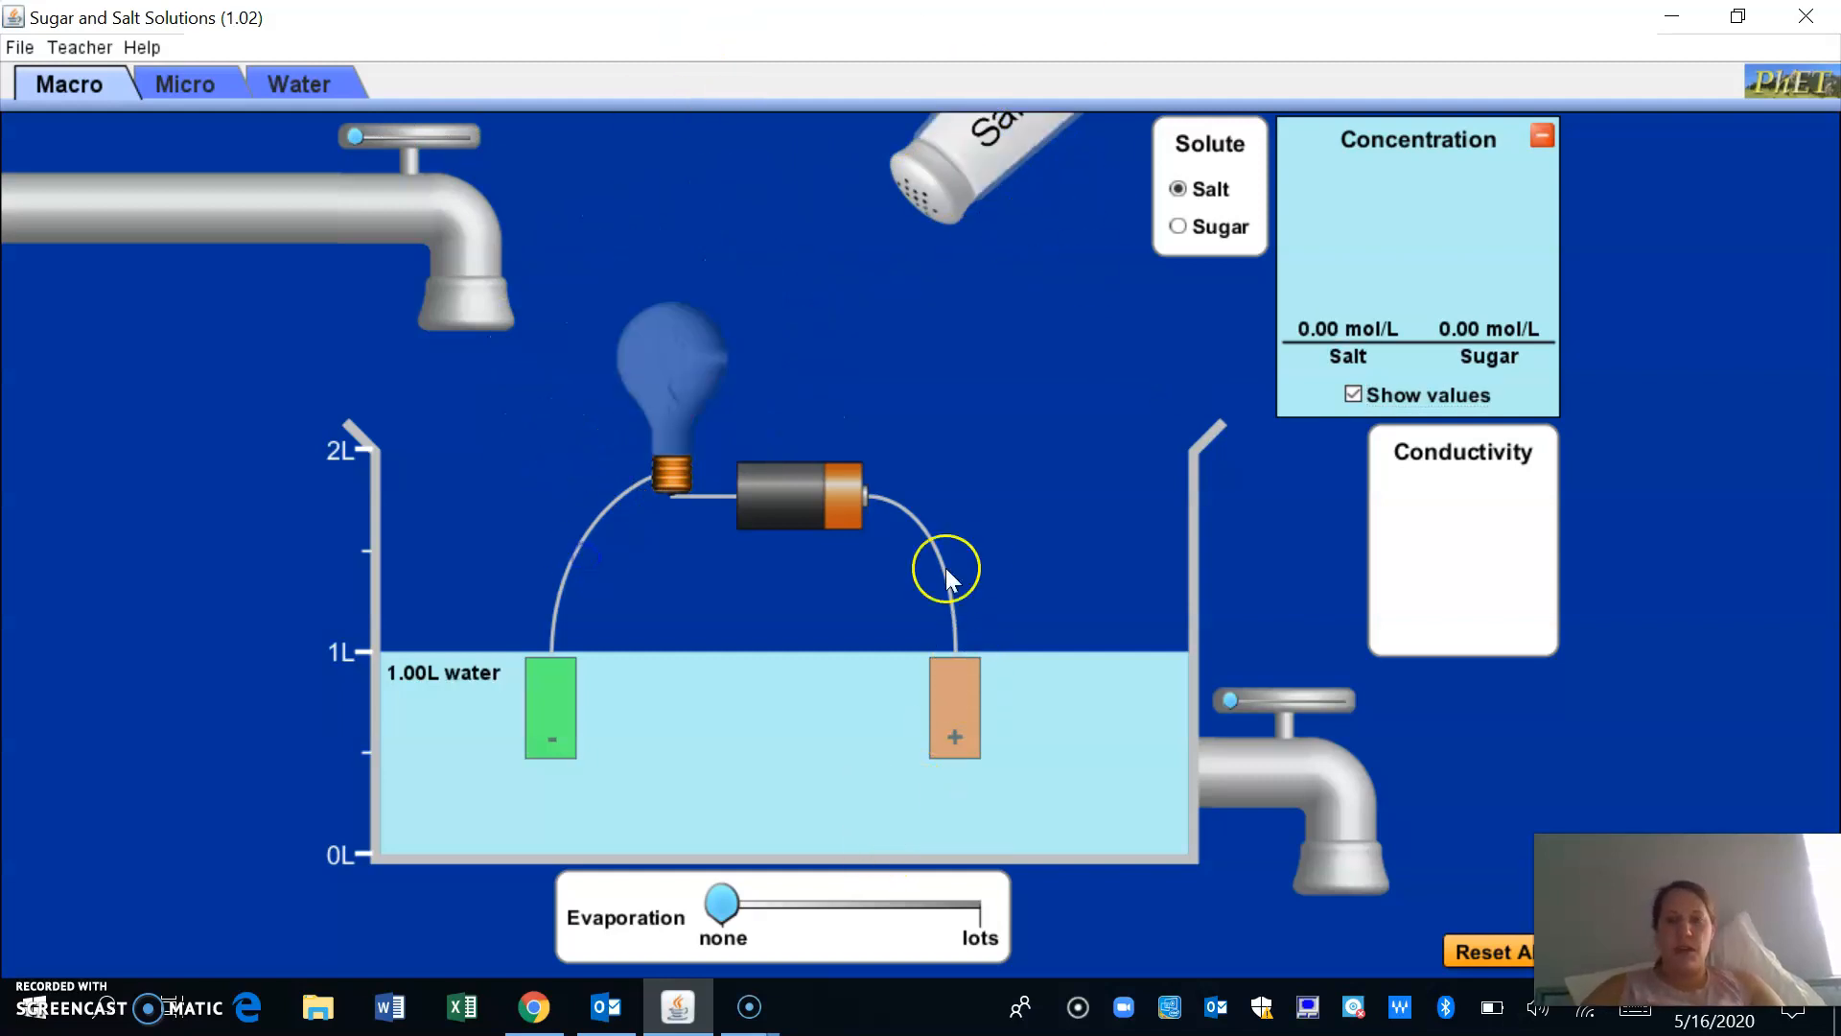
pyautogui.click(1176, 227)
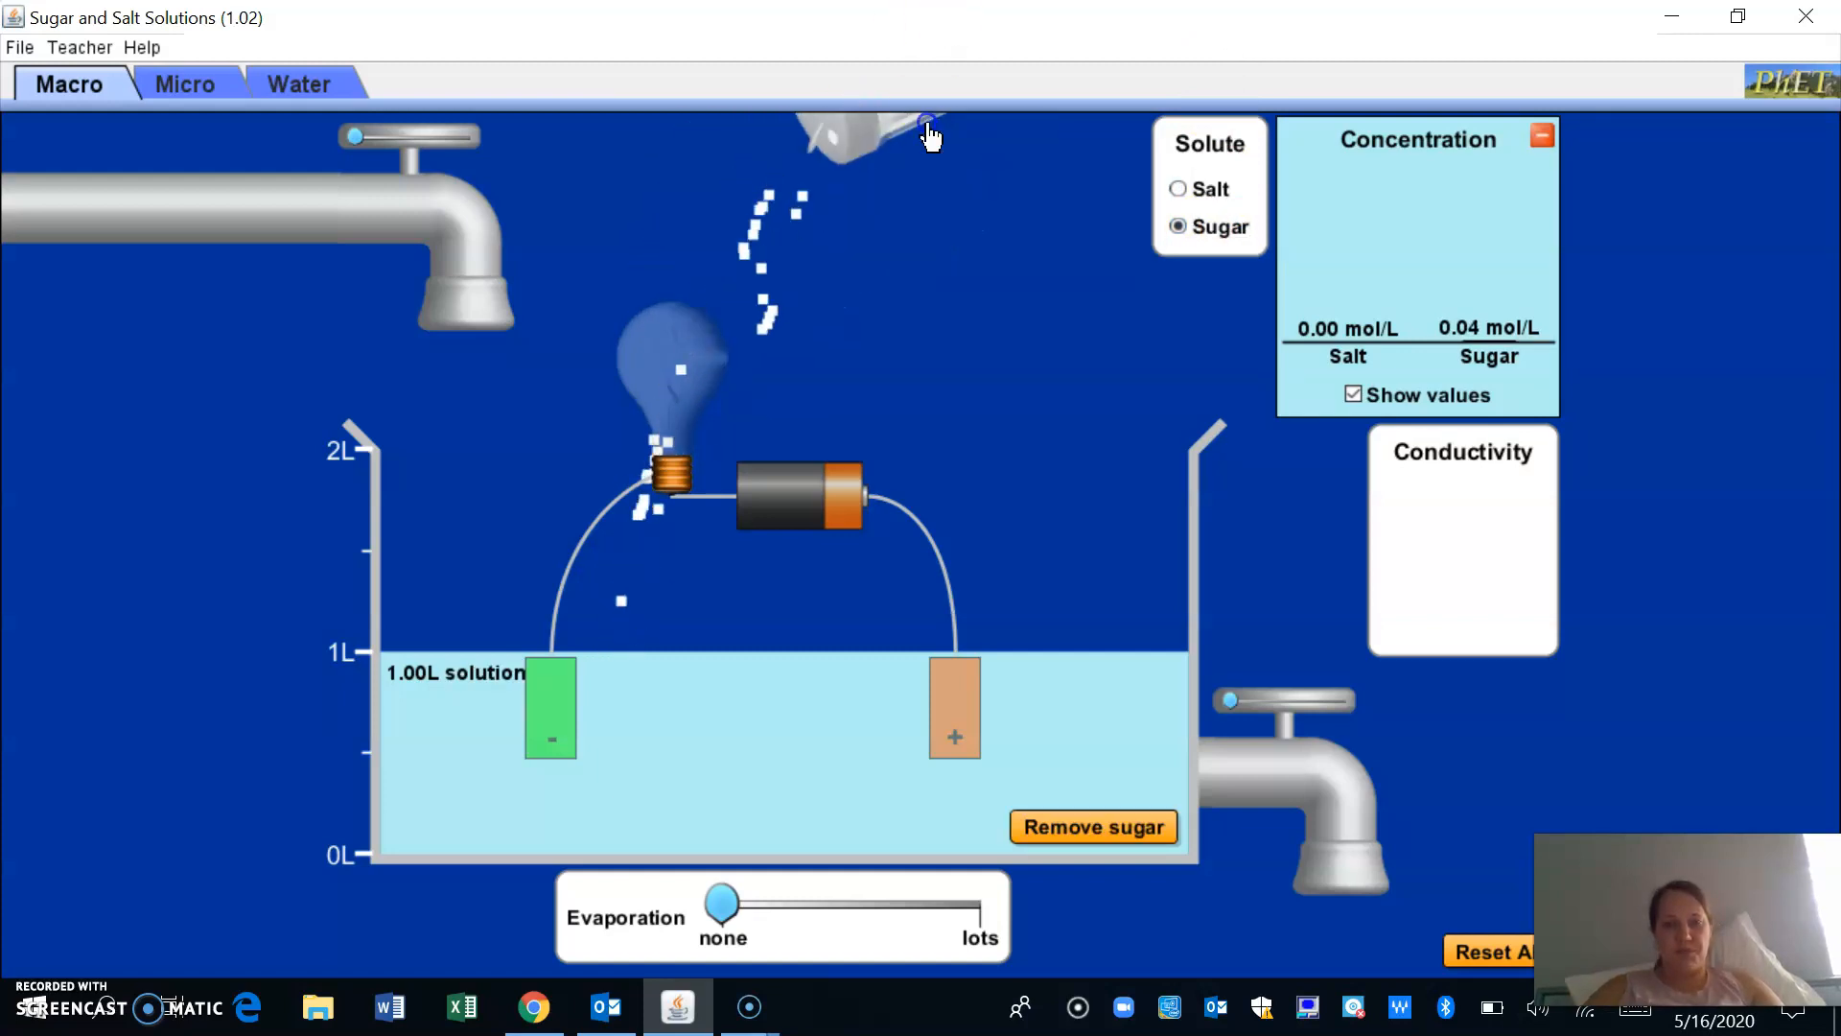
# Shake sugar into the 1.00 L of water until its concentration reads 0.29 mol/L
pyautogui.moveTo(928, 128); pyautogui.dragTo(898, 328)
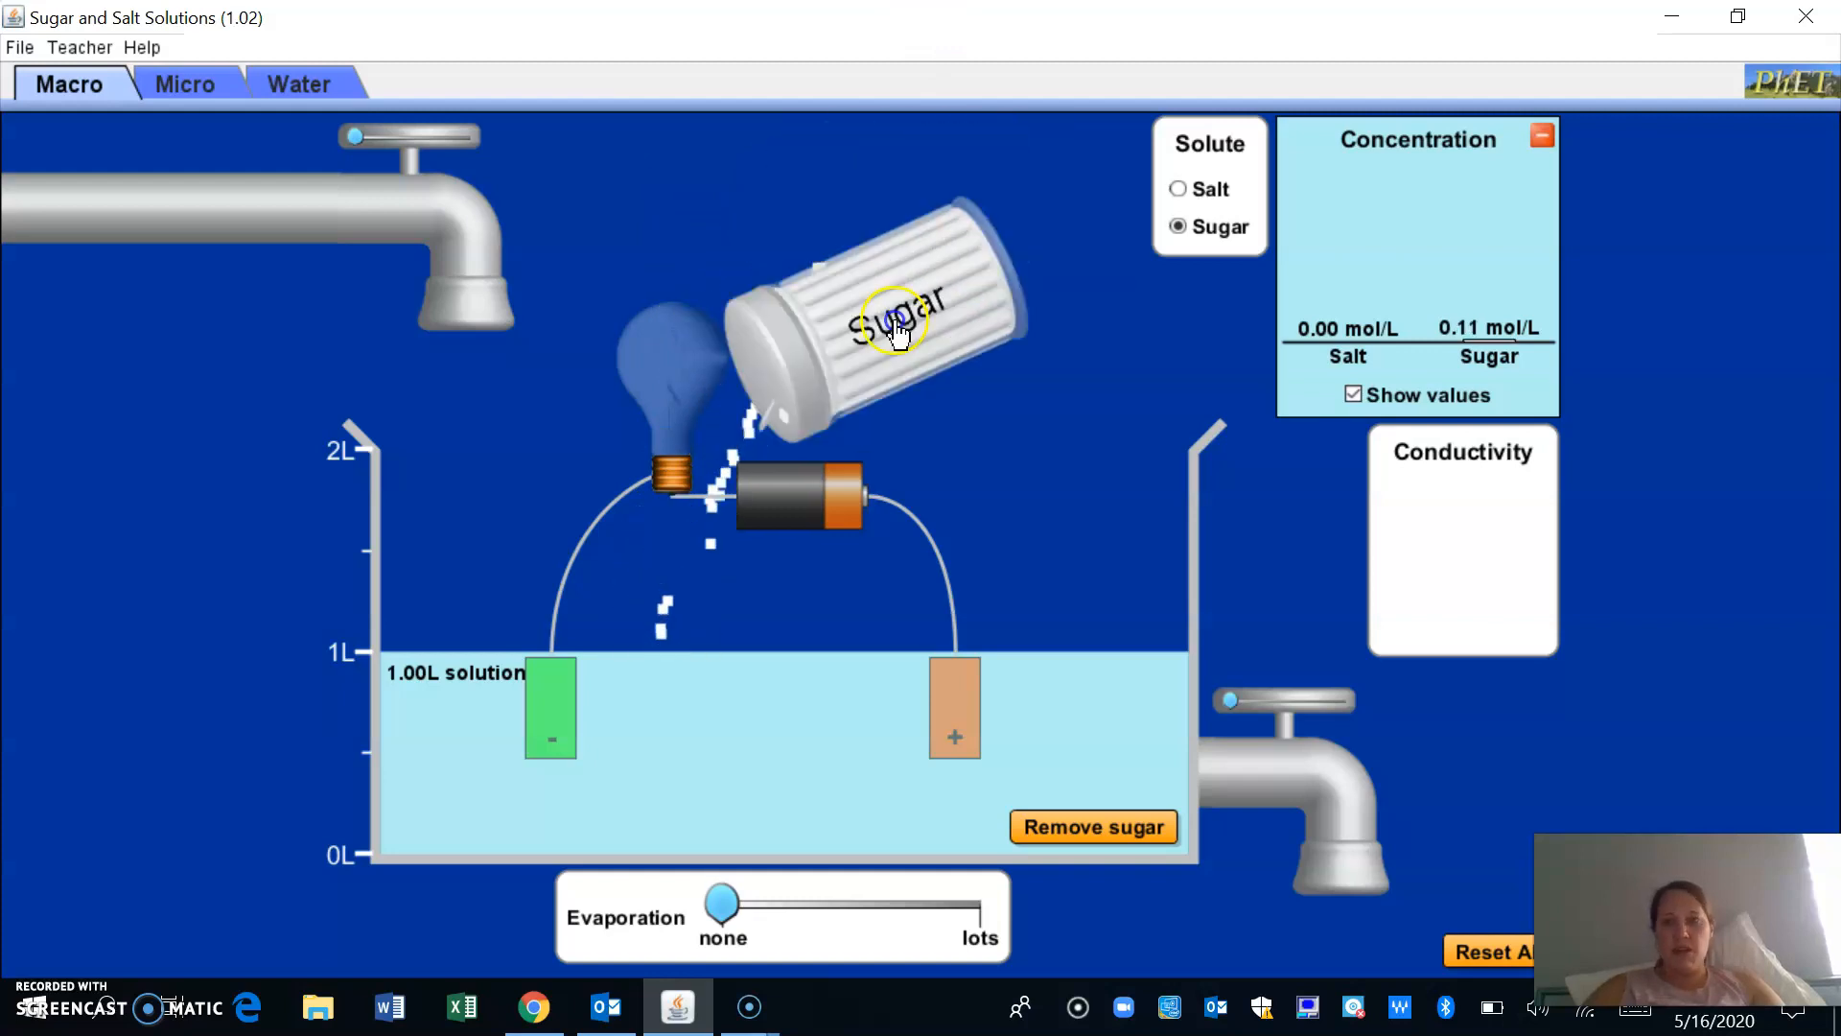
pyautogui.moveTo(904, 316); pyautogui.dragTo(909, 333)
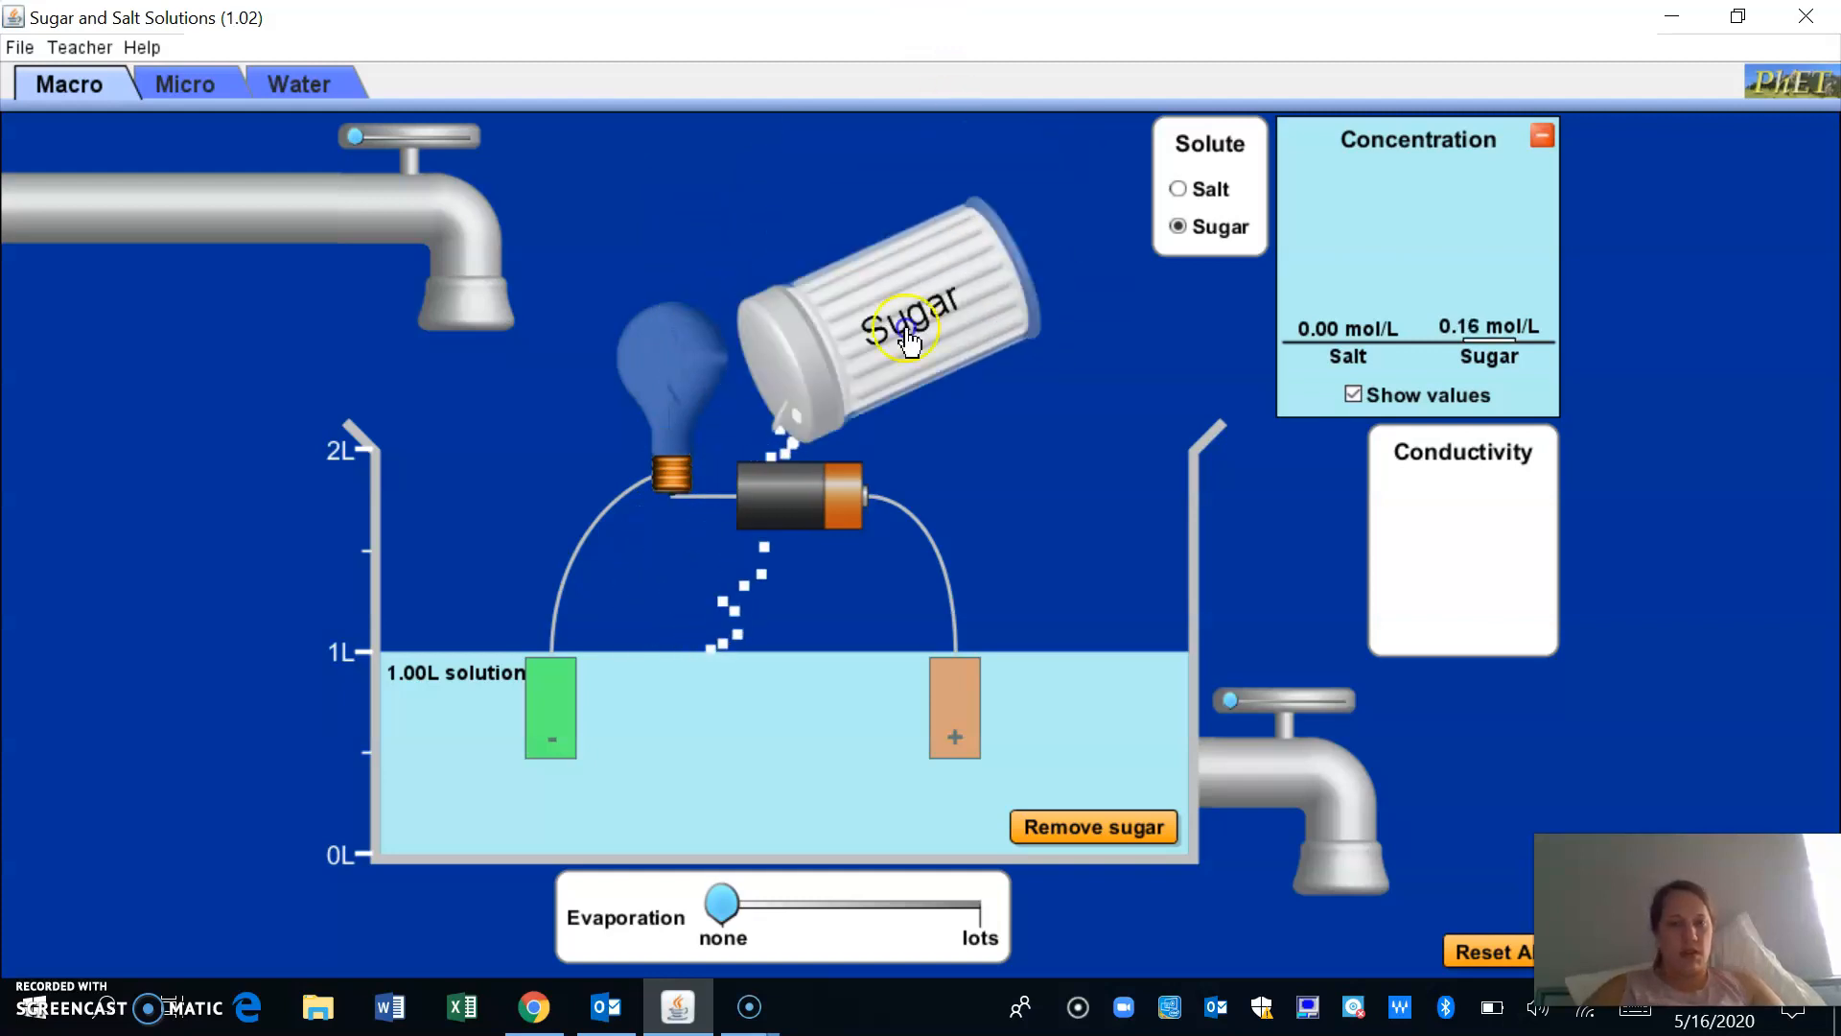
pyautogui.moveTo(910, 342); pyautogui.dragTo(1001, 228)
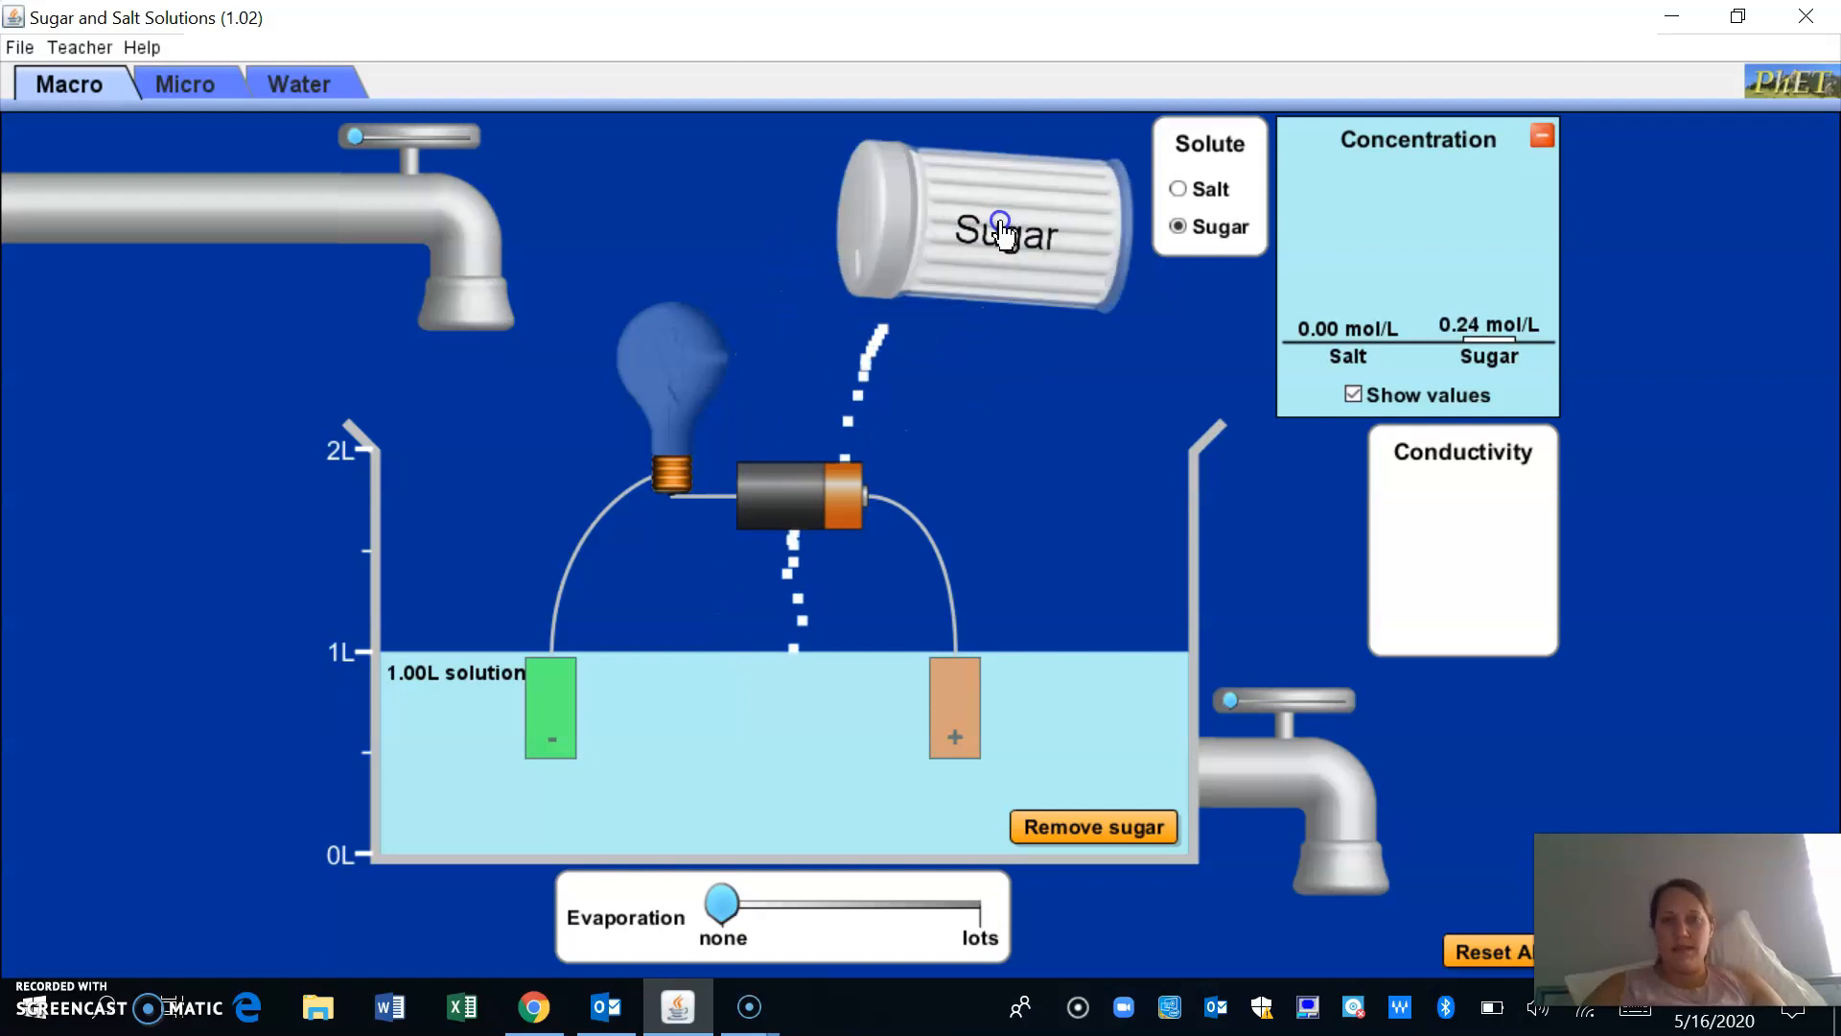
pyautogui.moveTo(1000, 223); pyautogui.dragTo(992, 353)
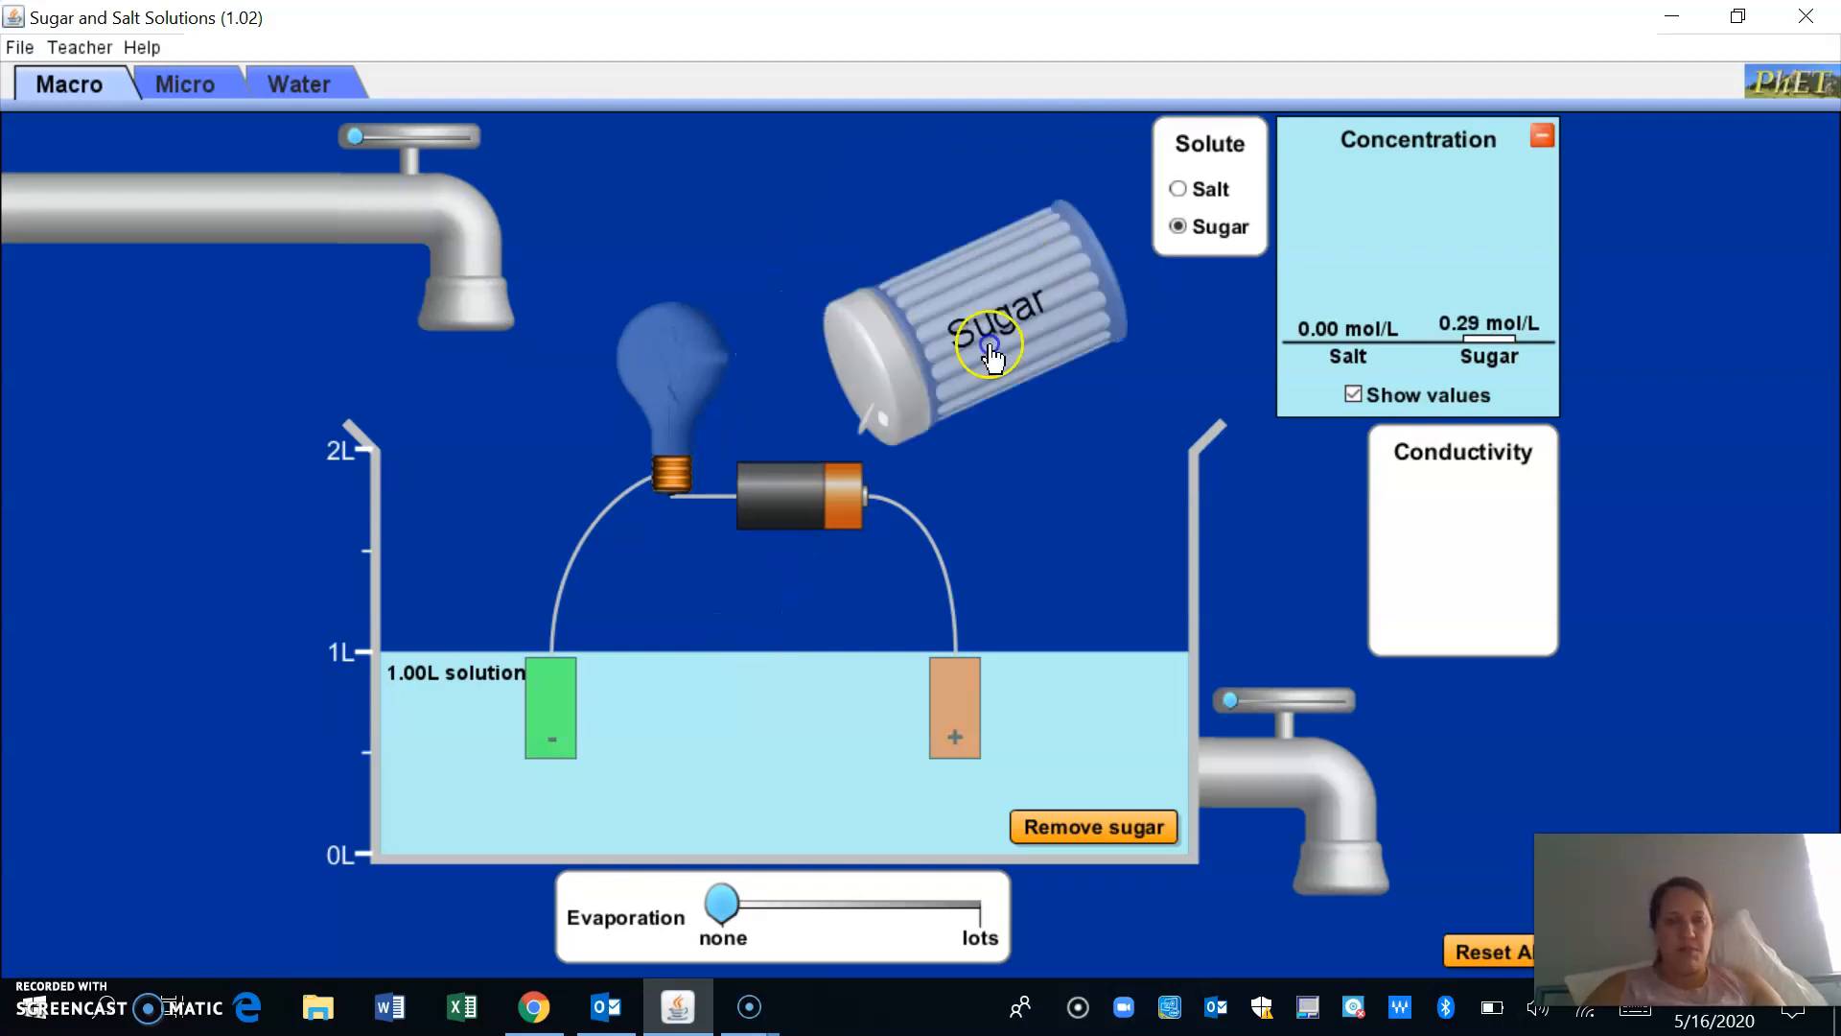
pyautogui.moveTo(992, 347); pyautogui.dragTo(917, 217)
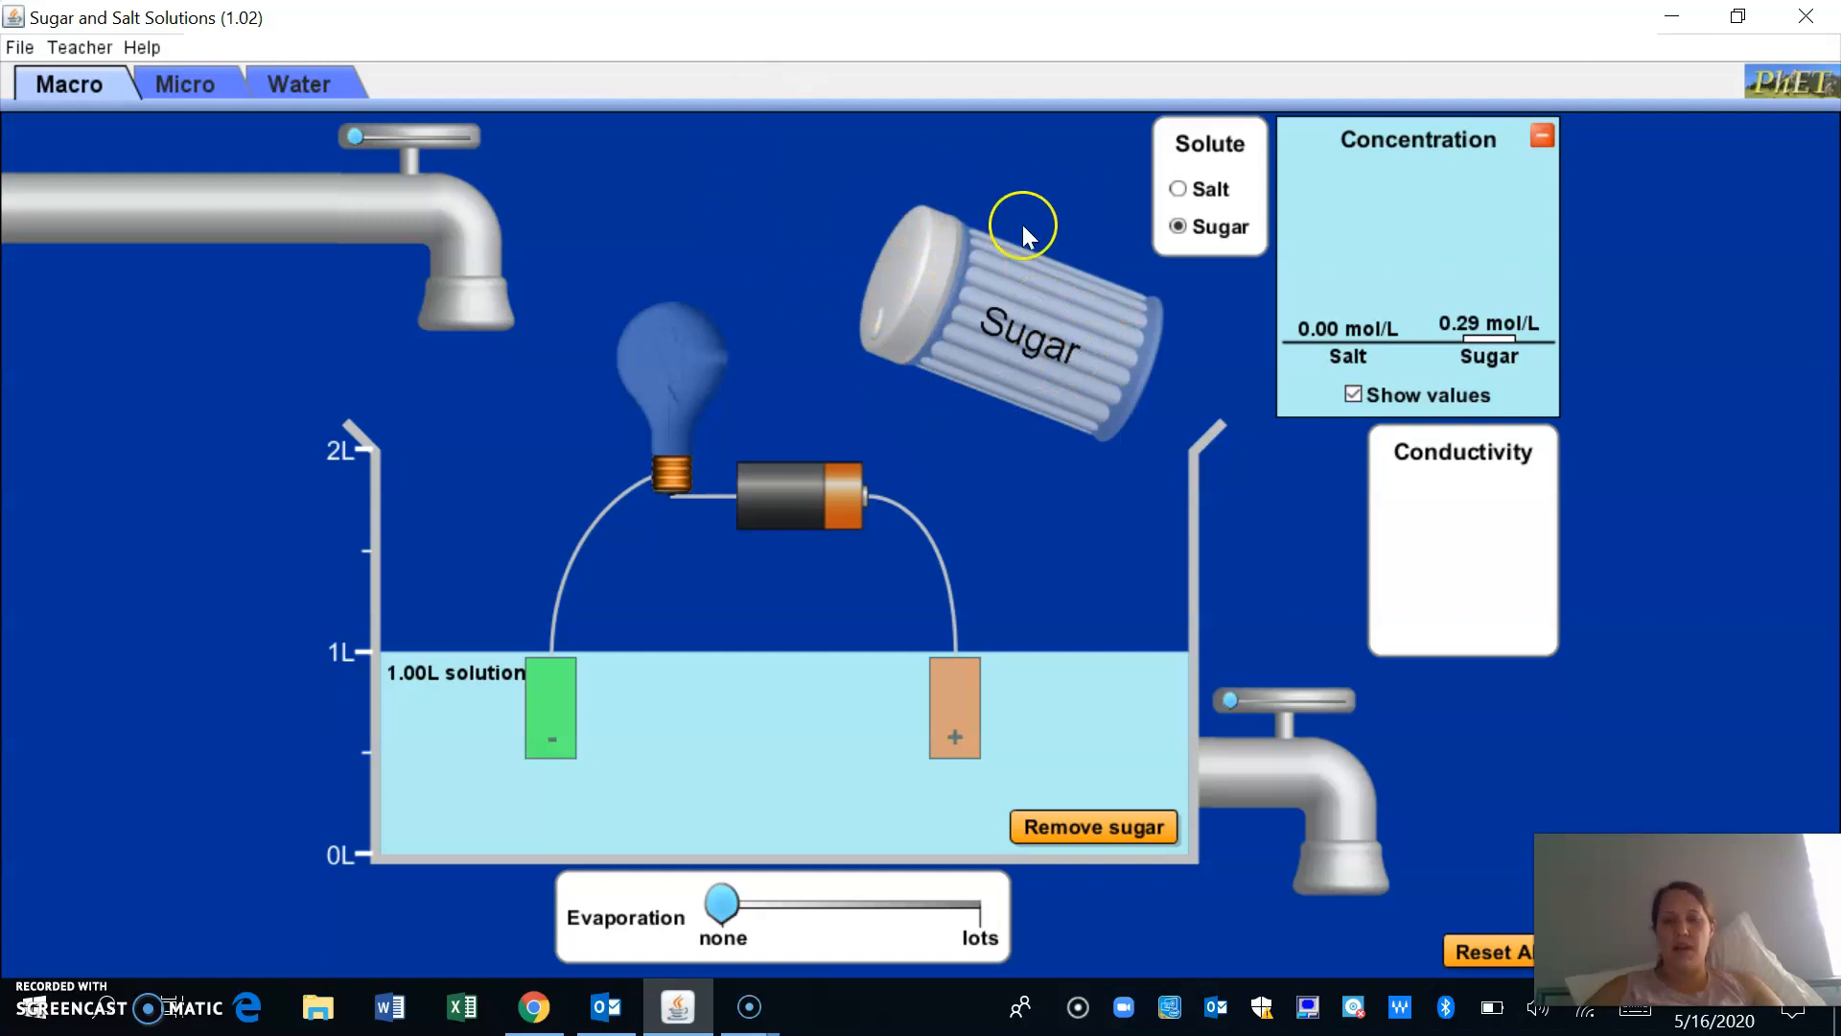
pyautogui.moveTo(610, 763)
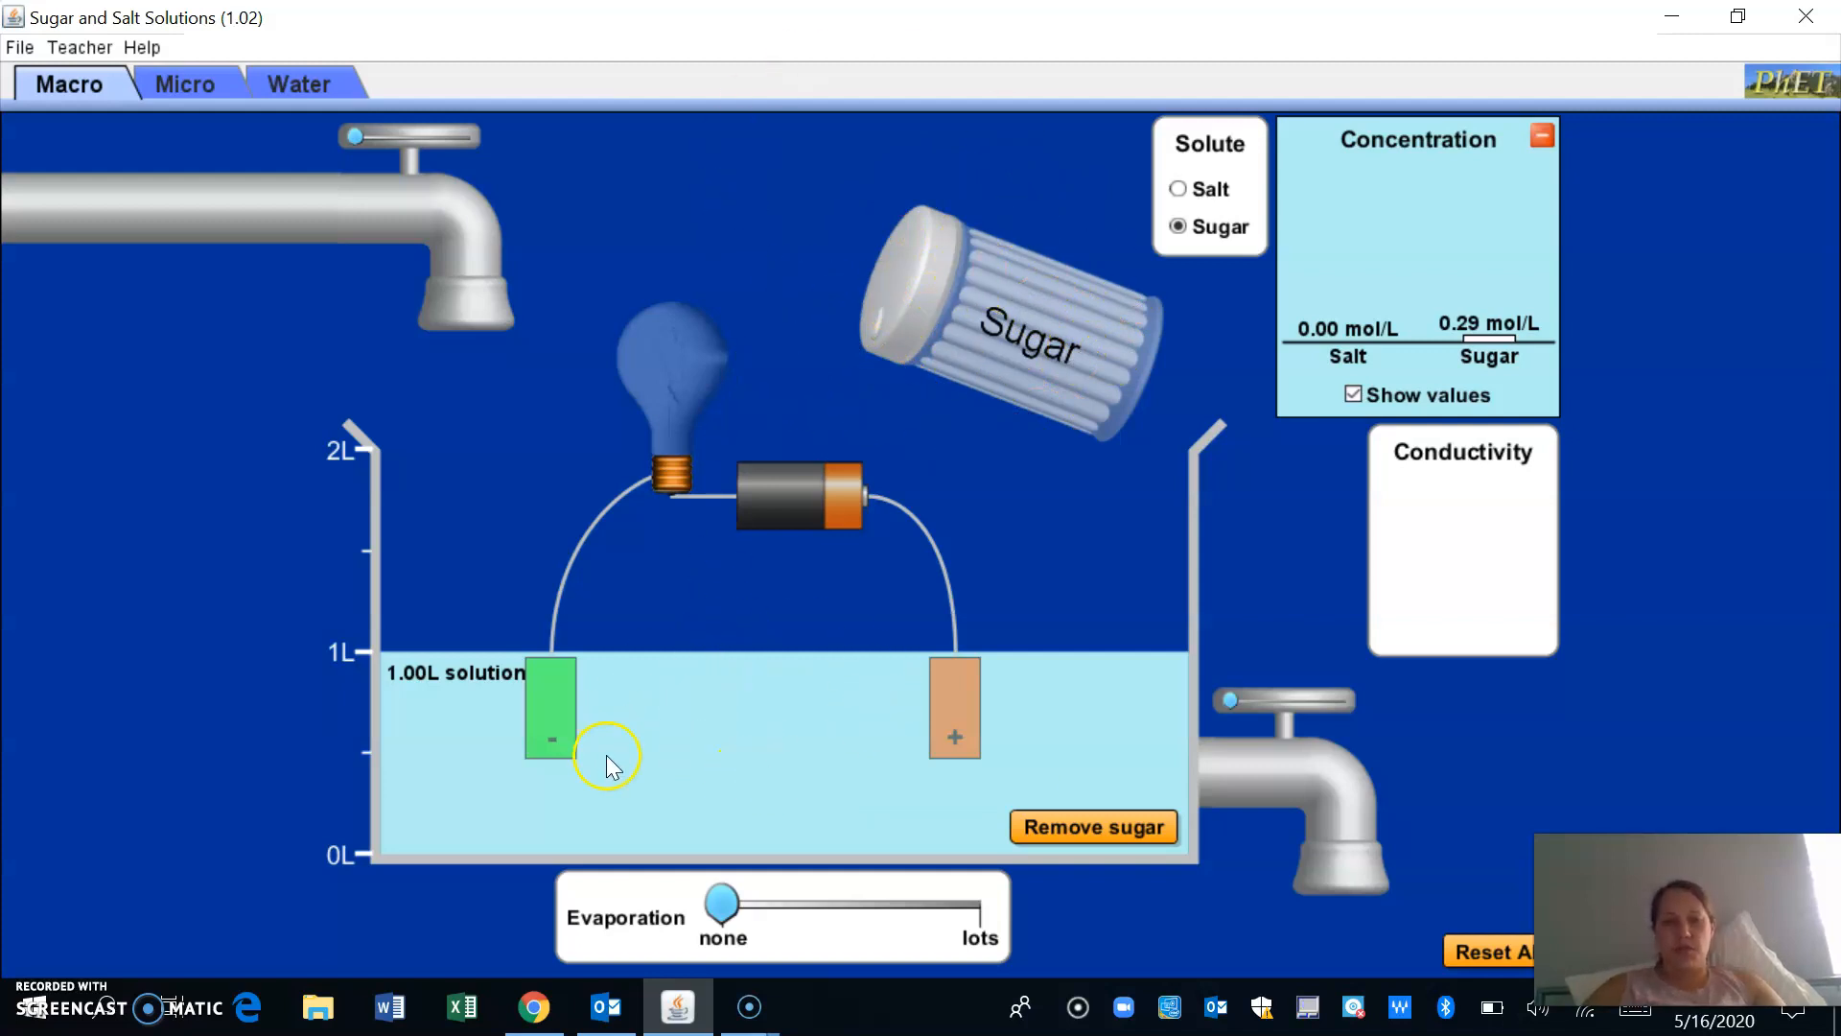
pyautogui.moveTo(903, 328)
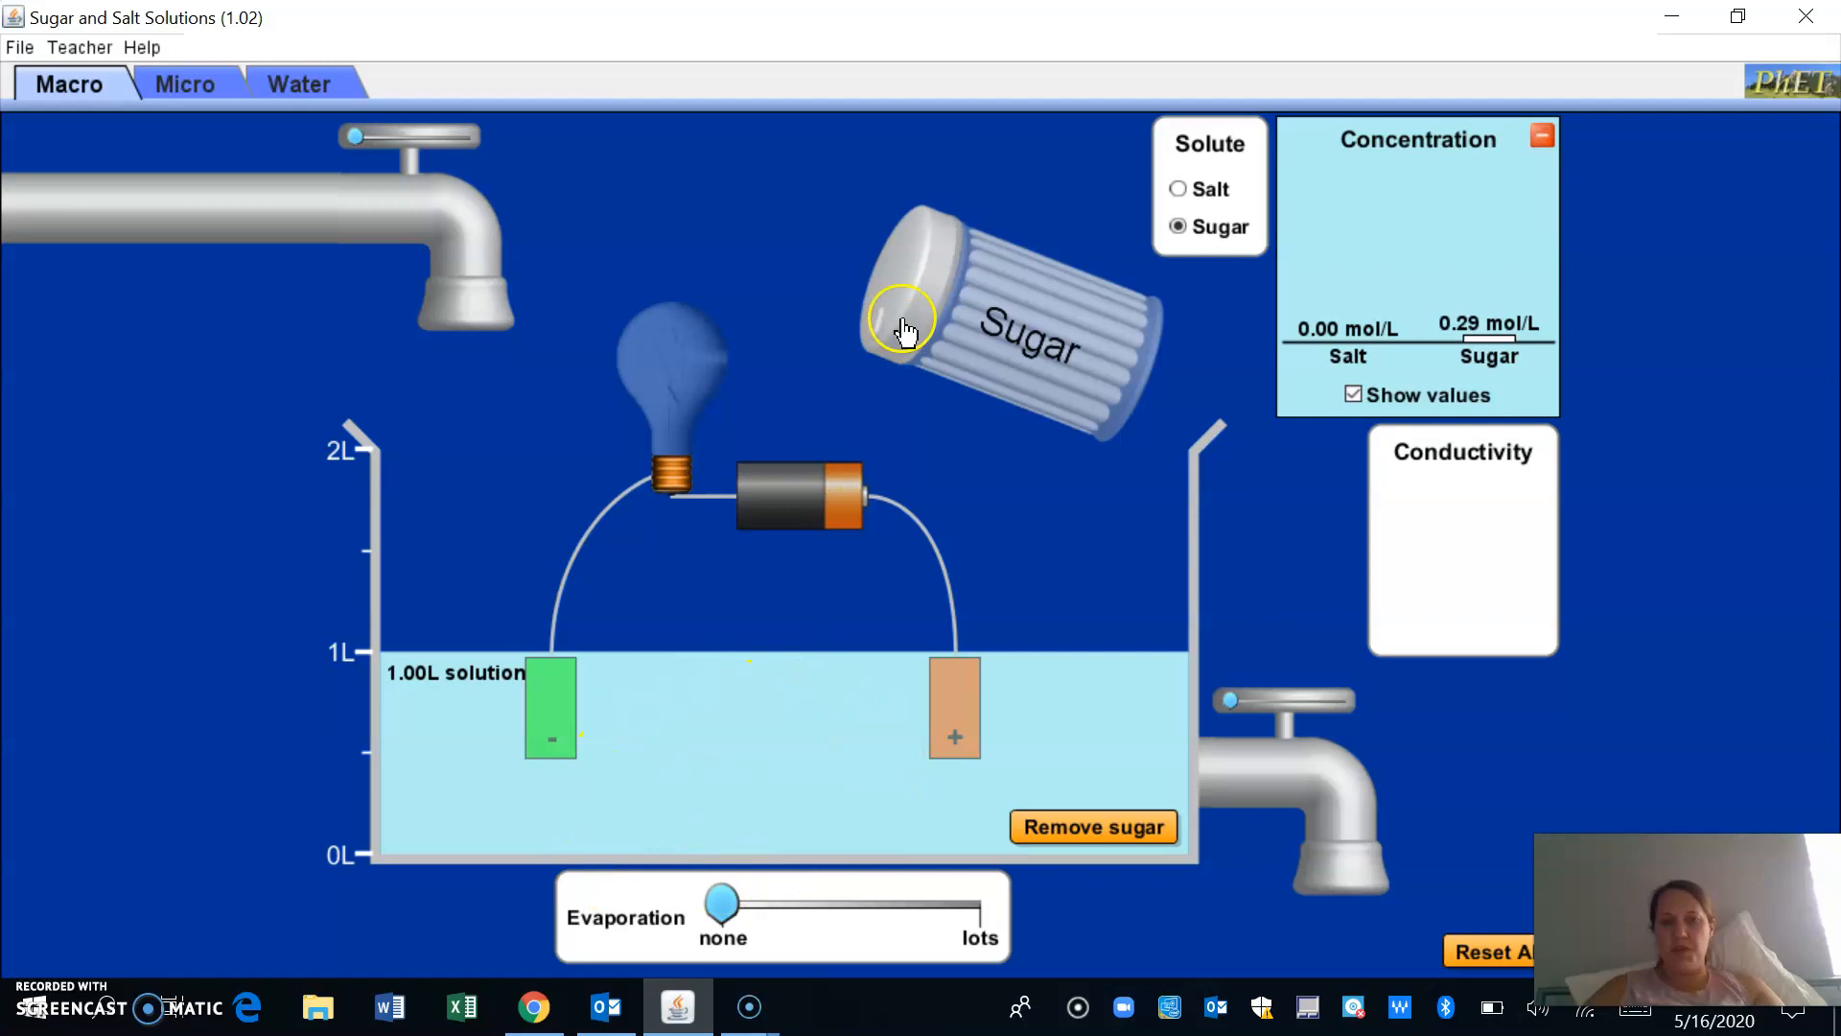
pyautogui.moveTo(629, 416)
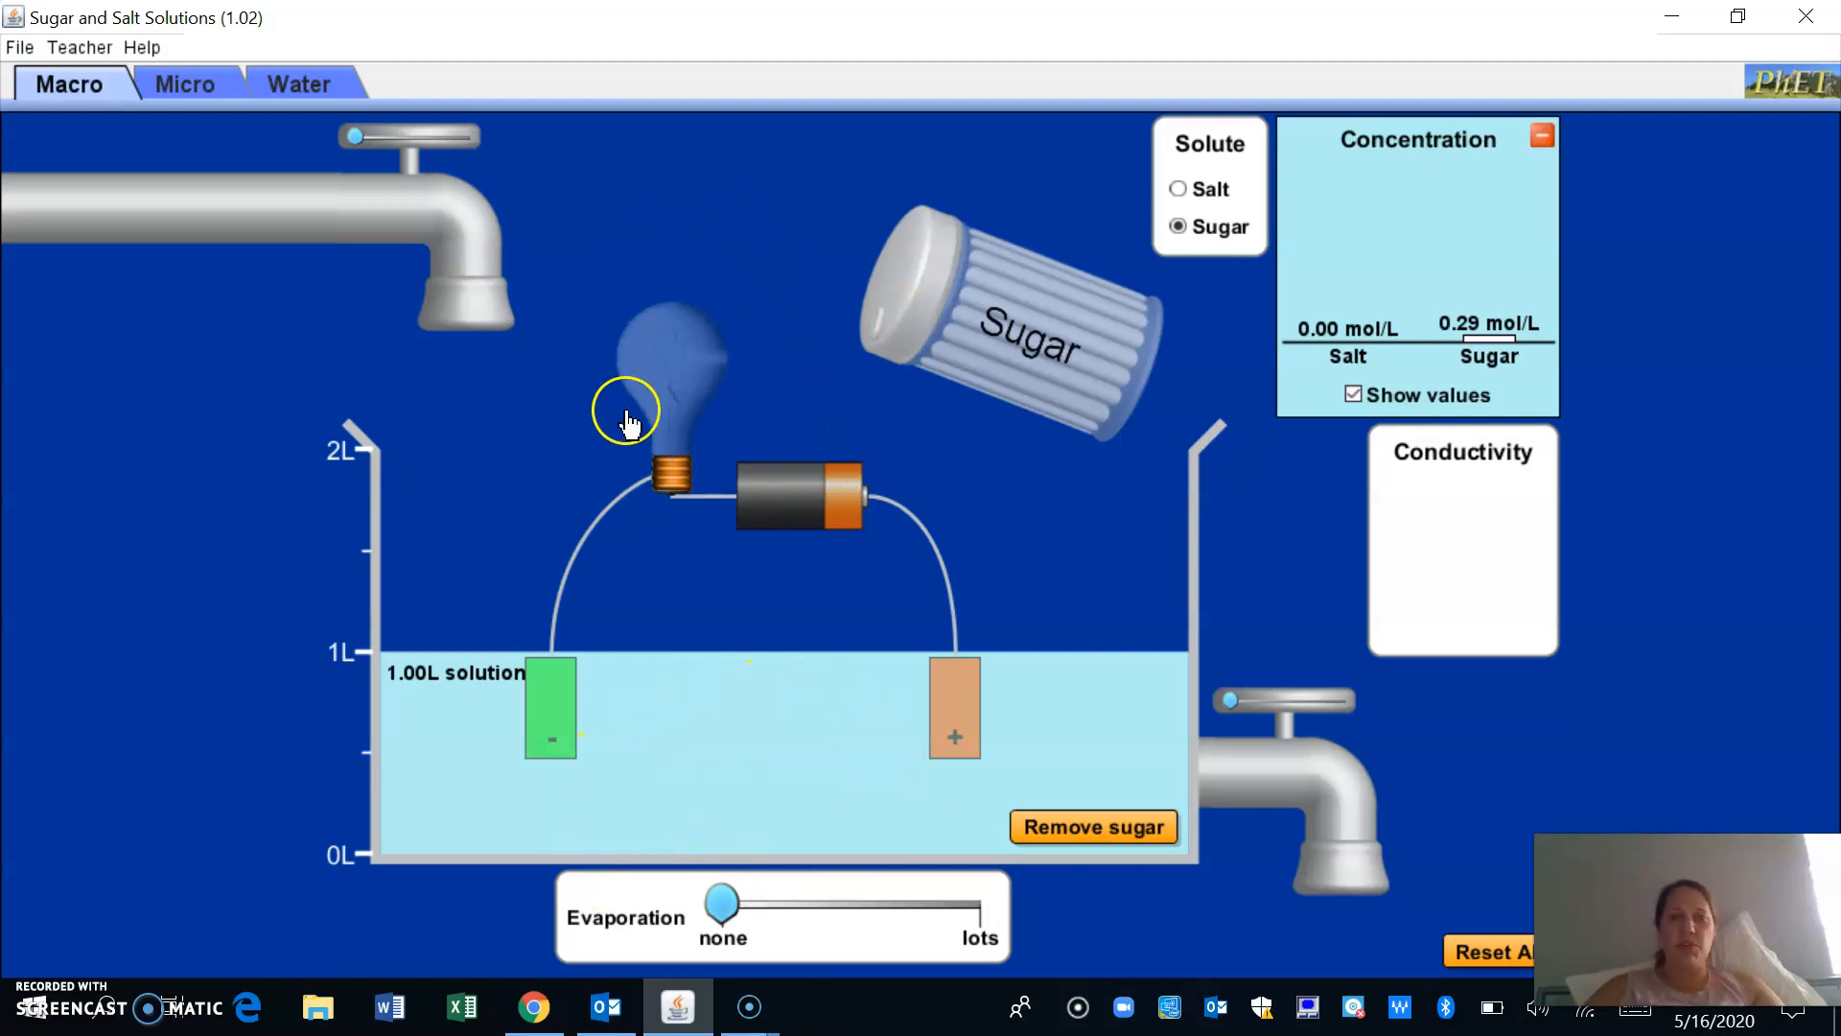
pyautogui.moveTo(807, 242)
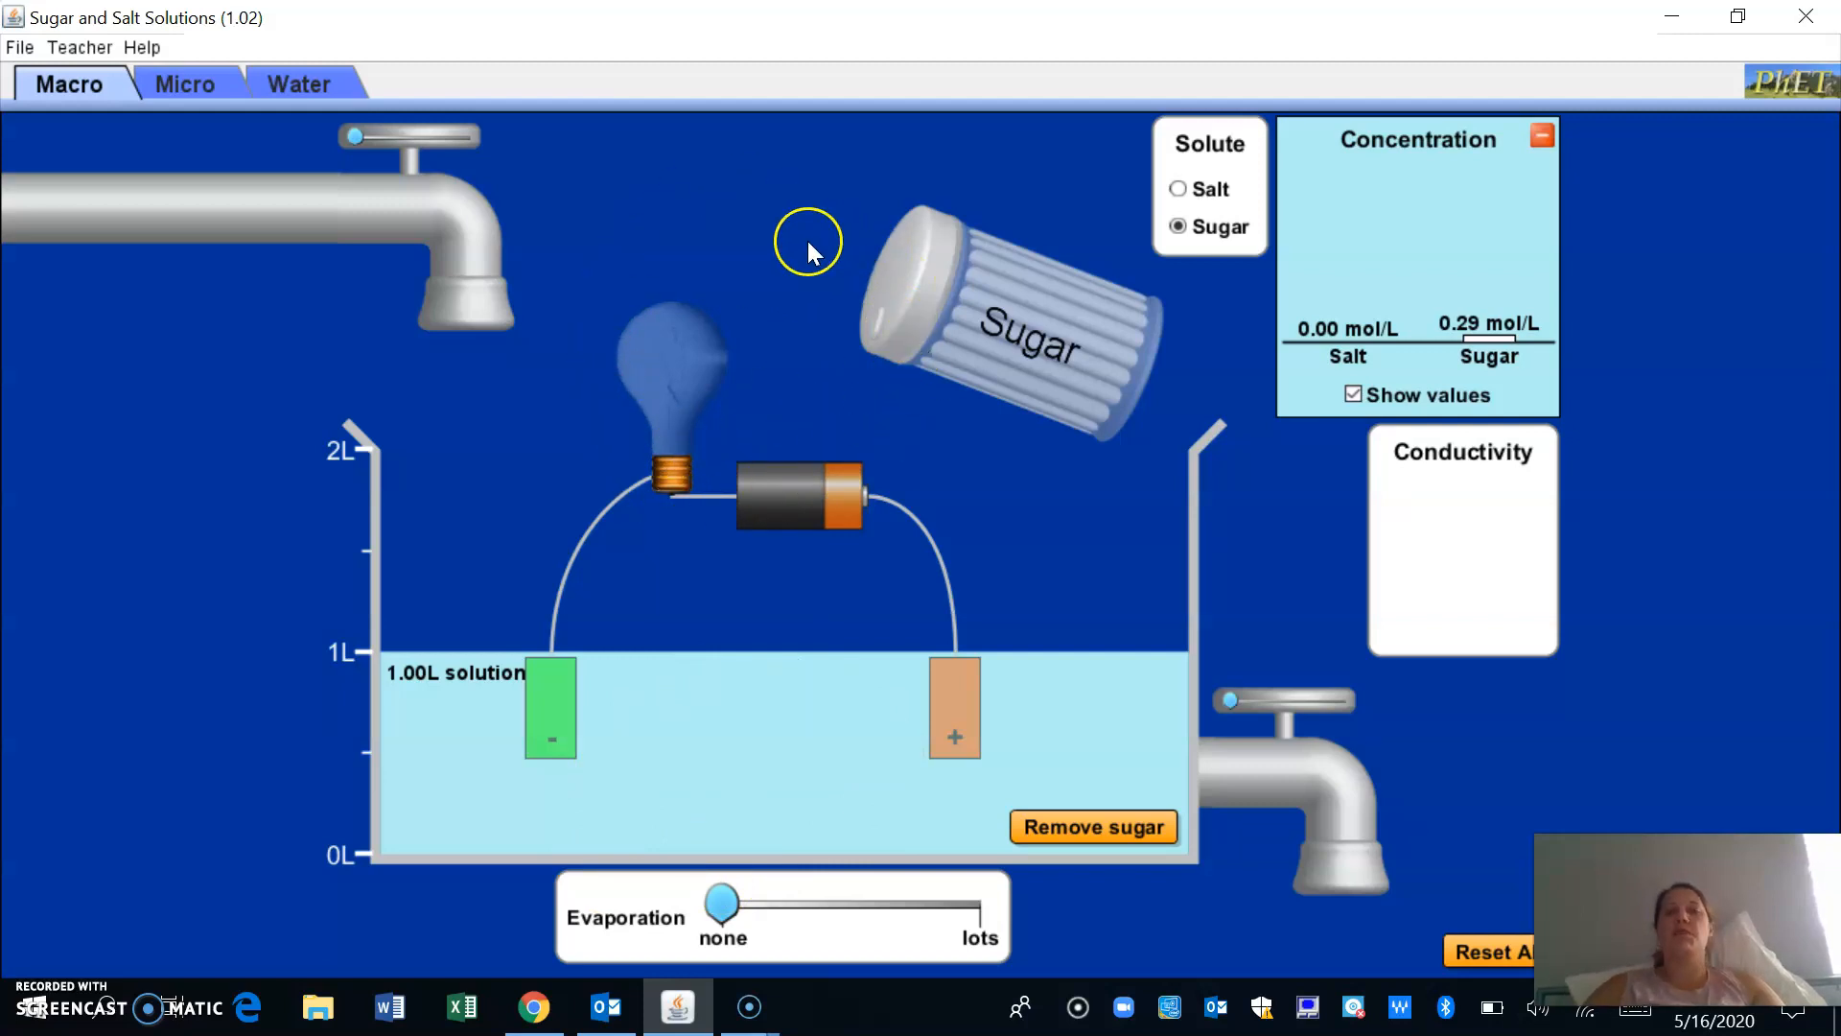
pyautogui.moveTo(813, 250)
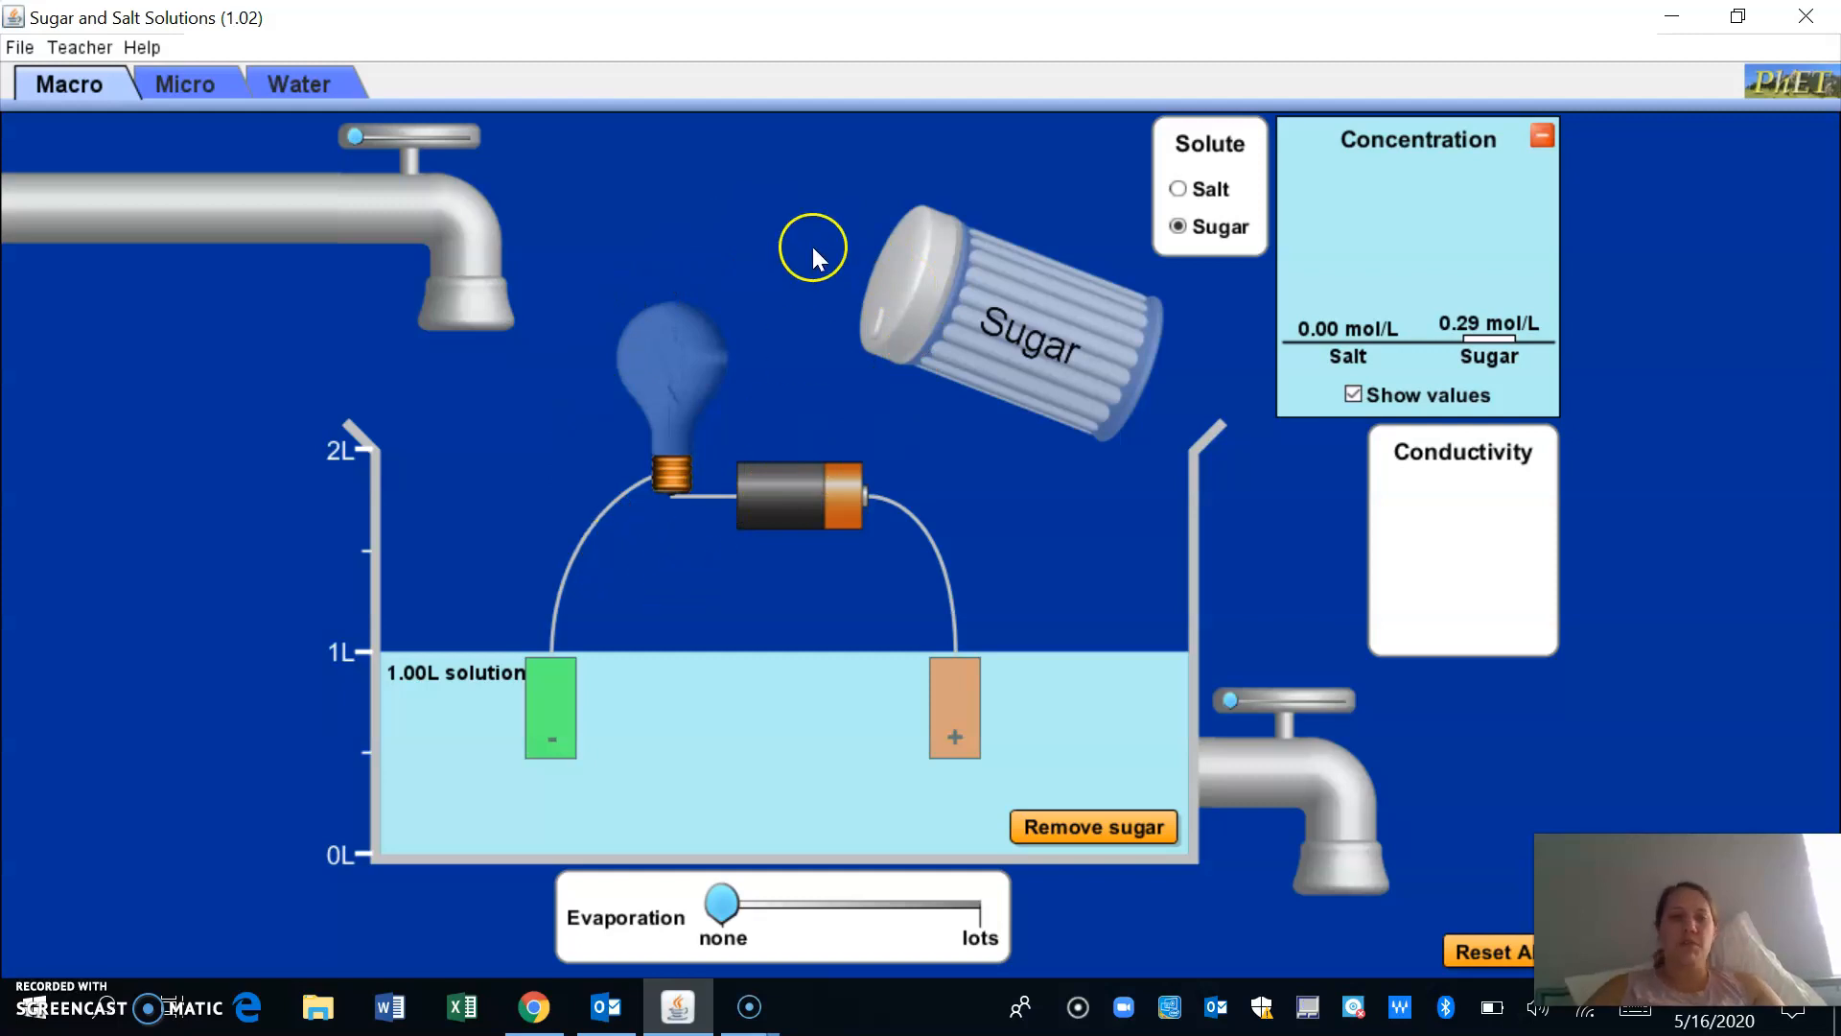
pyautogui.moveTo(568, 397)
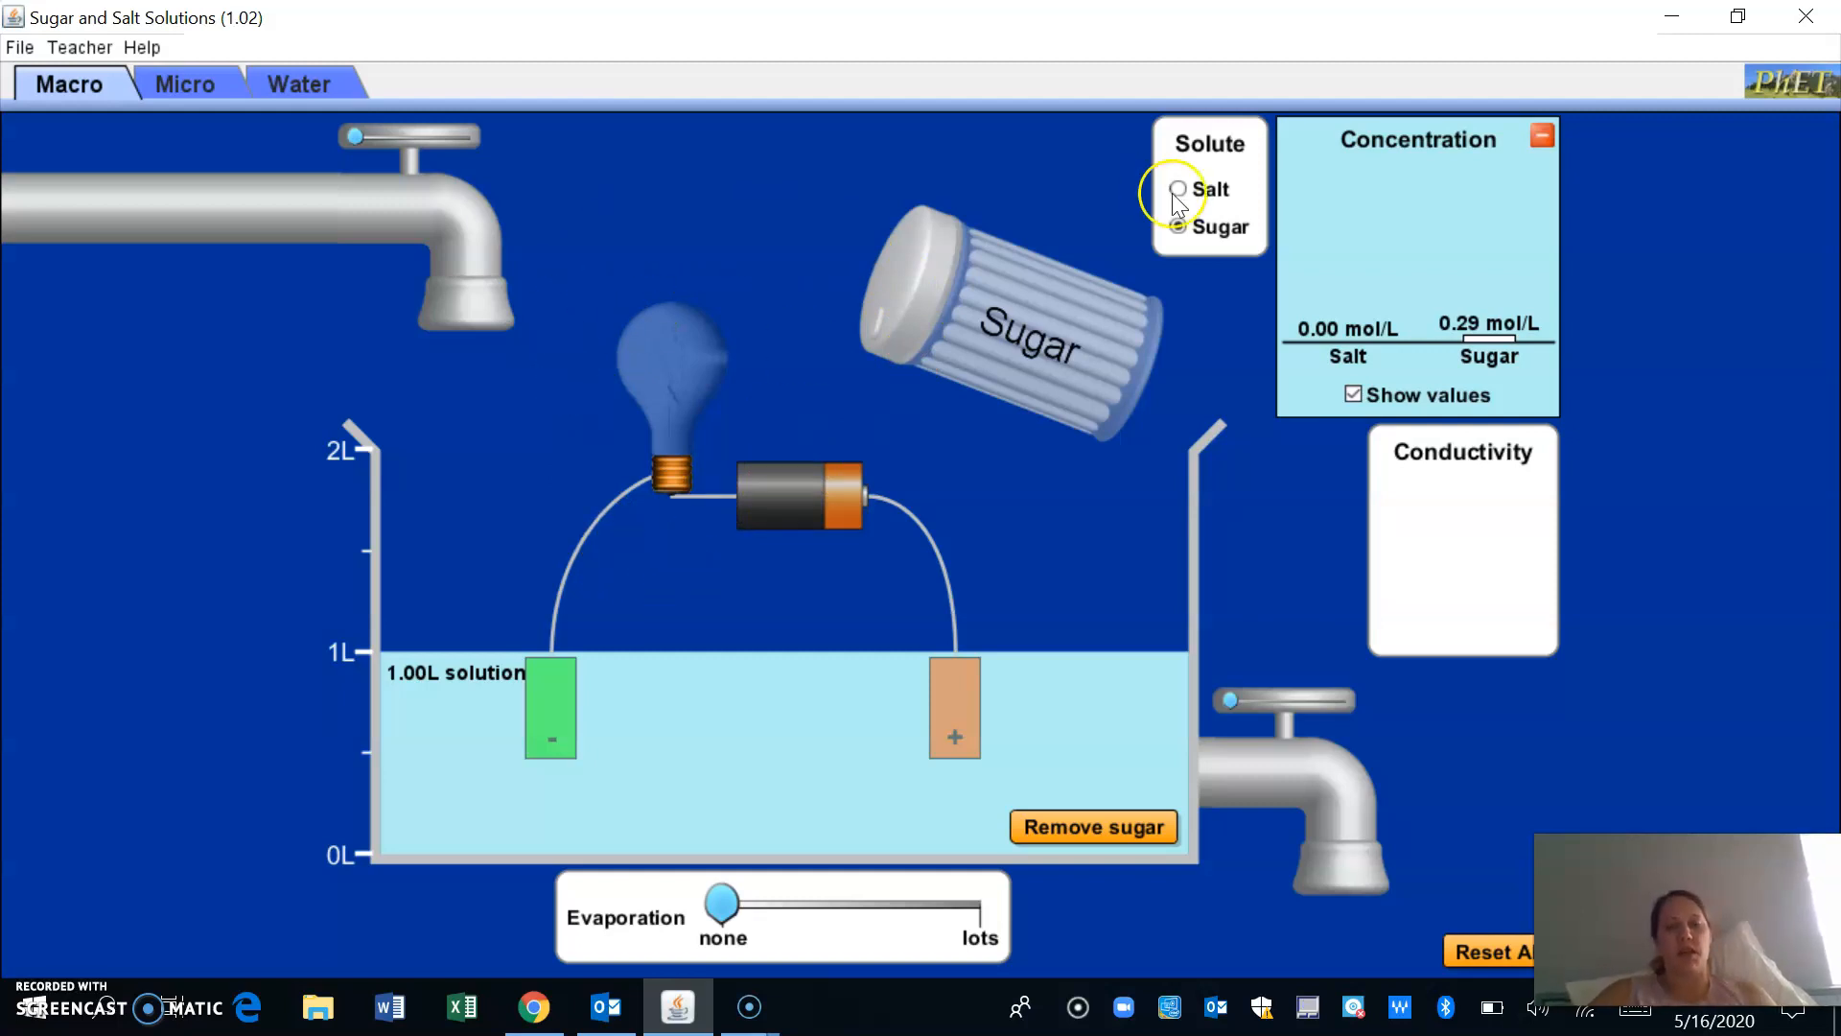
pyautogui.click(1176, 227)
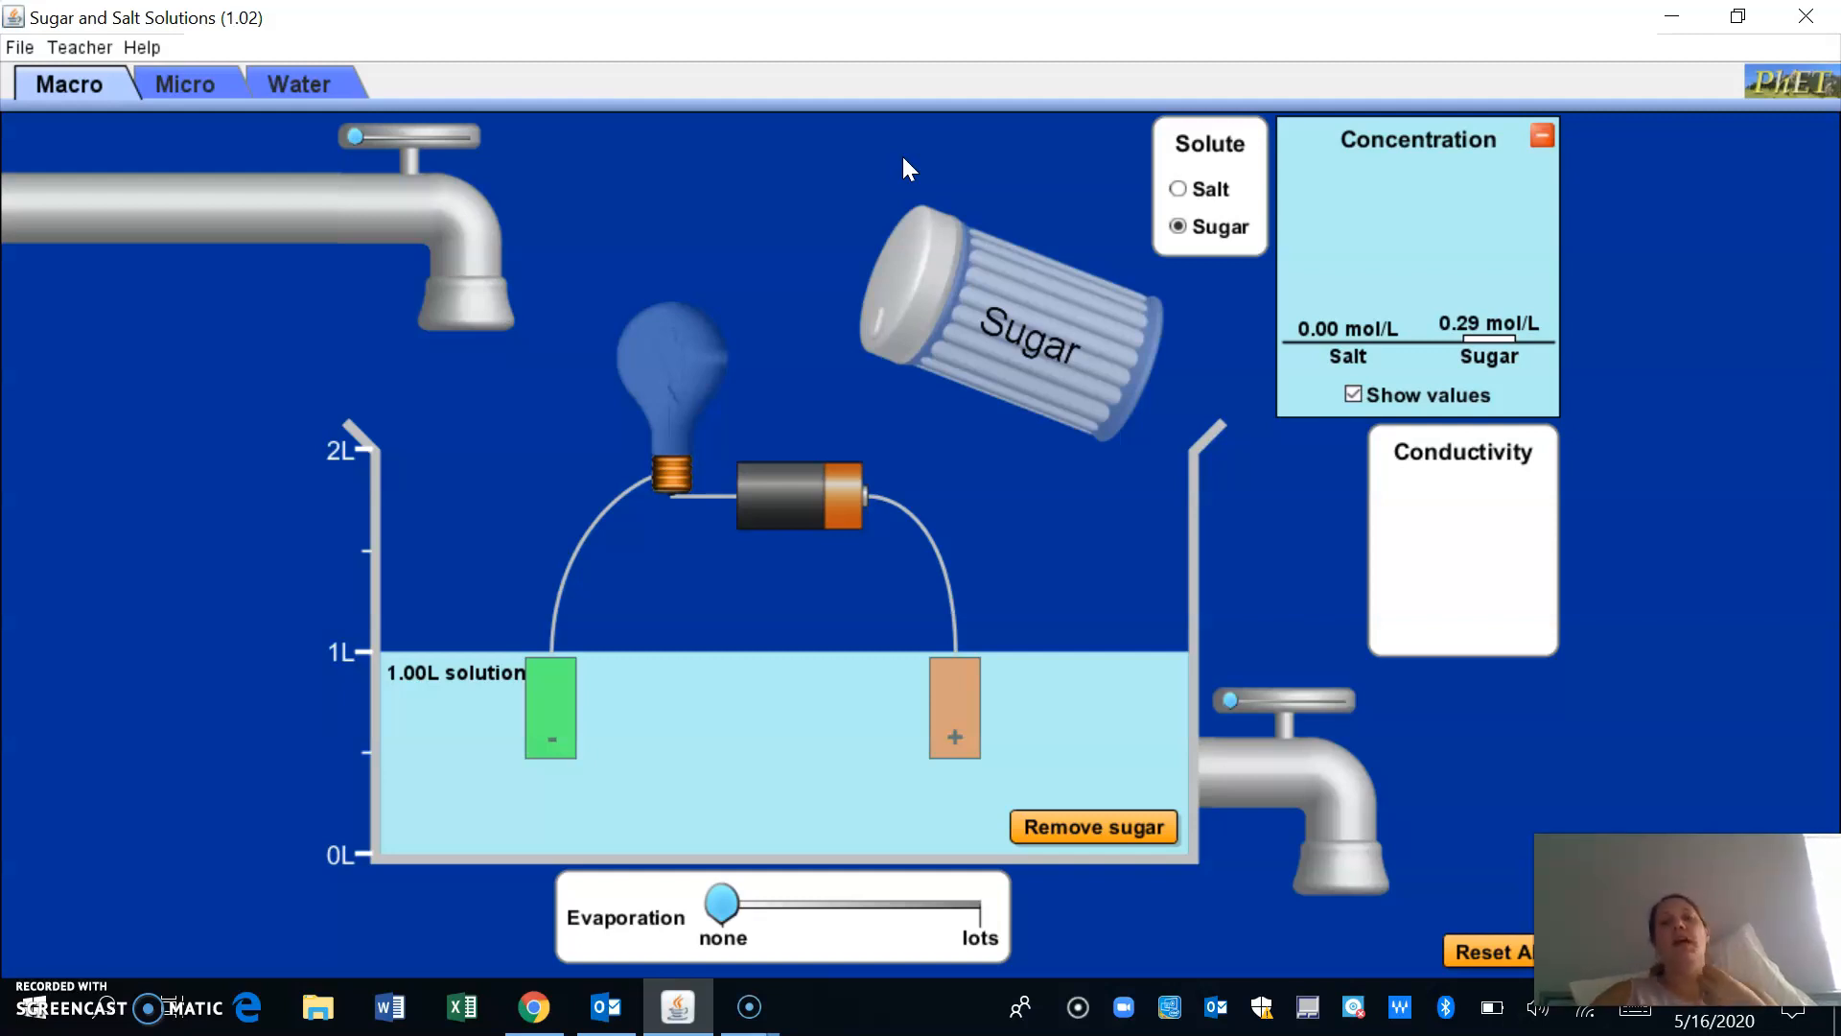
pyautogui.moveTo(810, 297)
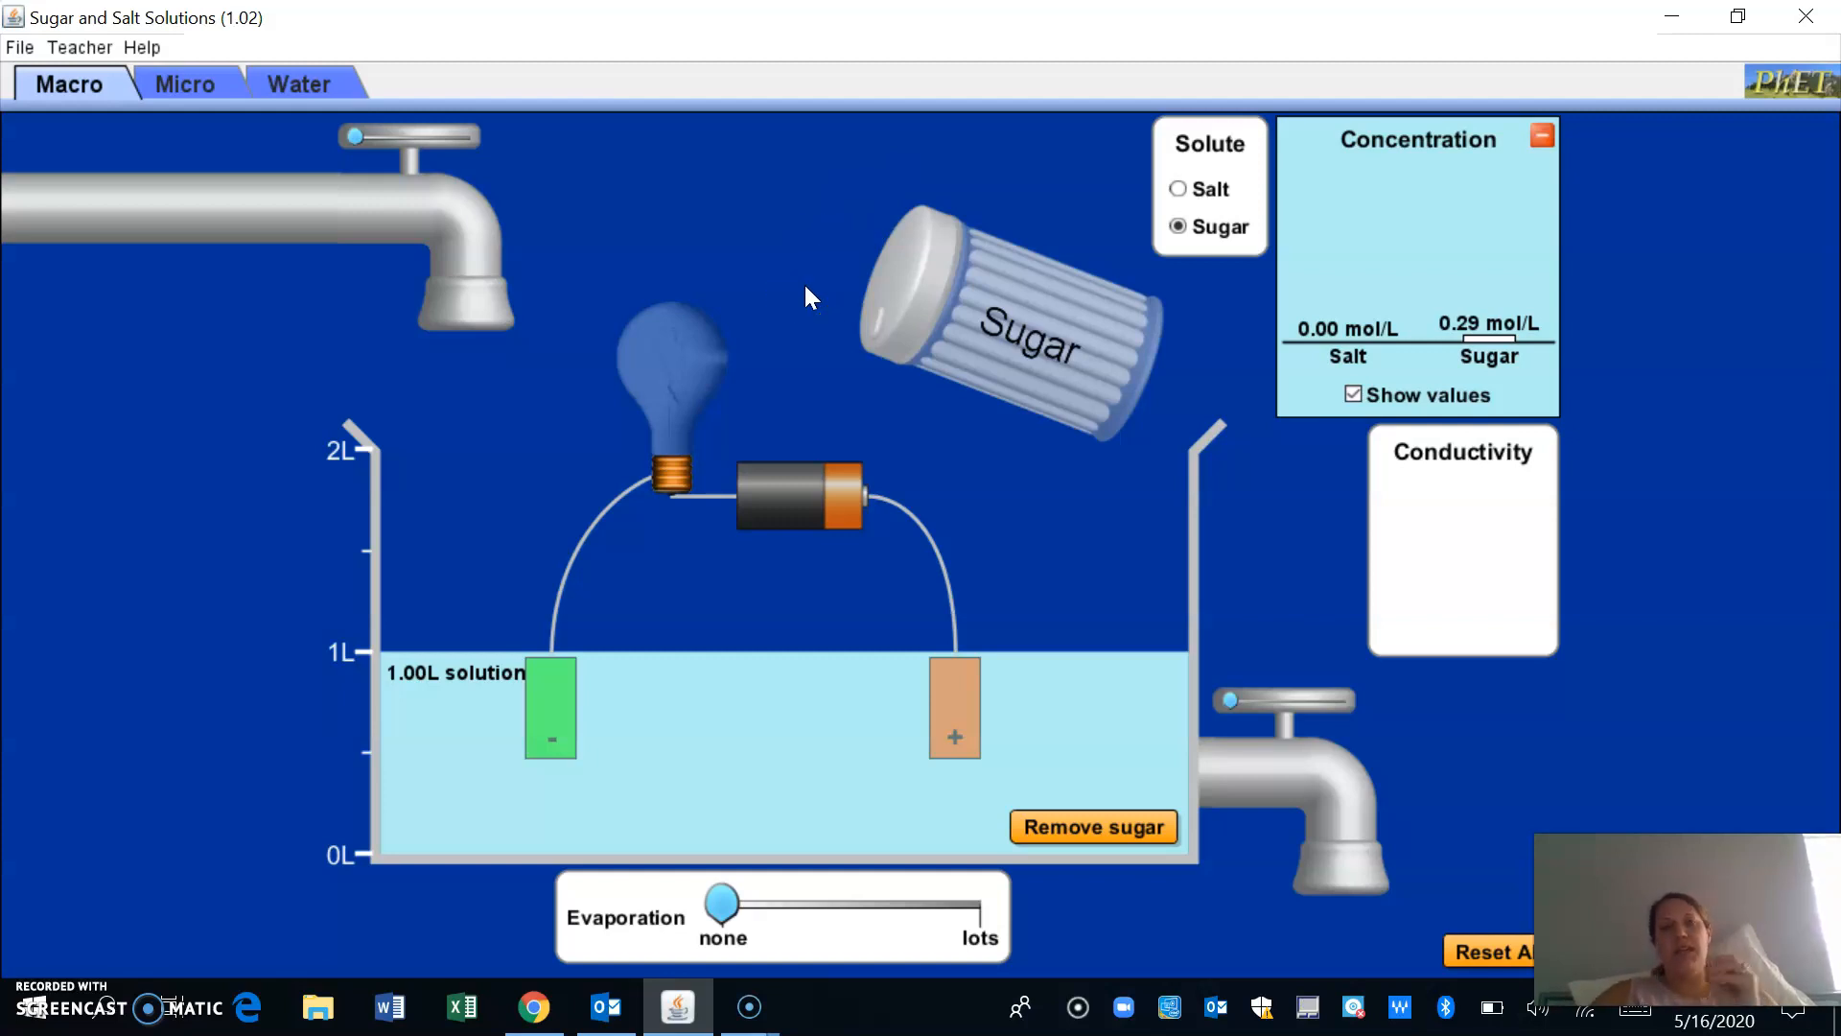
pyautogui.moveTo(1001, 320)
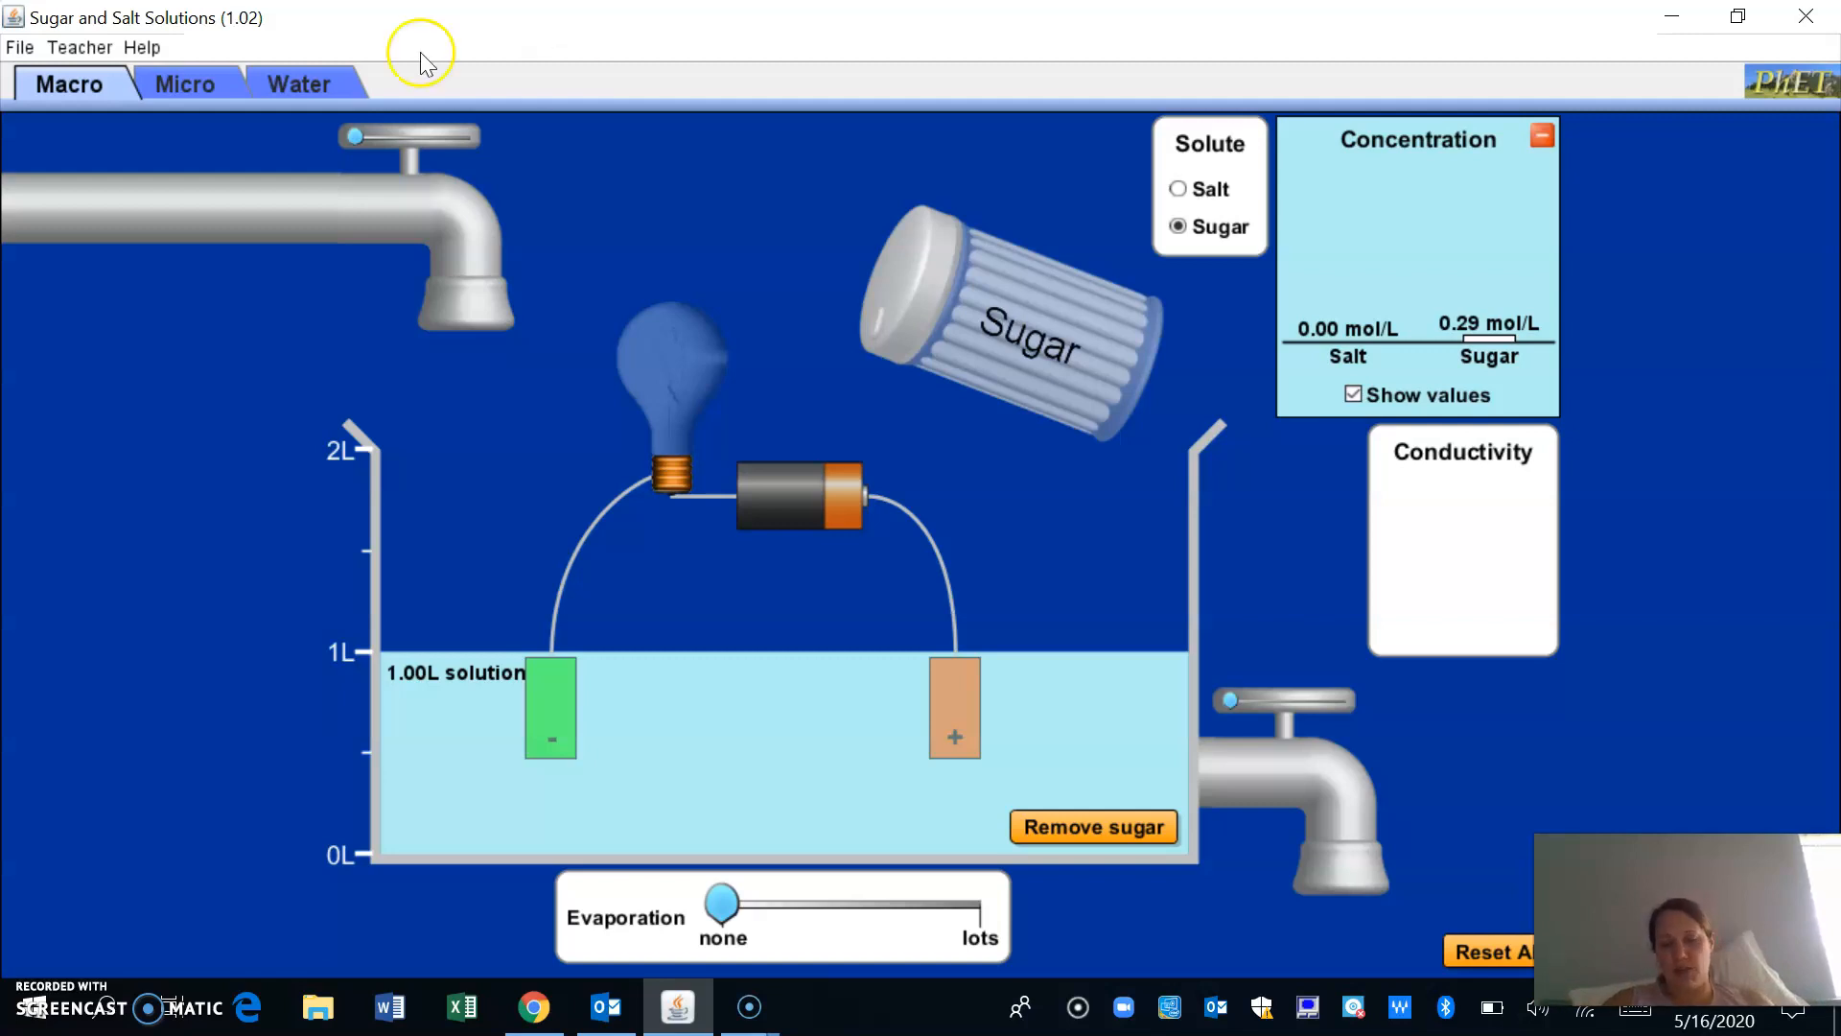
# Switch to the Micro view and clear the leftover salt ions from the water
pyautogui.click(184, 83)
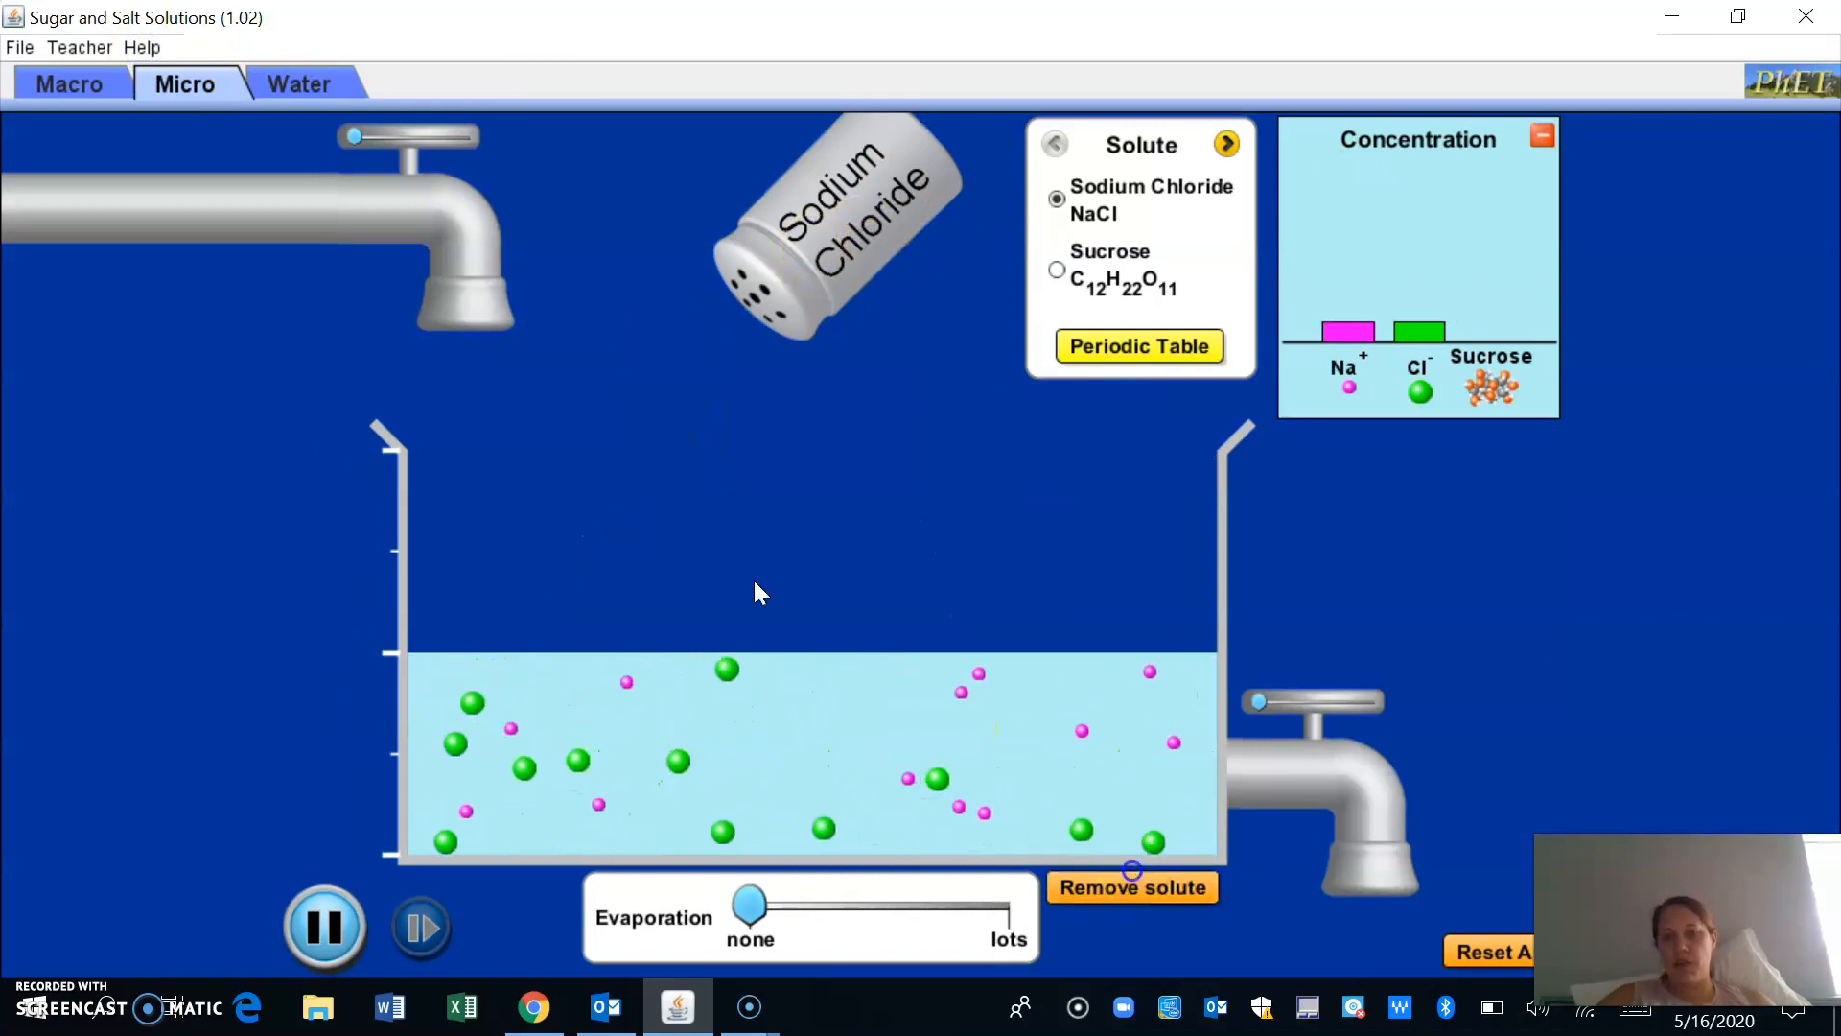
pyautogui.click(1131, 886)
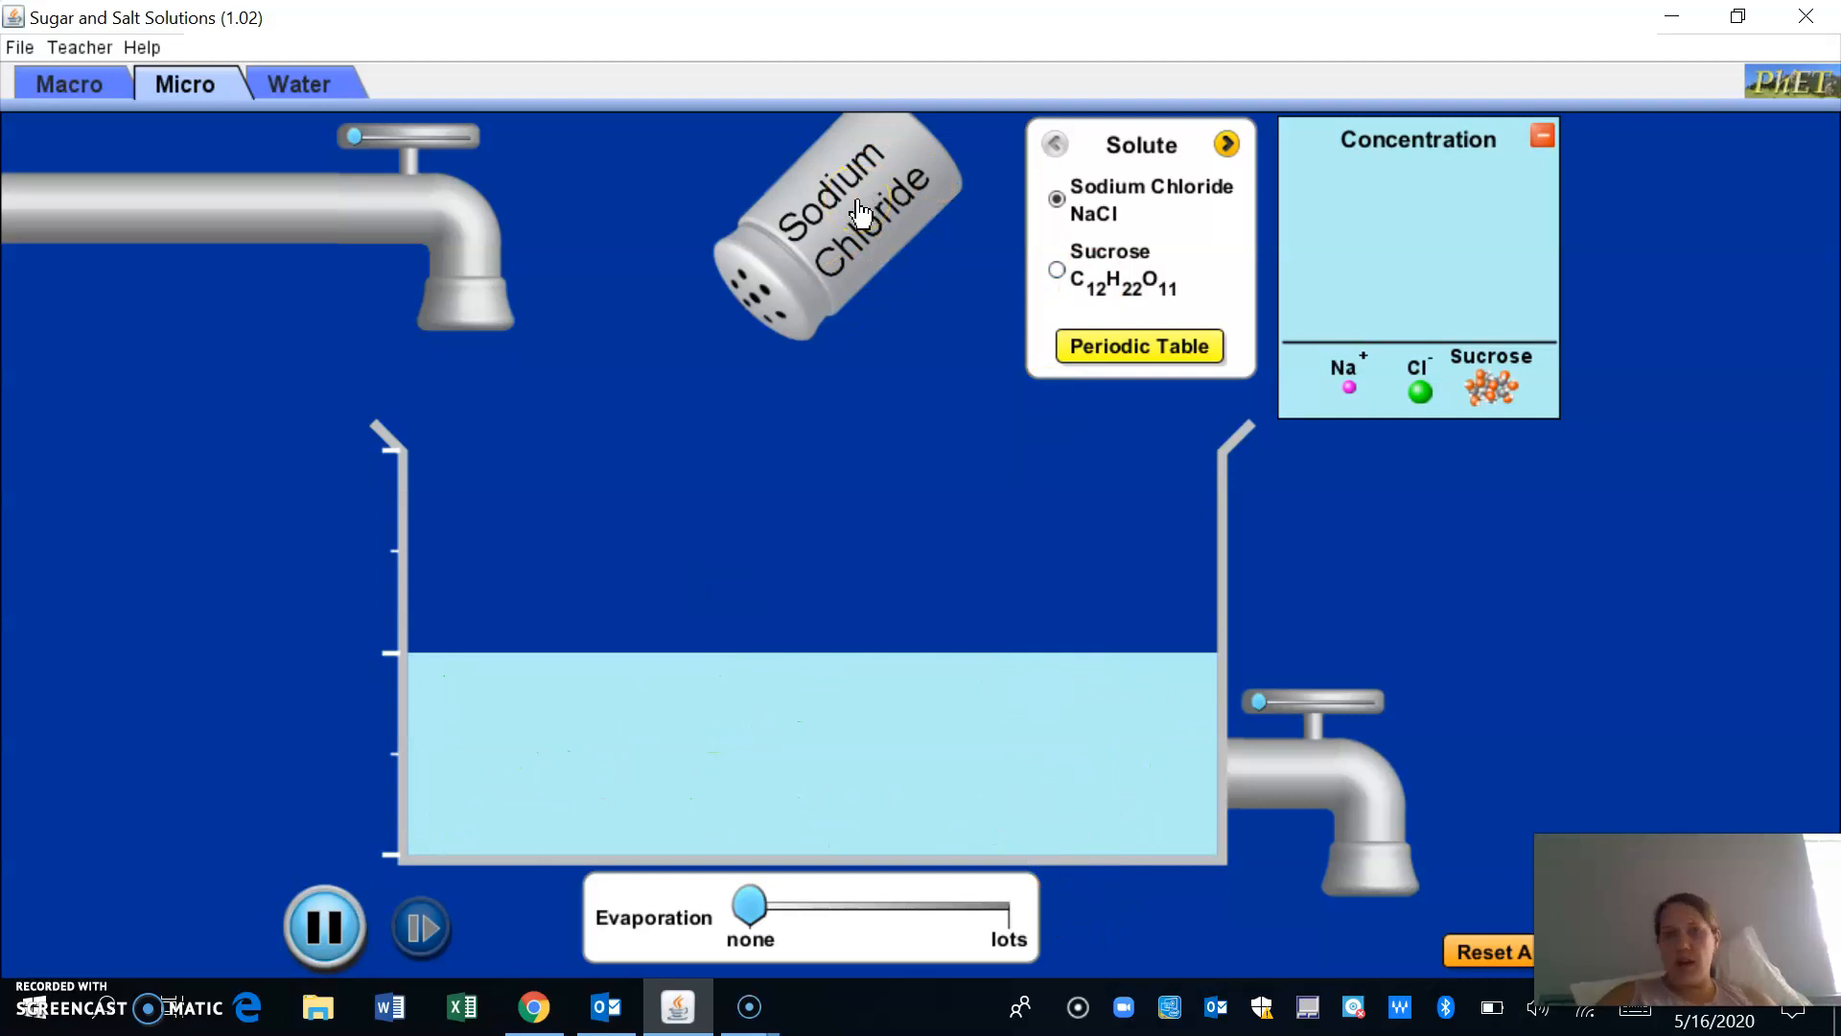
# Shake fresh sodium chloride crystals into the beaker so they dissolve into Na⁺ and Cl⁻ ions
pyautogui.moveTo(858, 211); pyautogui.dragTo(898, 160)
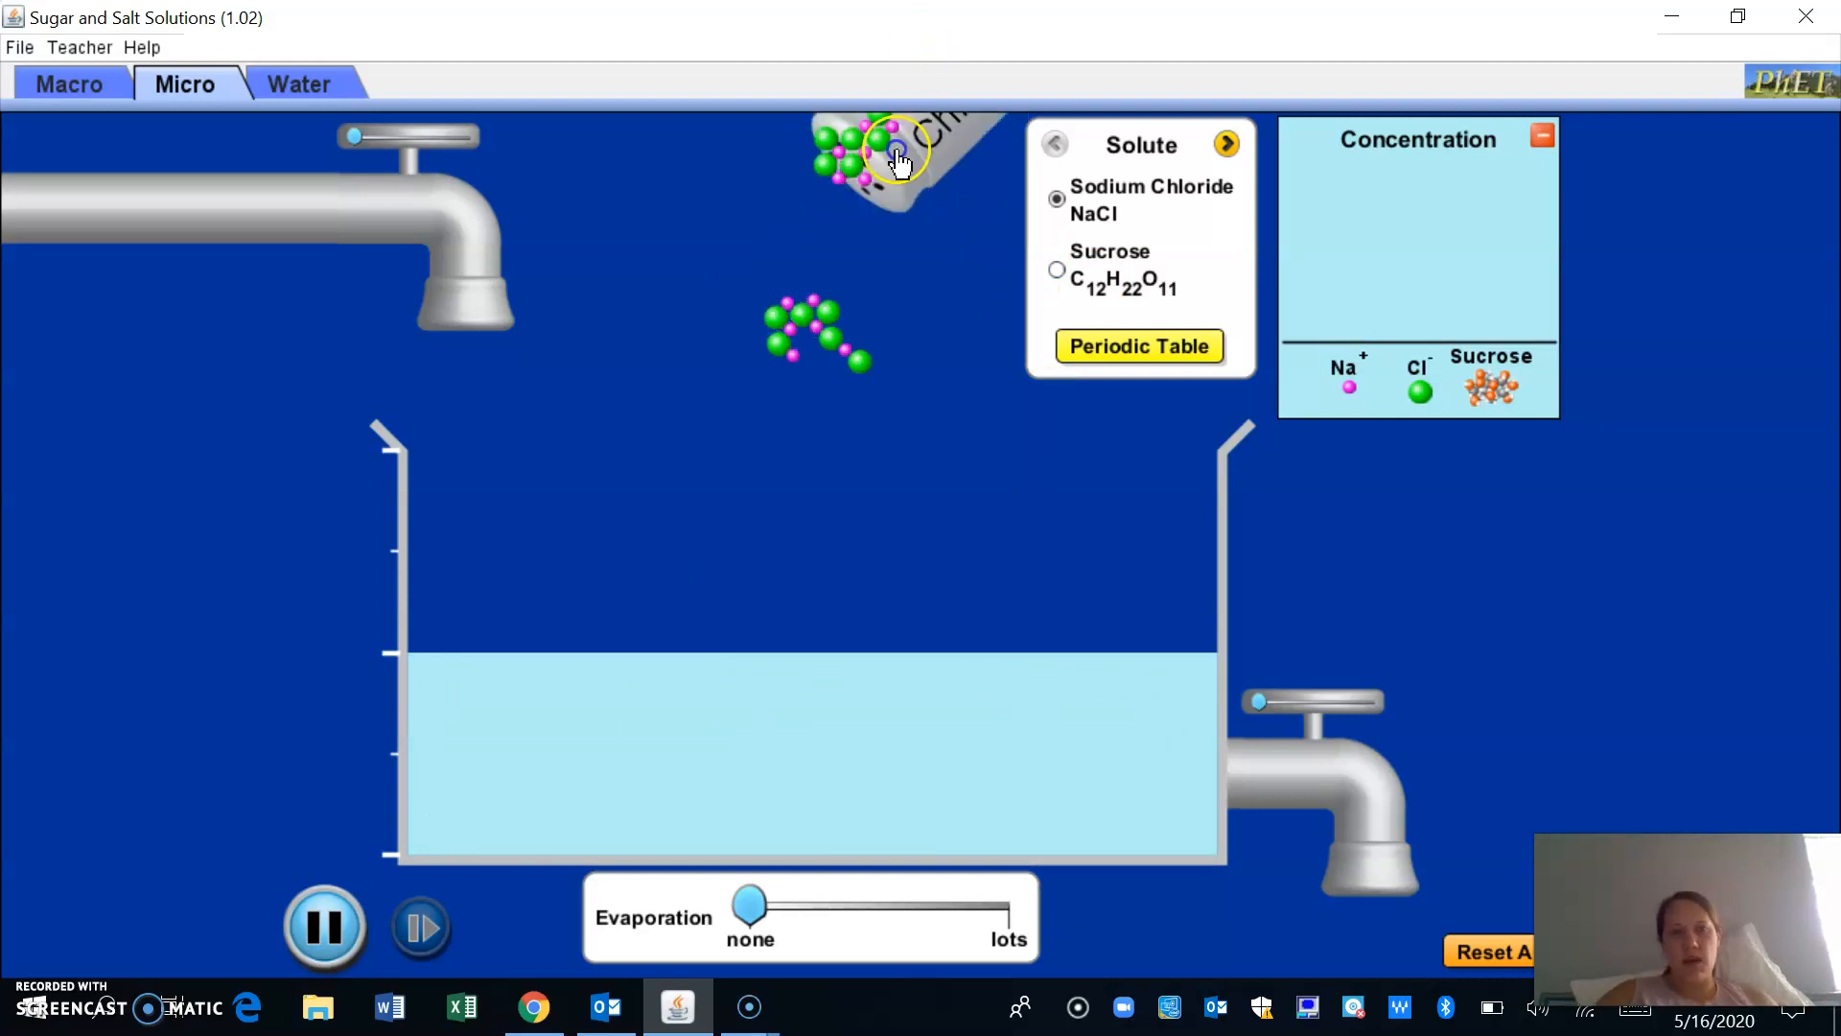
pyautogui.moveTo(898, 159); pyautogui.dragTo(869, 305)
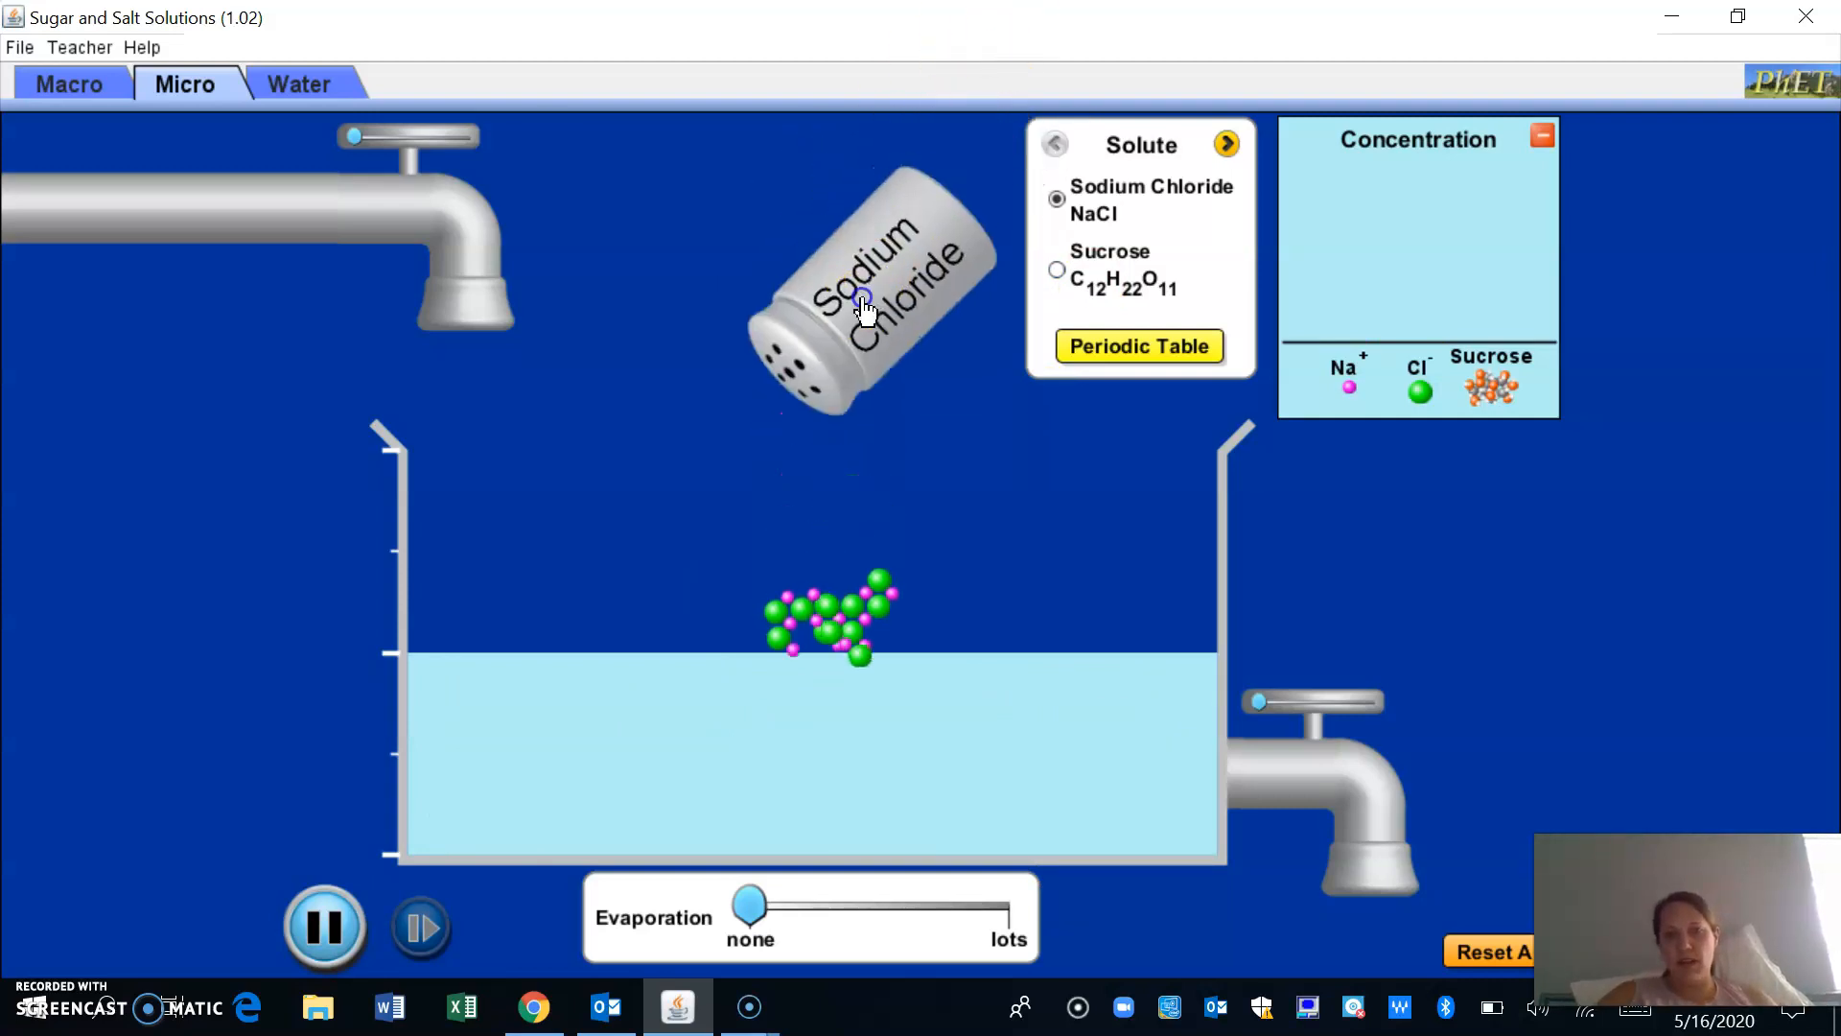
pyautogui.moveTo(867, 305); pyautogui.dragTo(901, 183)
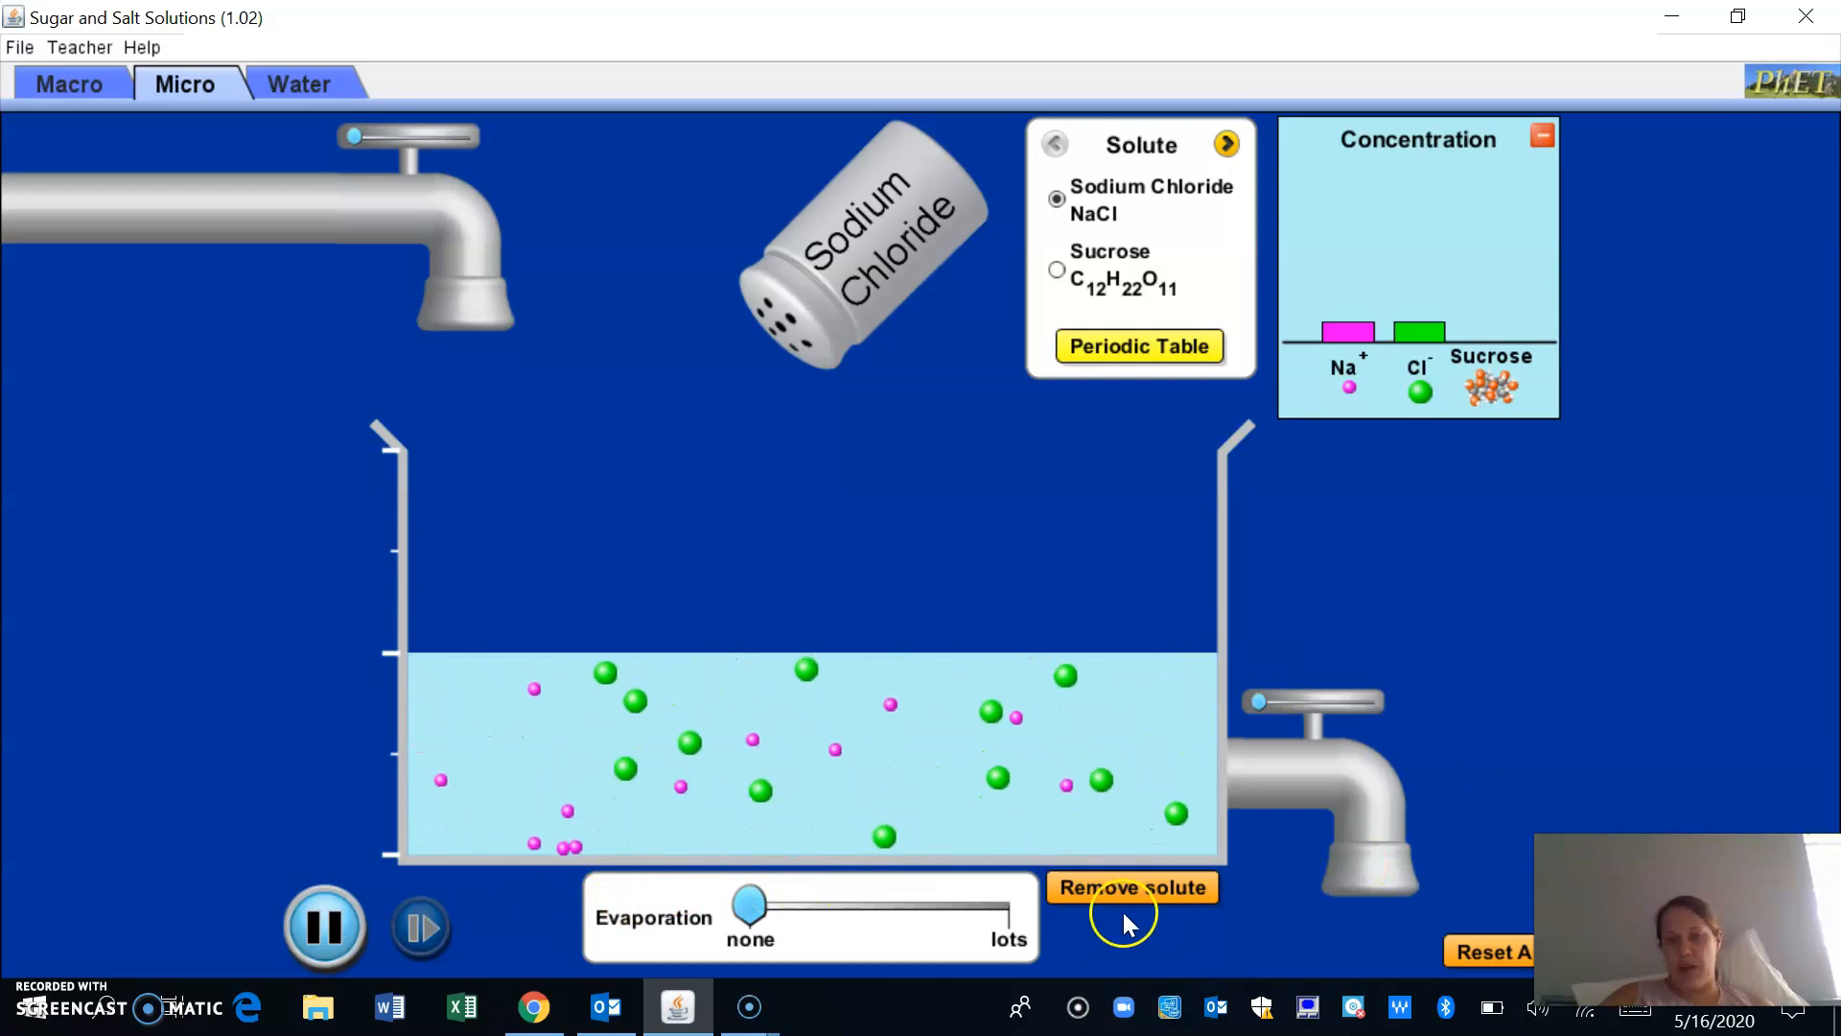
# Empty the salt ions from the water and select Sucrose as the solute
pyautogui.click(1132, 889)
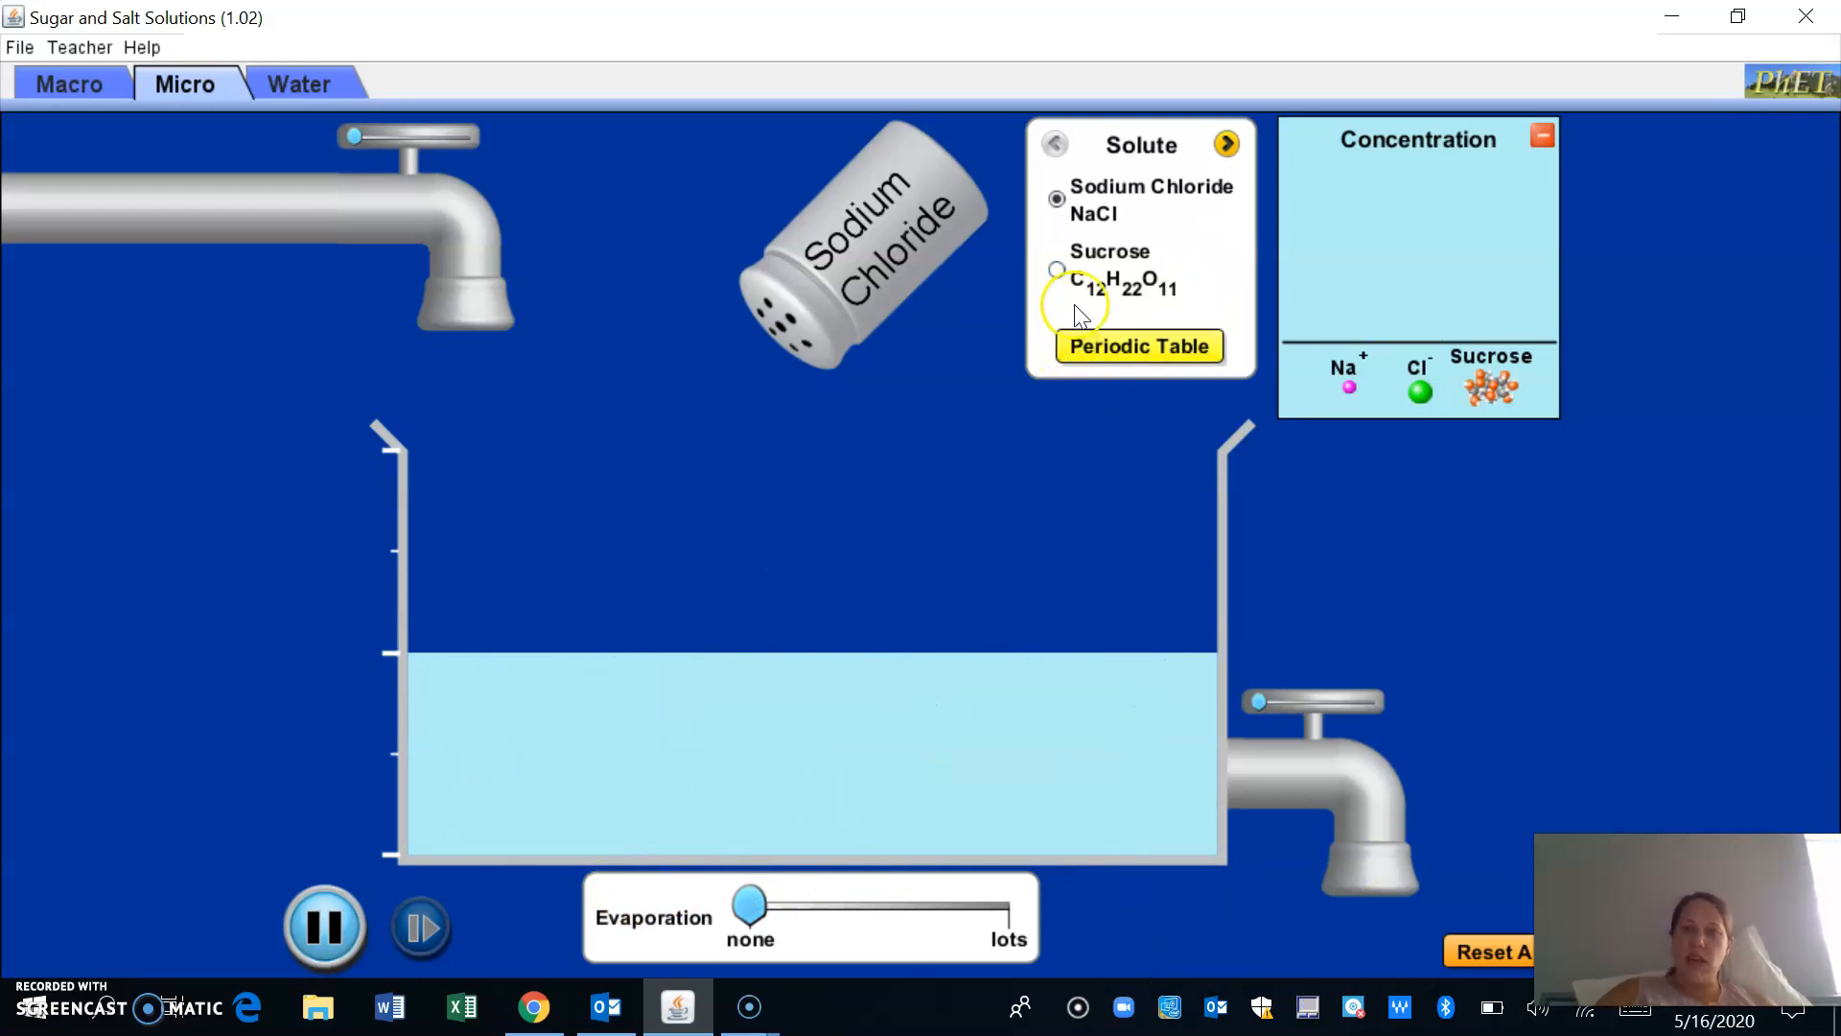
pyautogui.click(1055, 269)
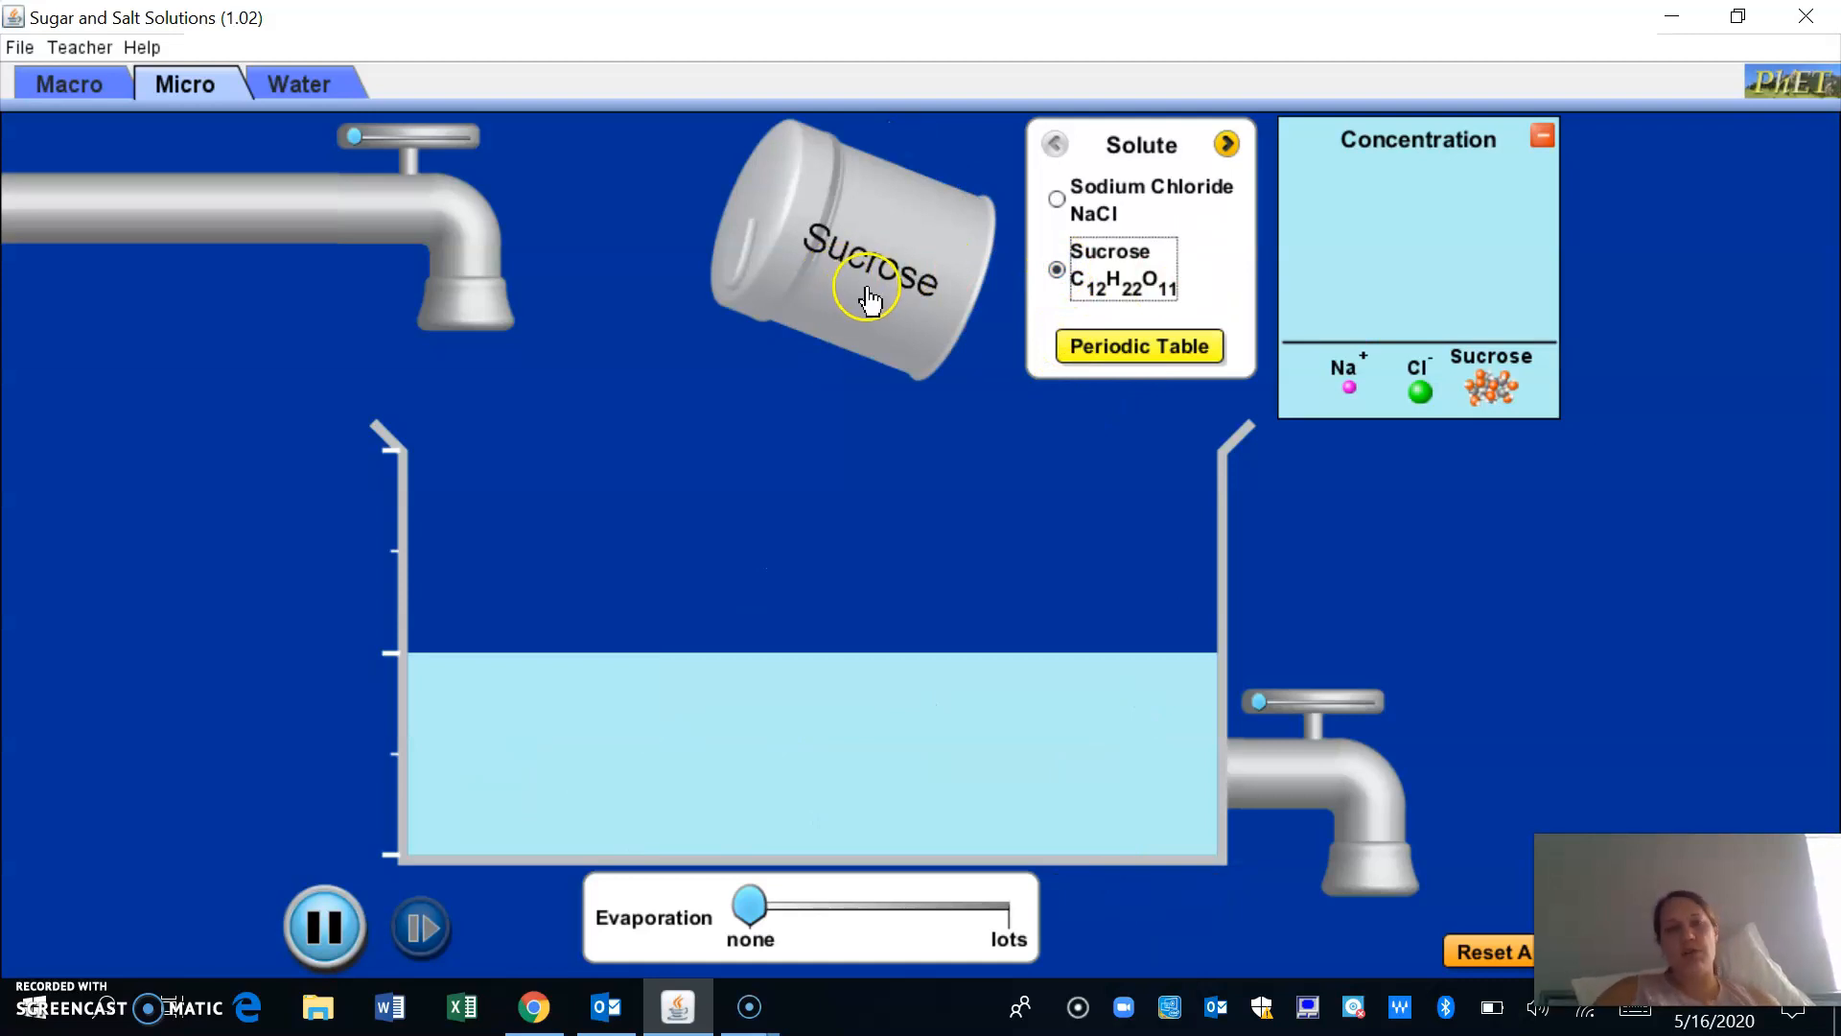
pyautogui.moveTo(874, 303)
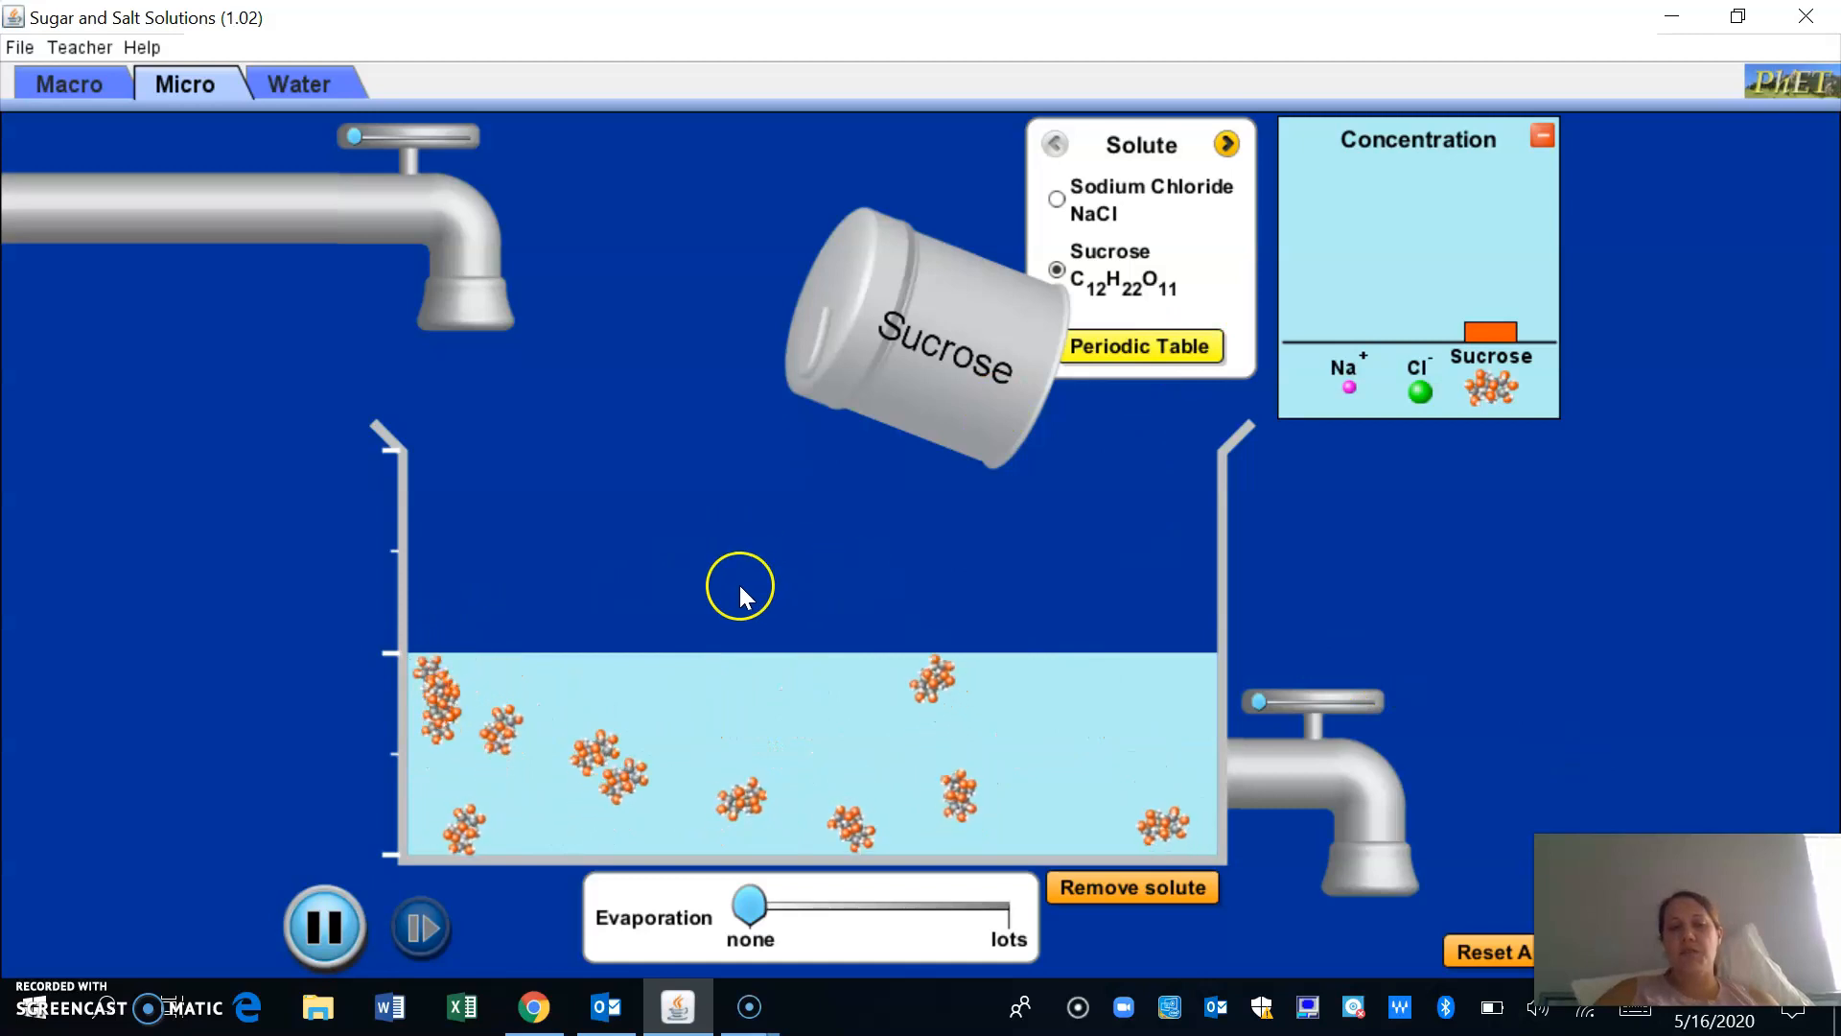
pyautogui.moveTo(716, 223)
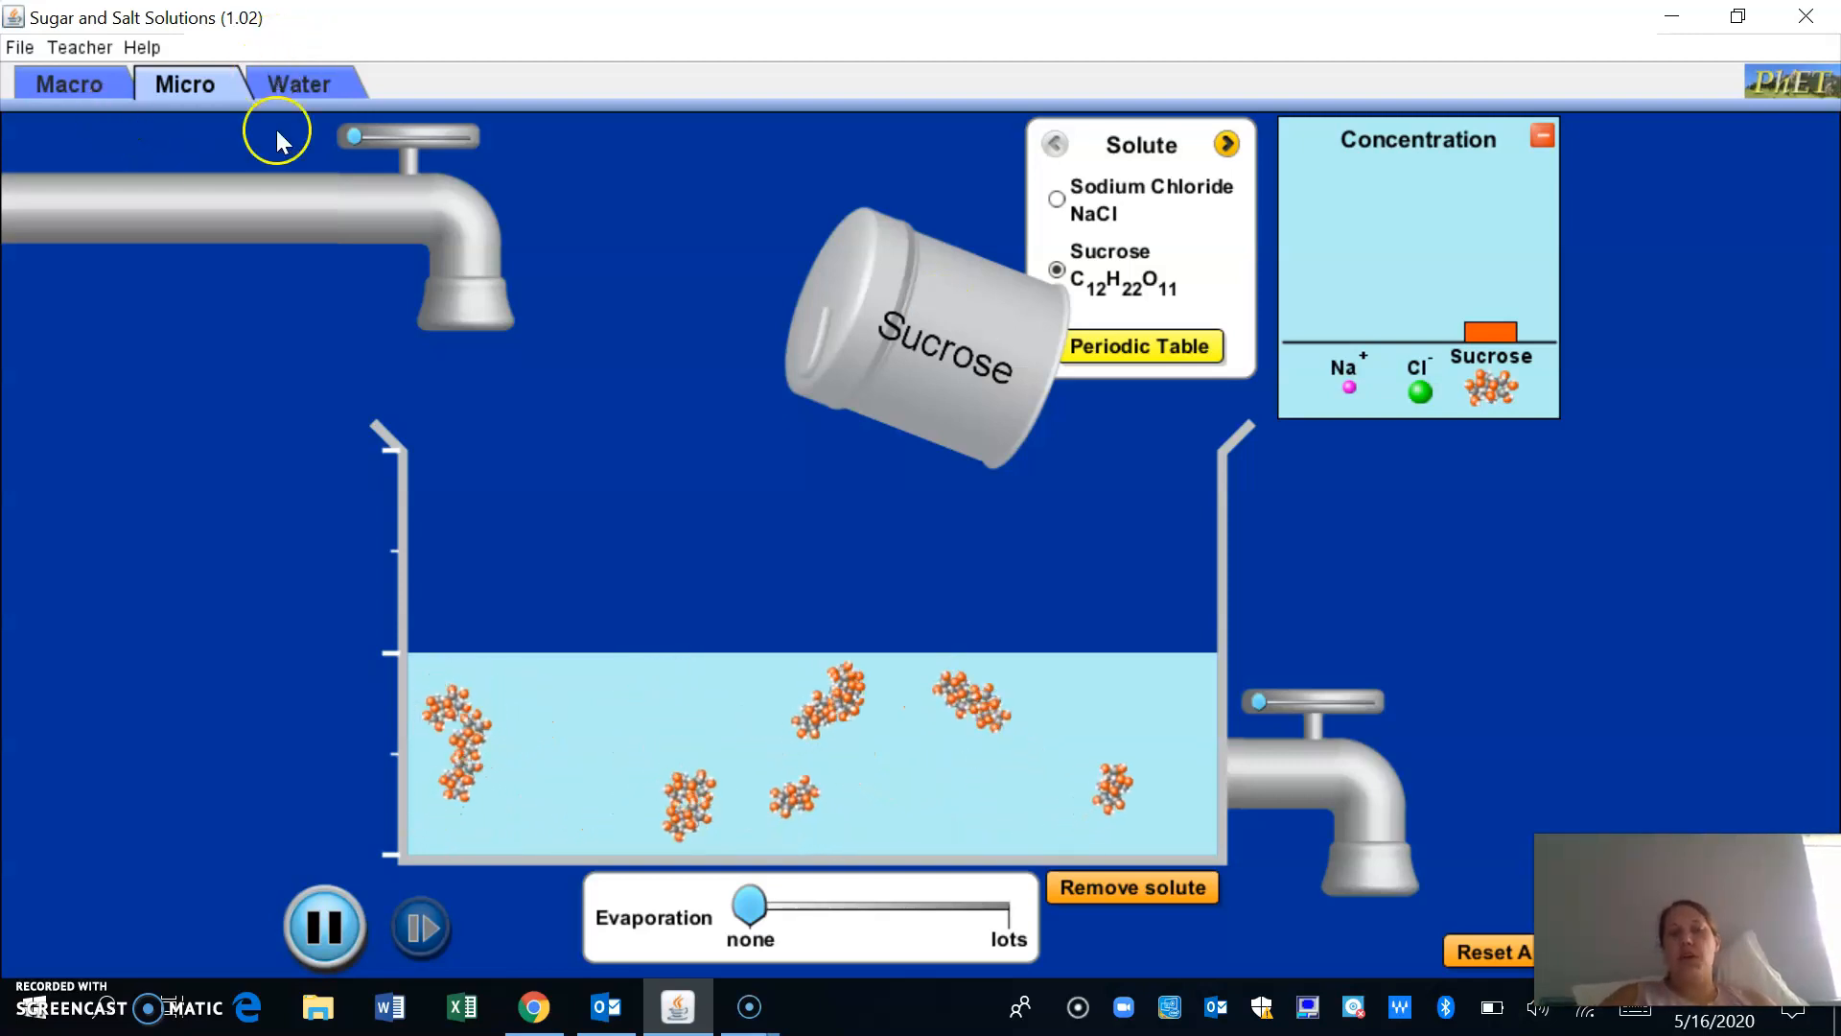
pyautogui.moveTo(514, 606)
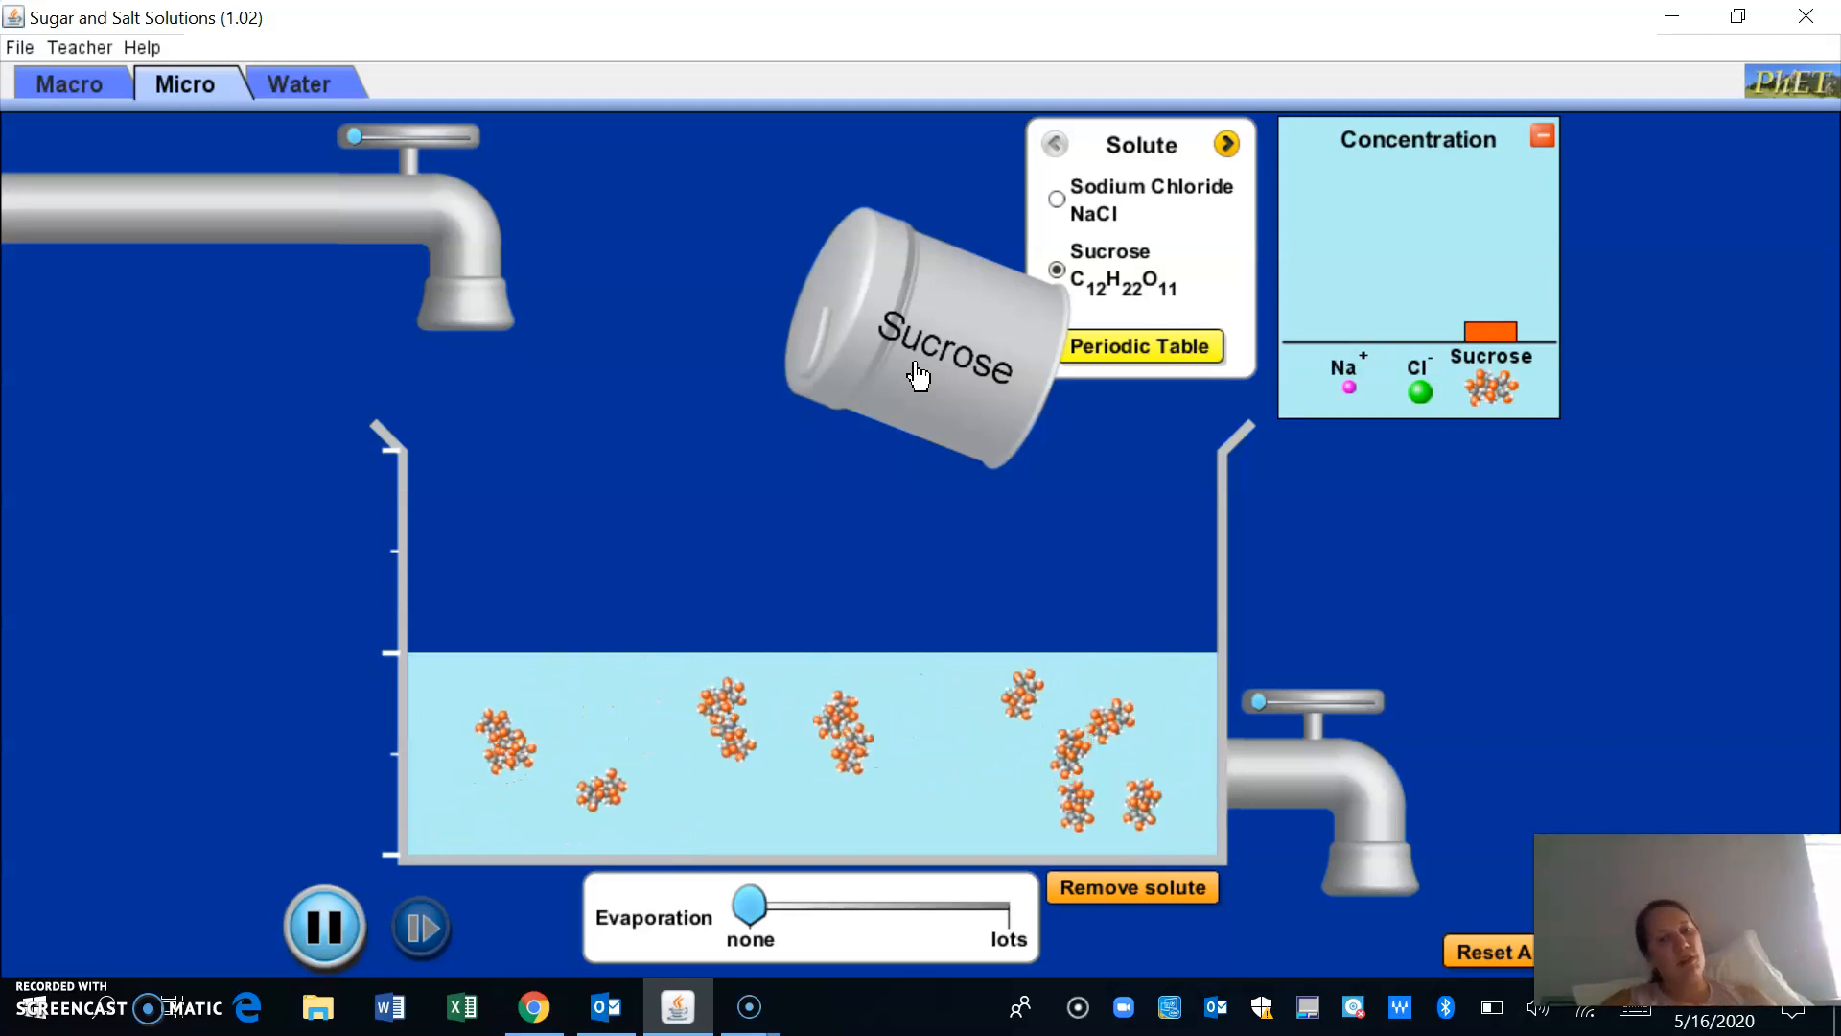
# Switch to the Water view and toggle water partial charges on, then off again
pyautogui.click(299, 82)
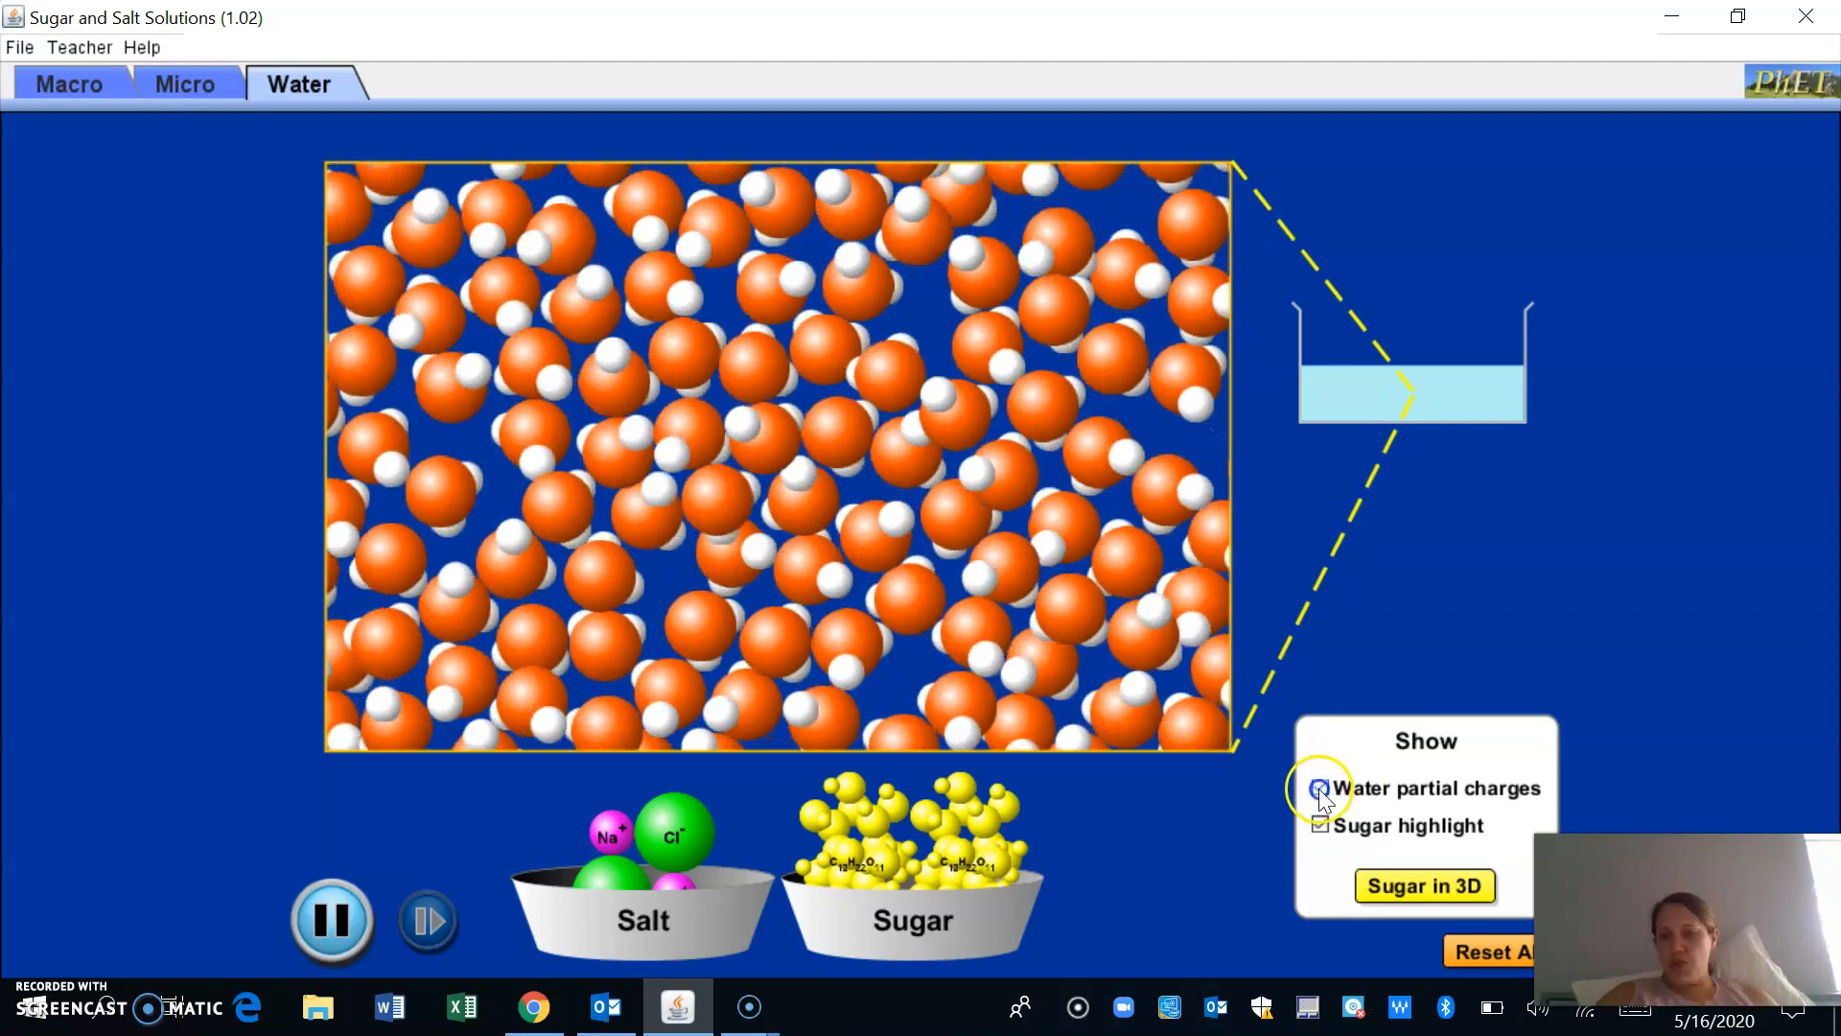
pyautogui.click(1320, 788)
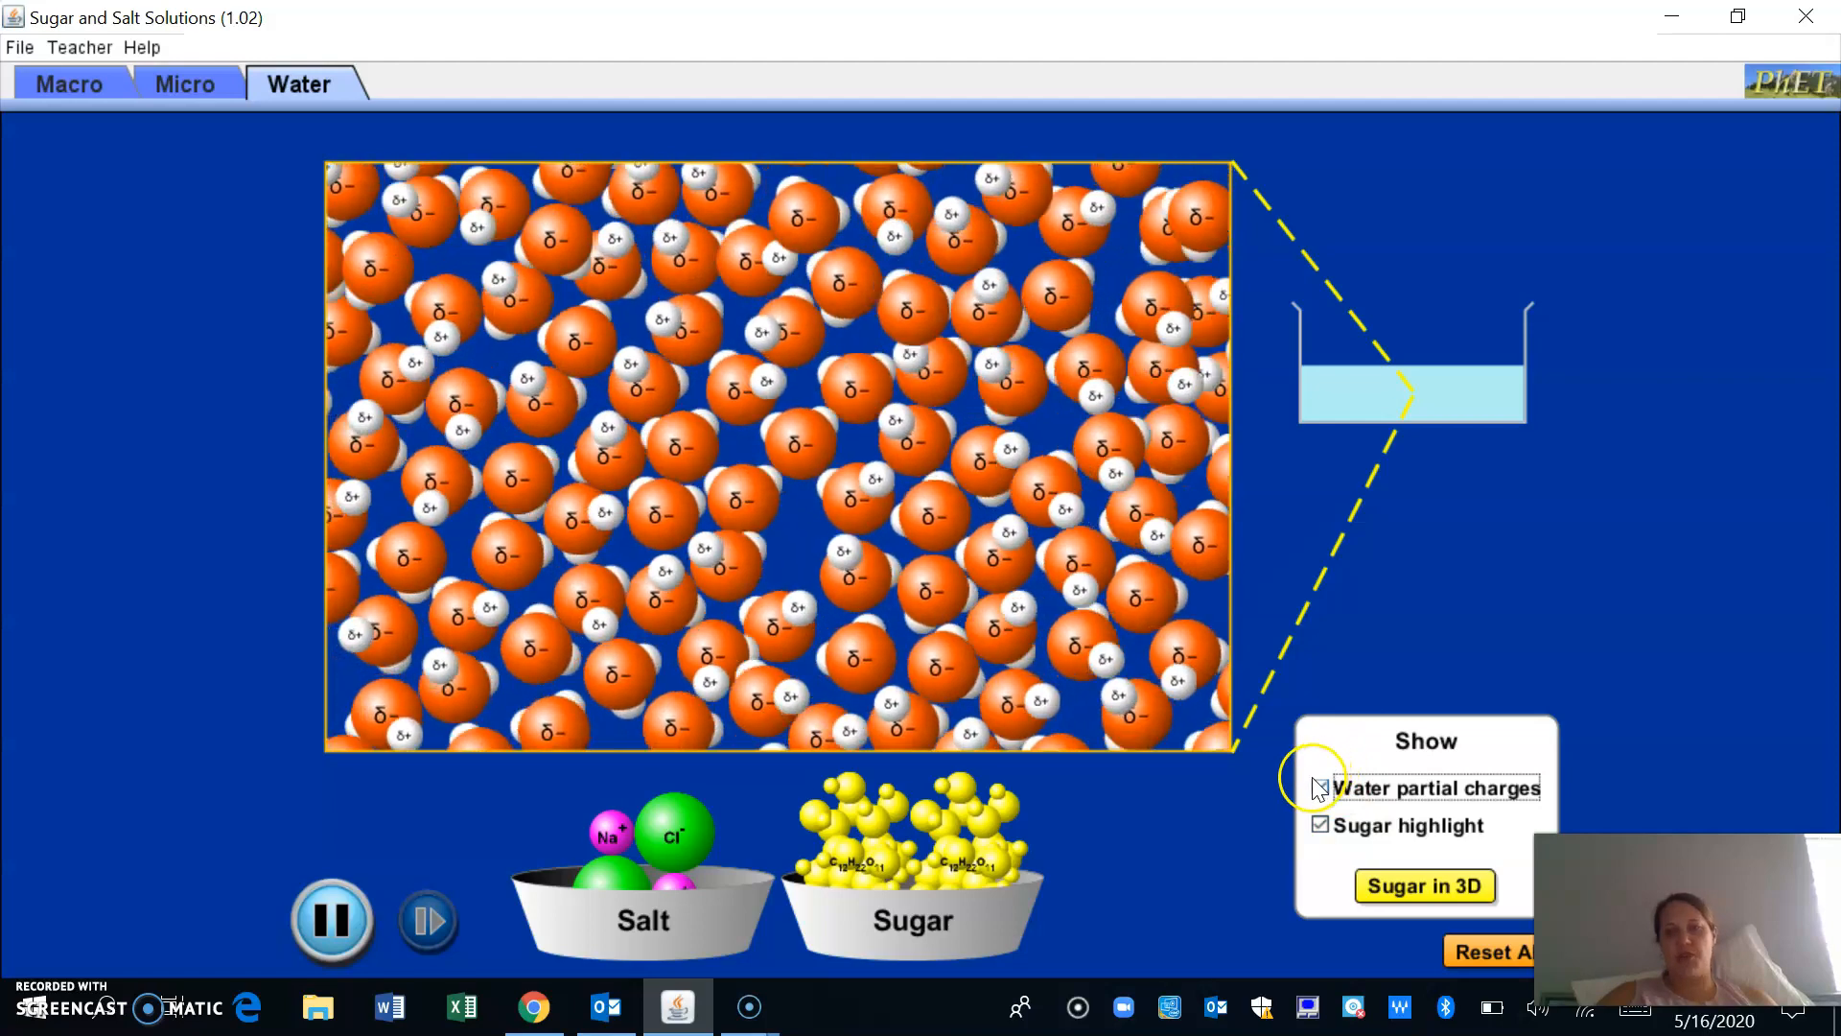
pyautogui.click(1319, 788)
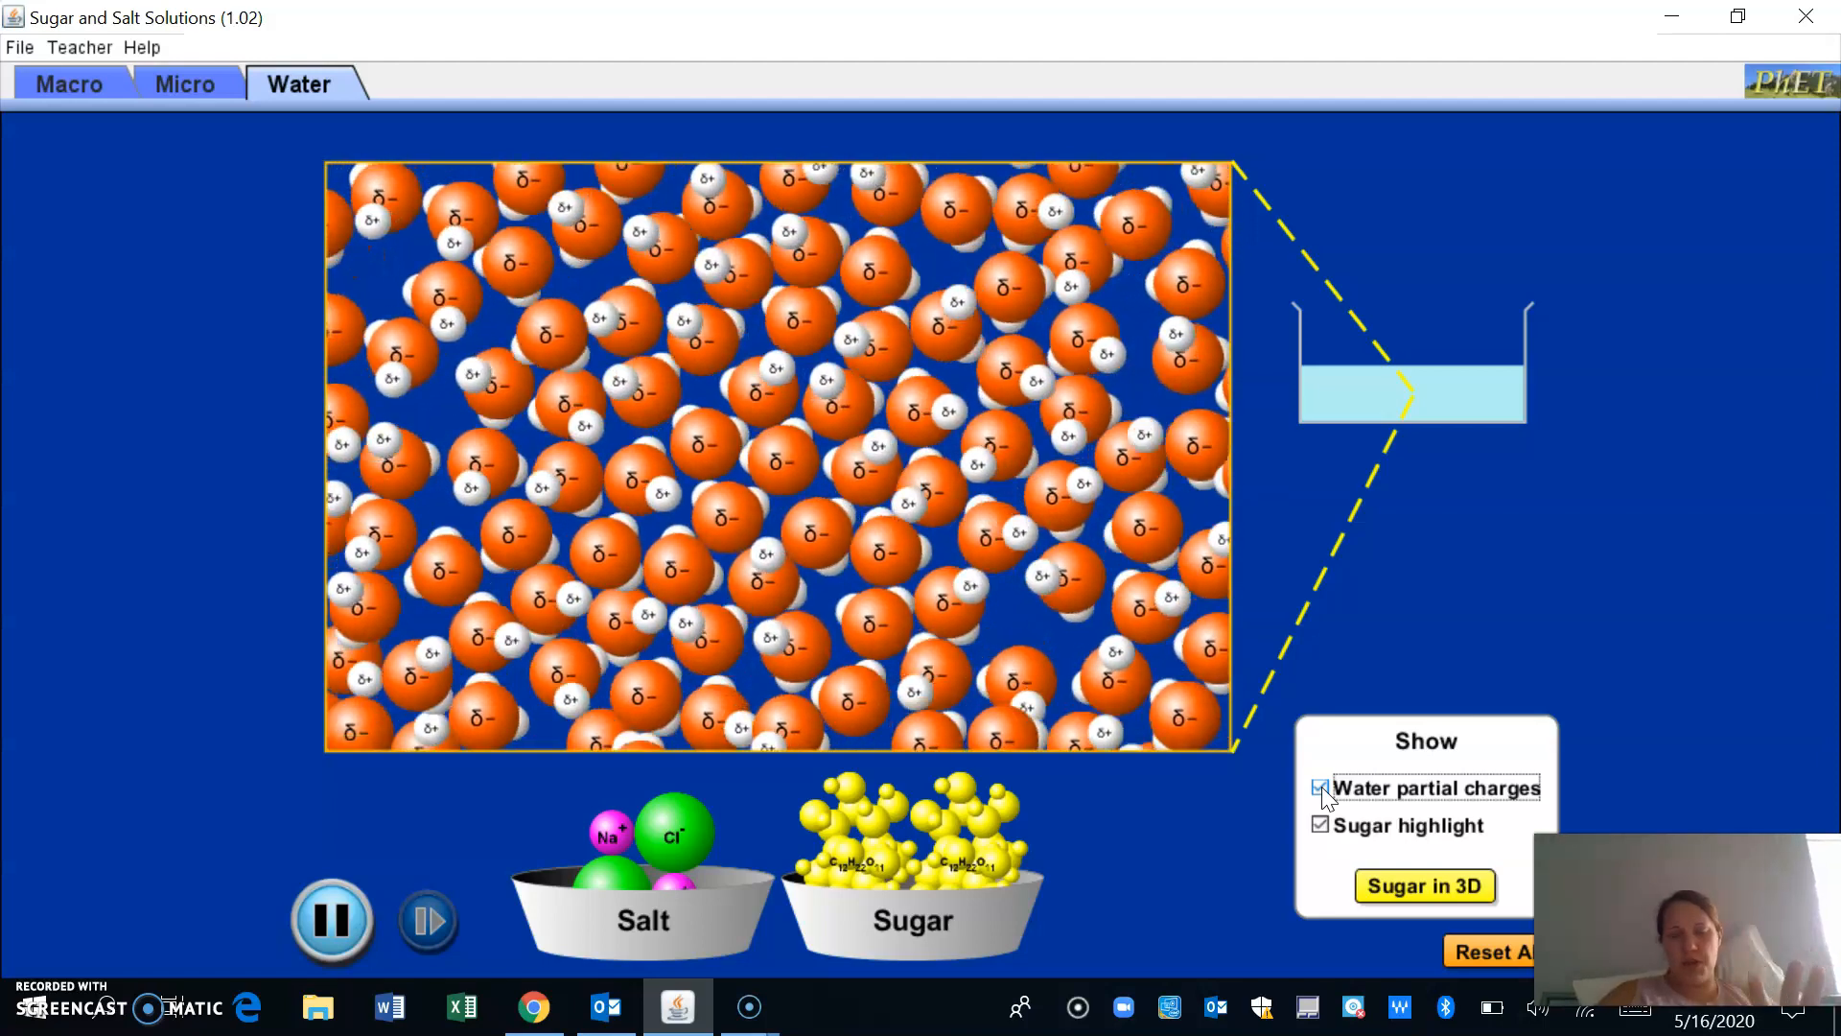
pyautogui.click(1319, 788)
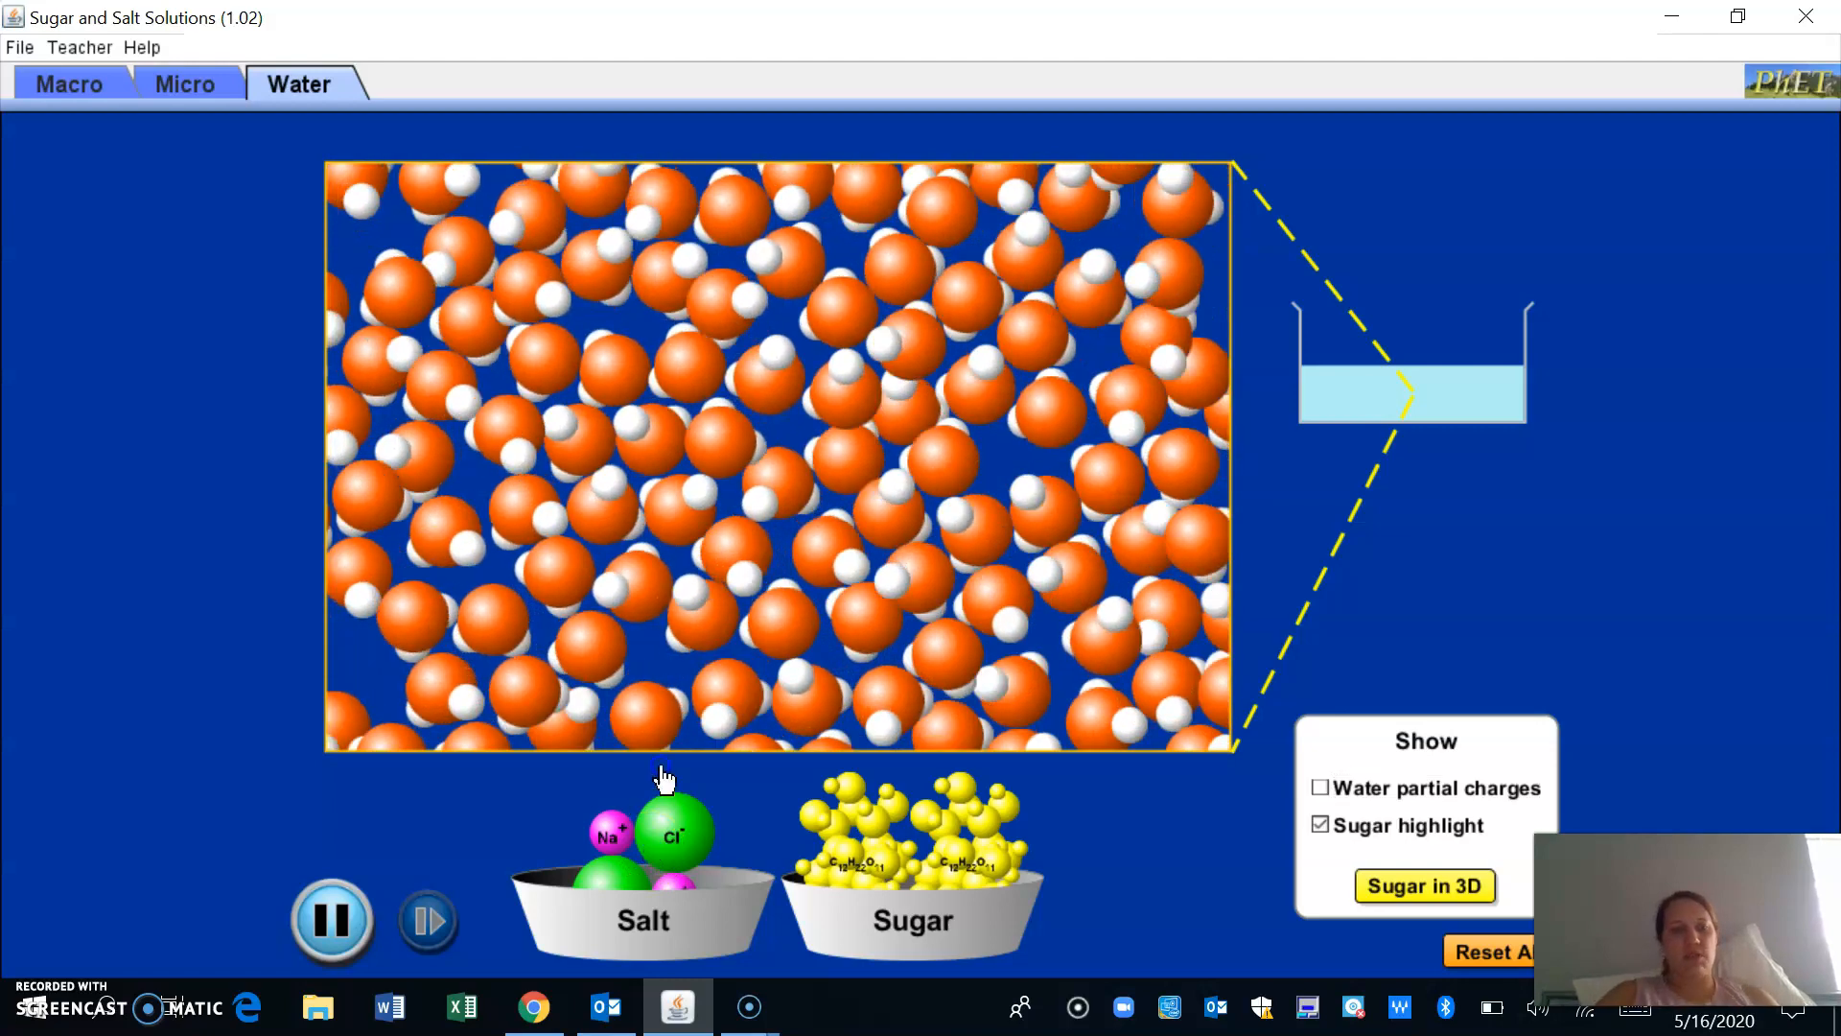
# Drag the two sucrose molecules from the Sugar bowl in among the water molecules
pyautogui.moveTo(645, 846); pyautogui.dragTo(575, 376)
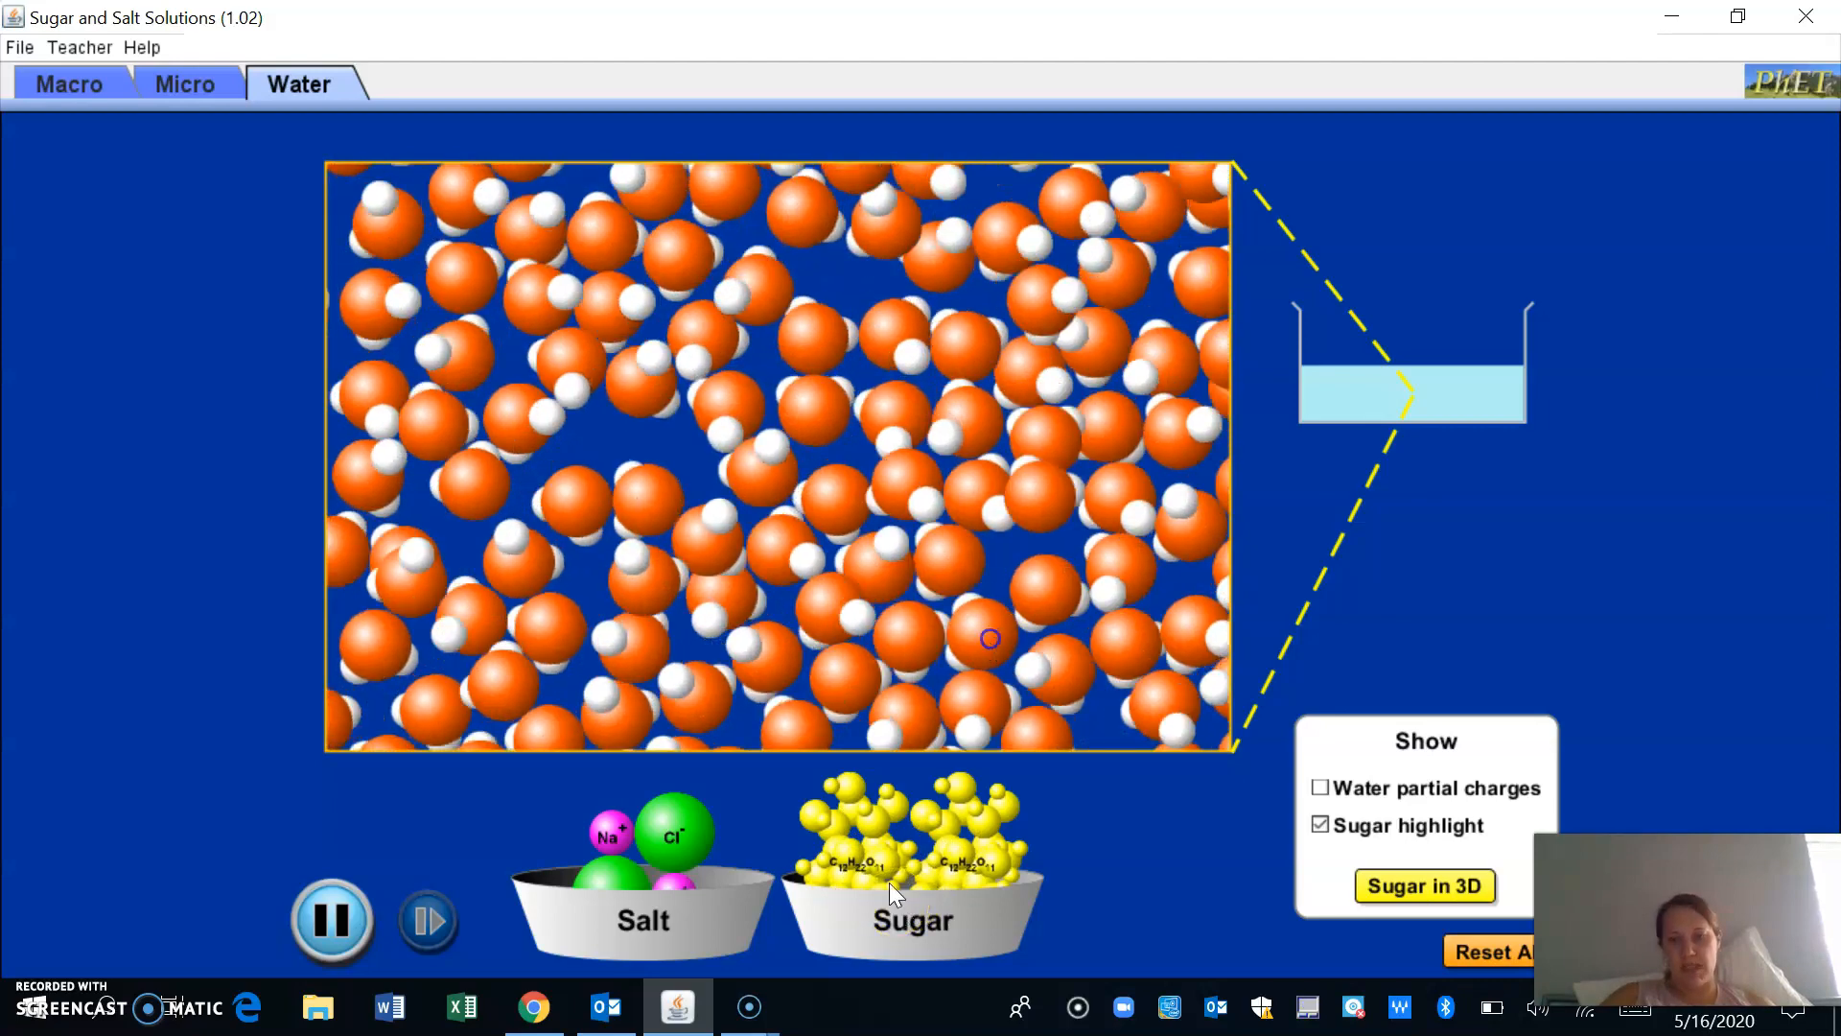
pyautogui.moveTo(913, 835); pyautogui.dragTo(763, 410)
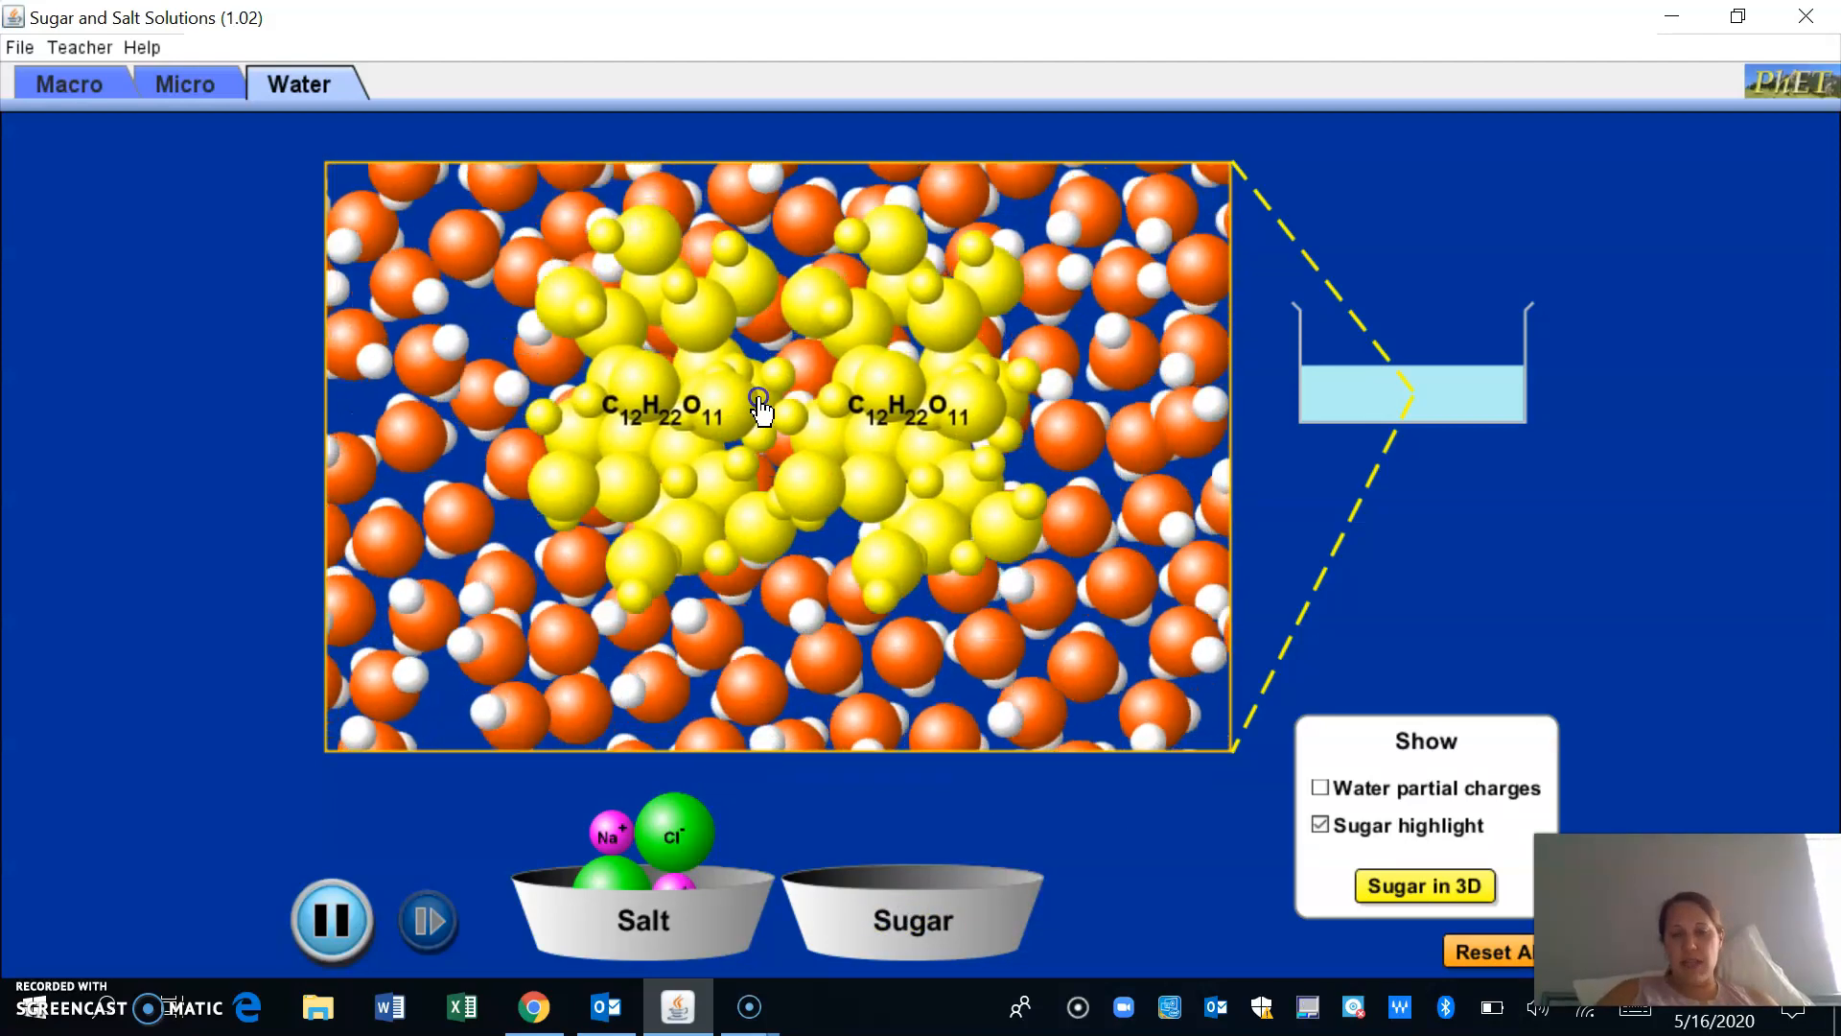